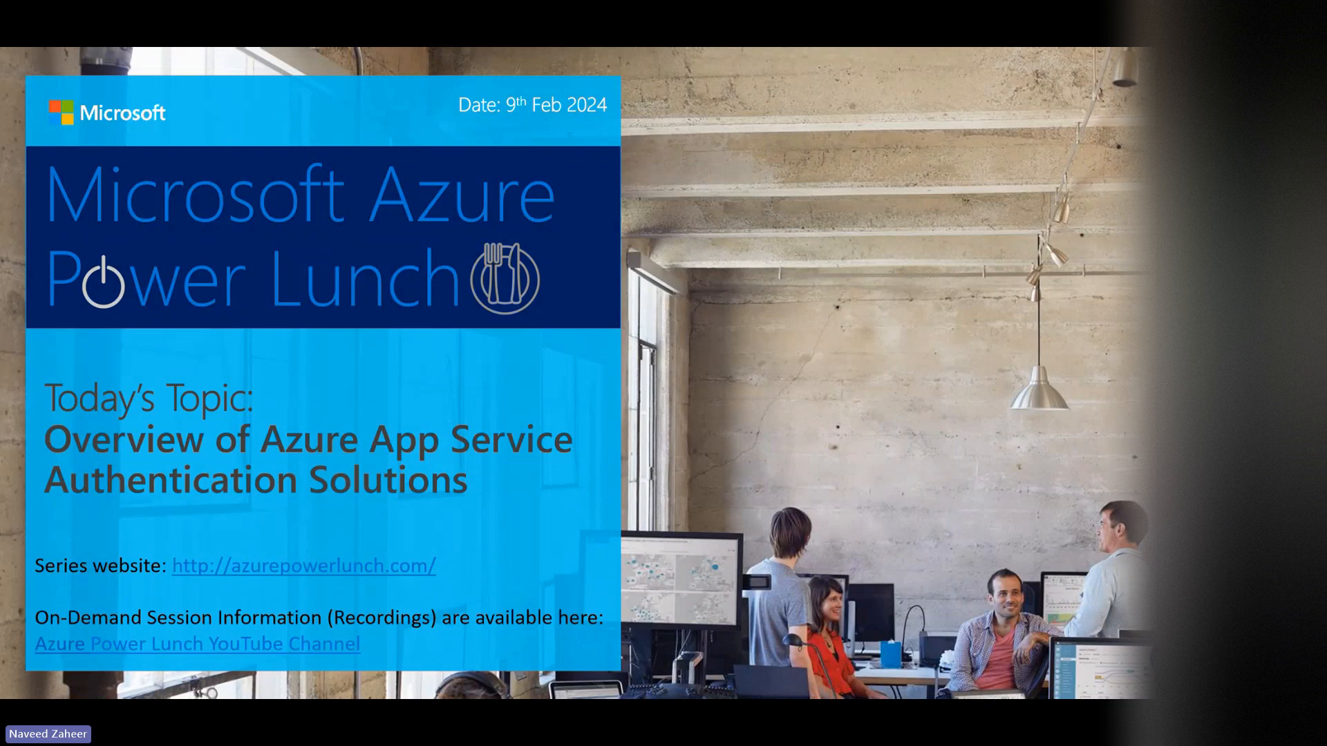
mouse_move(764, 470)
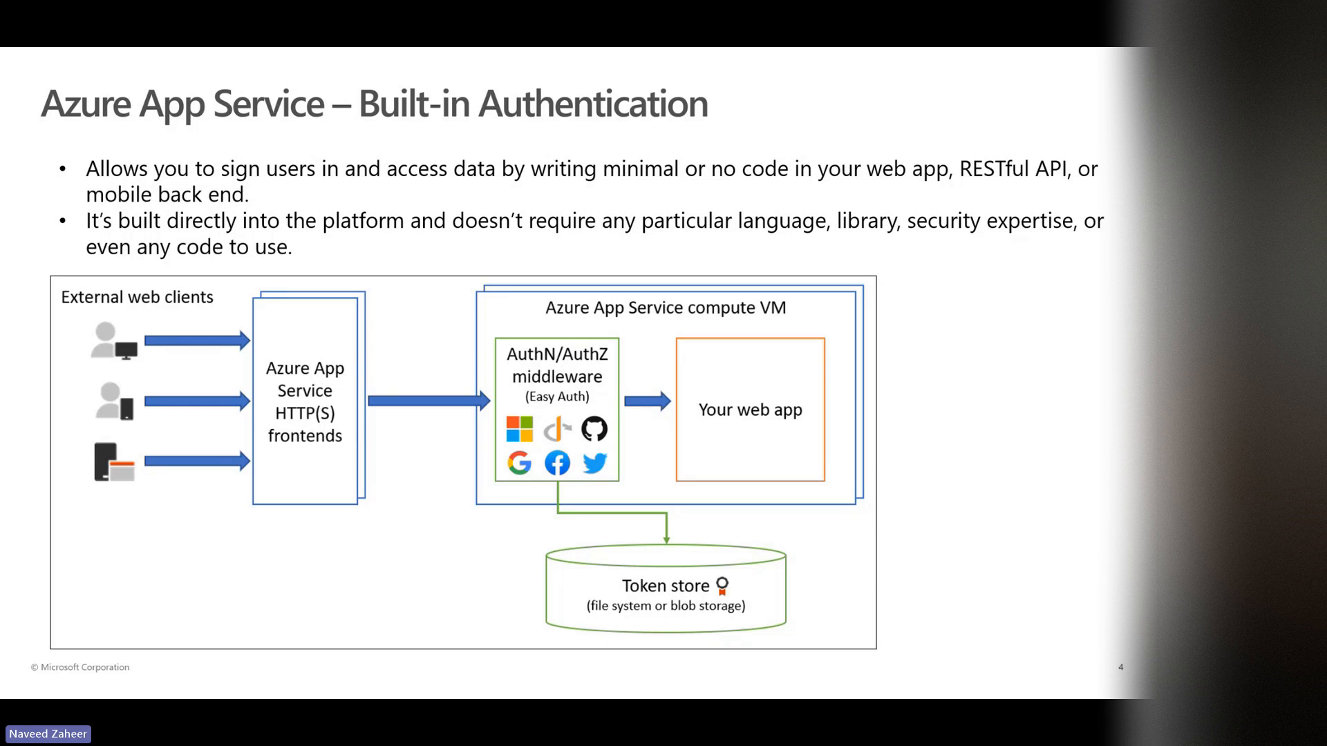
mouse_move(763, 470)
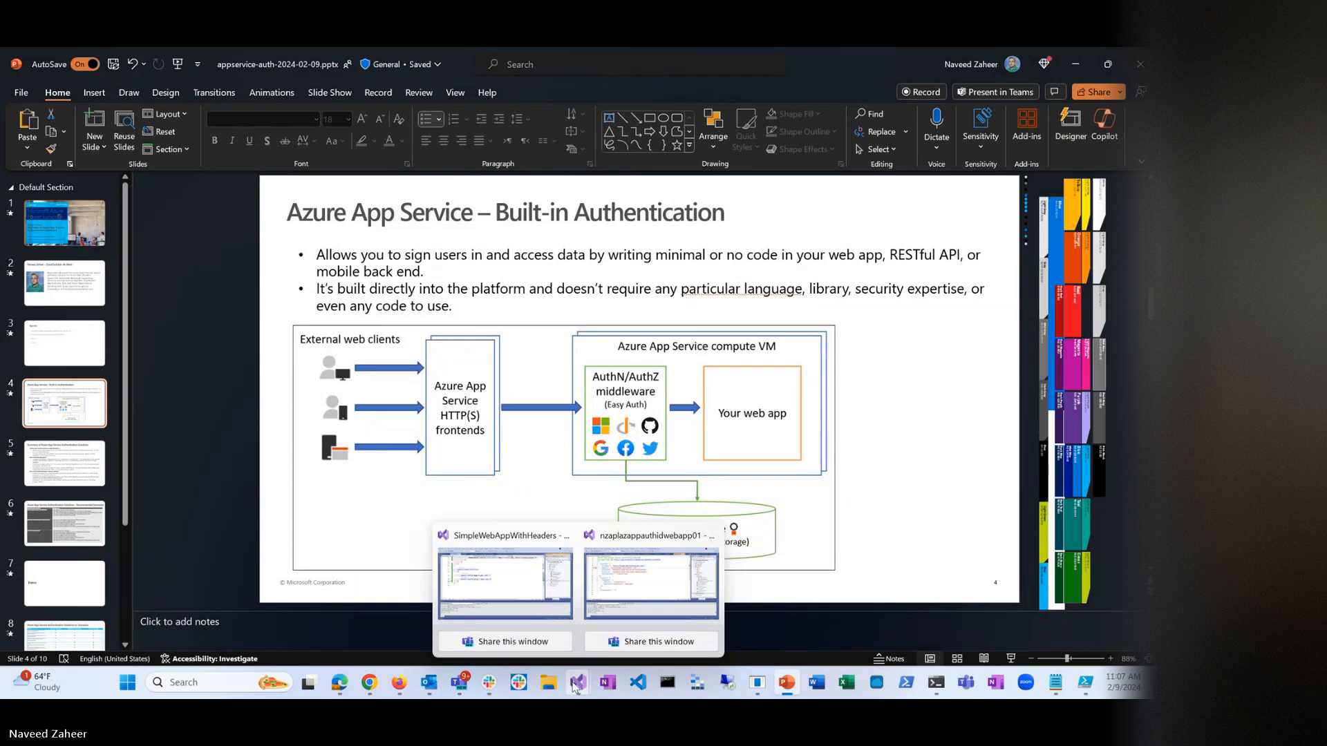
- Switch from PowerPoint to the Firefox window showing nzaplazappauthidwebapp01's Authentication page
left_click(505, 586)
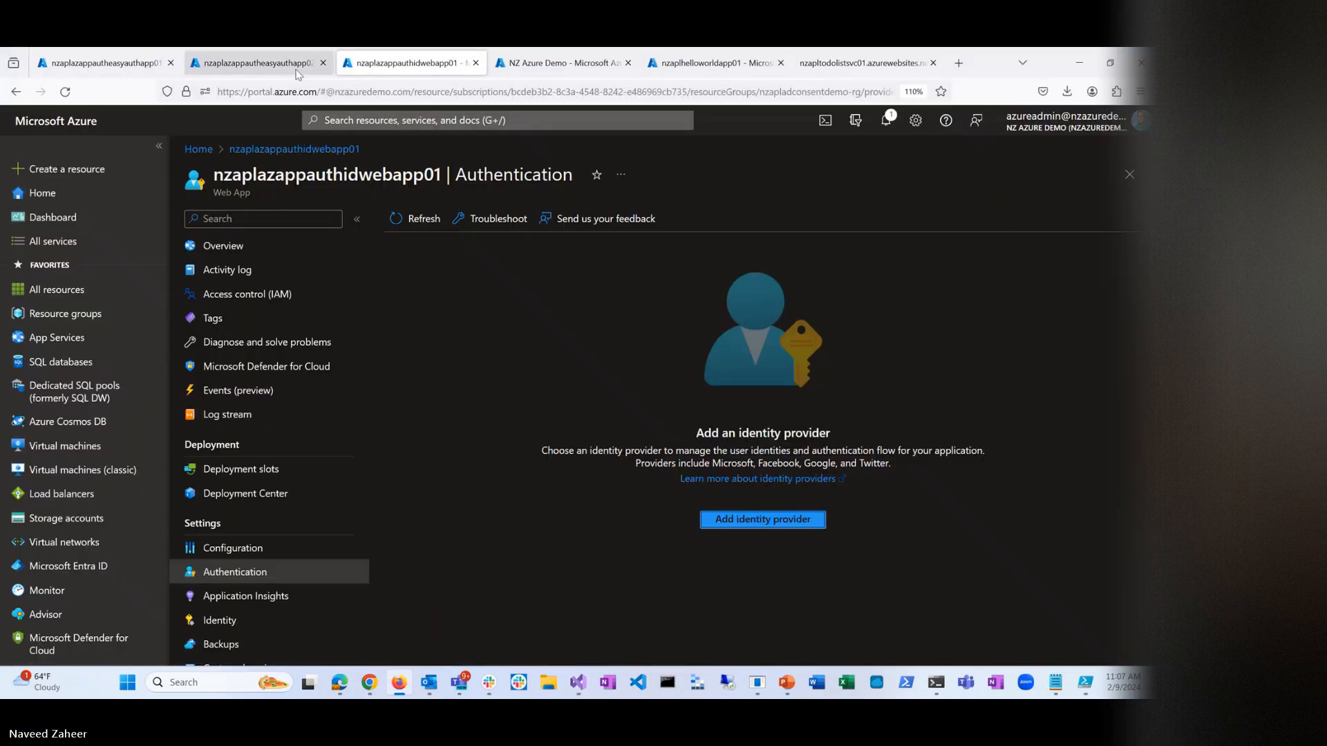
- Browse the nzaplazappautheasyauthapp02 site from its Overview, then start a new private Firefox window
left_click(253, 63)
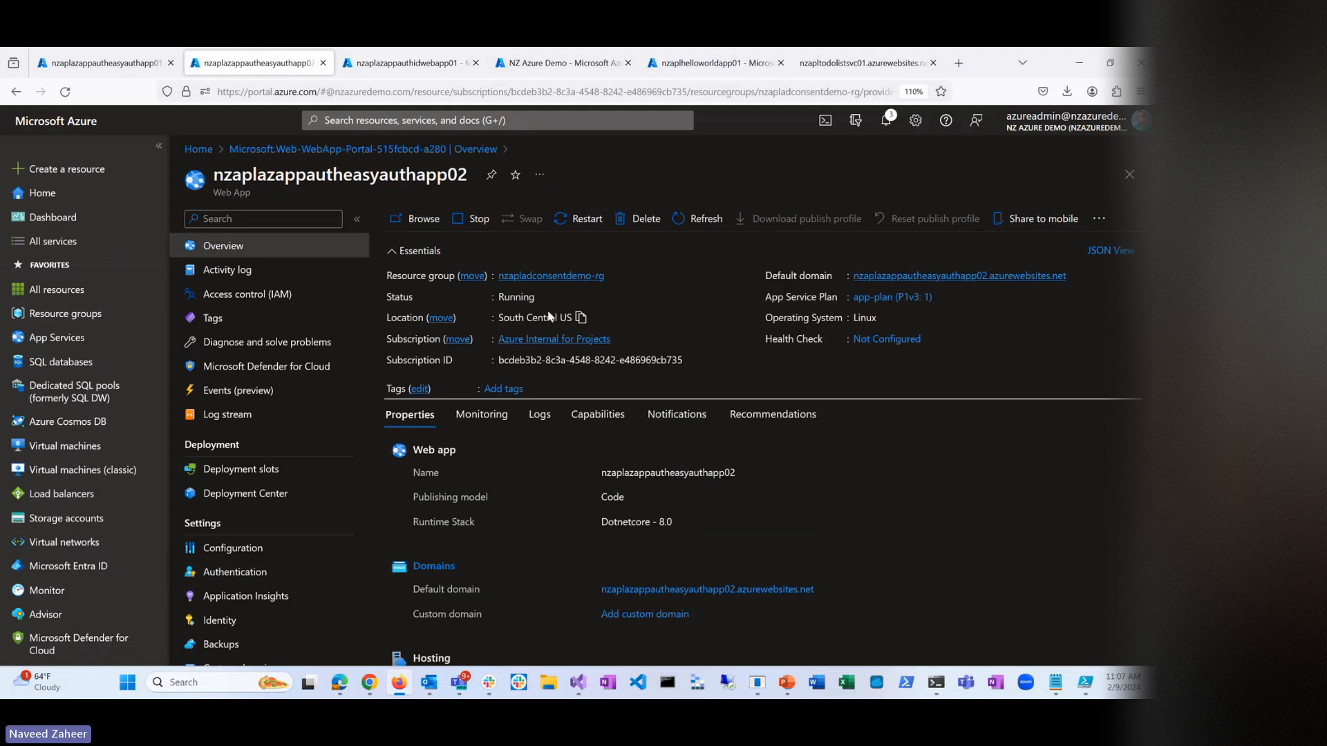
mouse_move(418, 222)
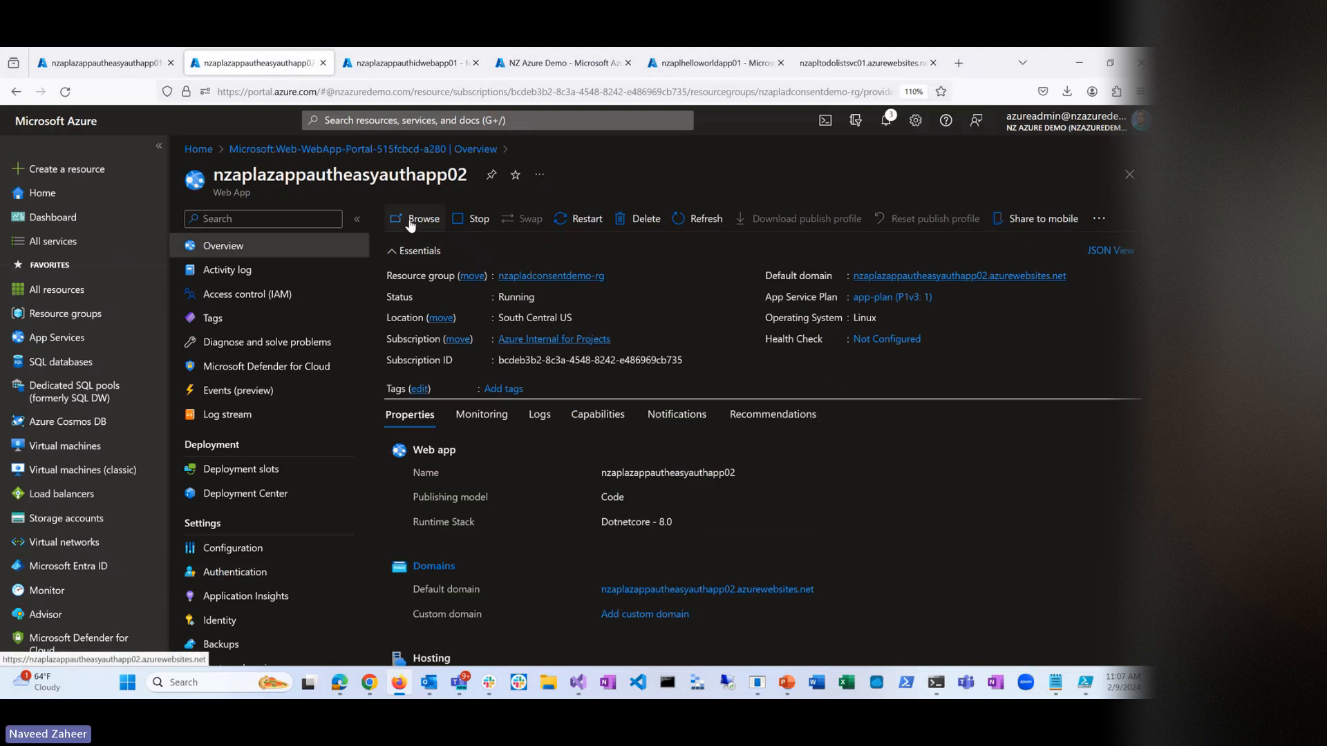
left_click(423, 219)
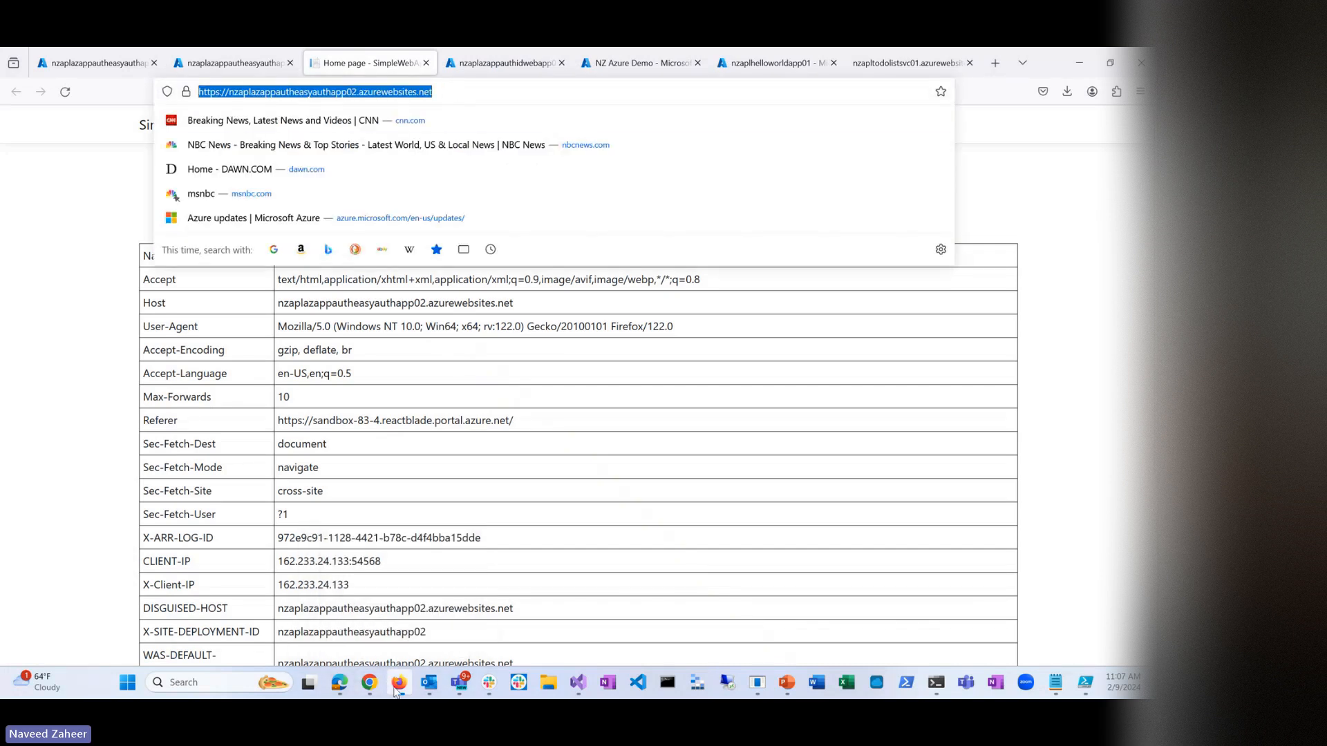
right_click(399, 682)
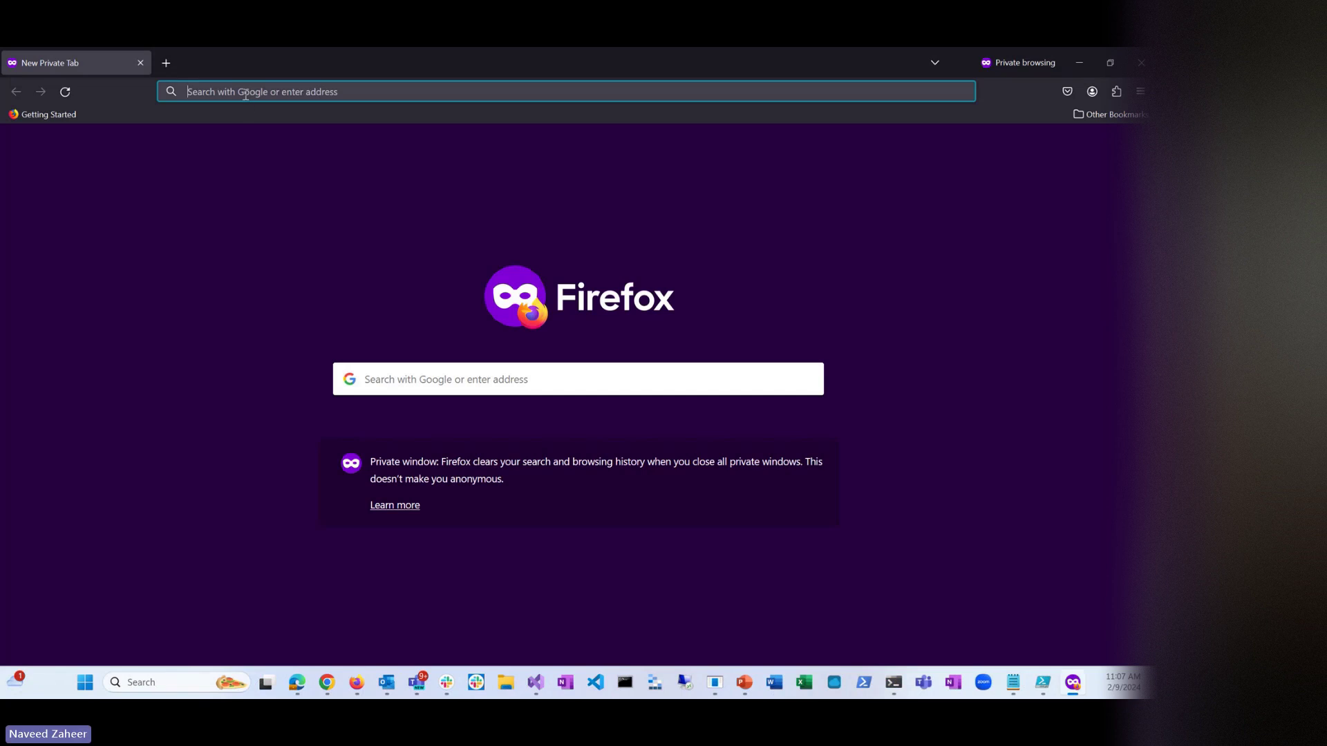
type("https://nzaplazappautheasyauthapp02.azurewebsites.net/")
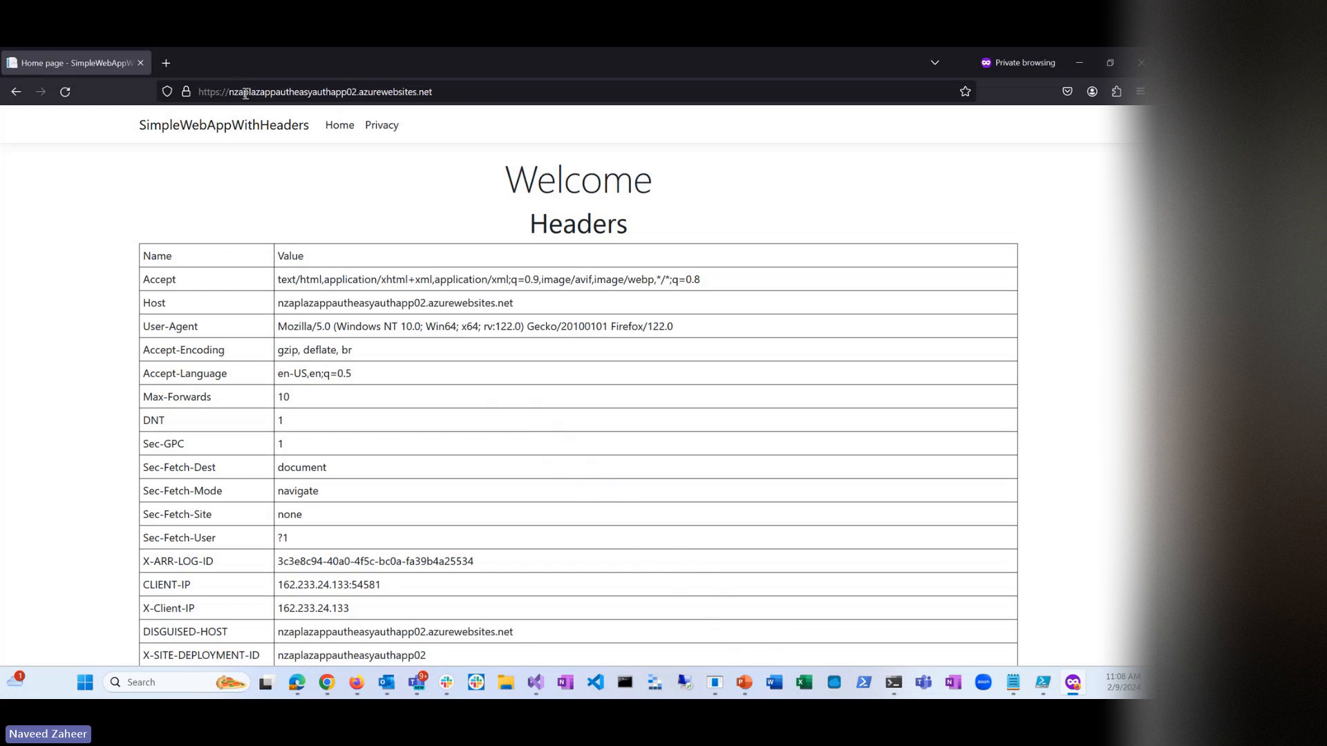
mouse_move(275, 83)
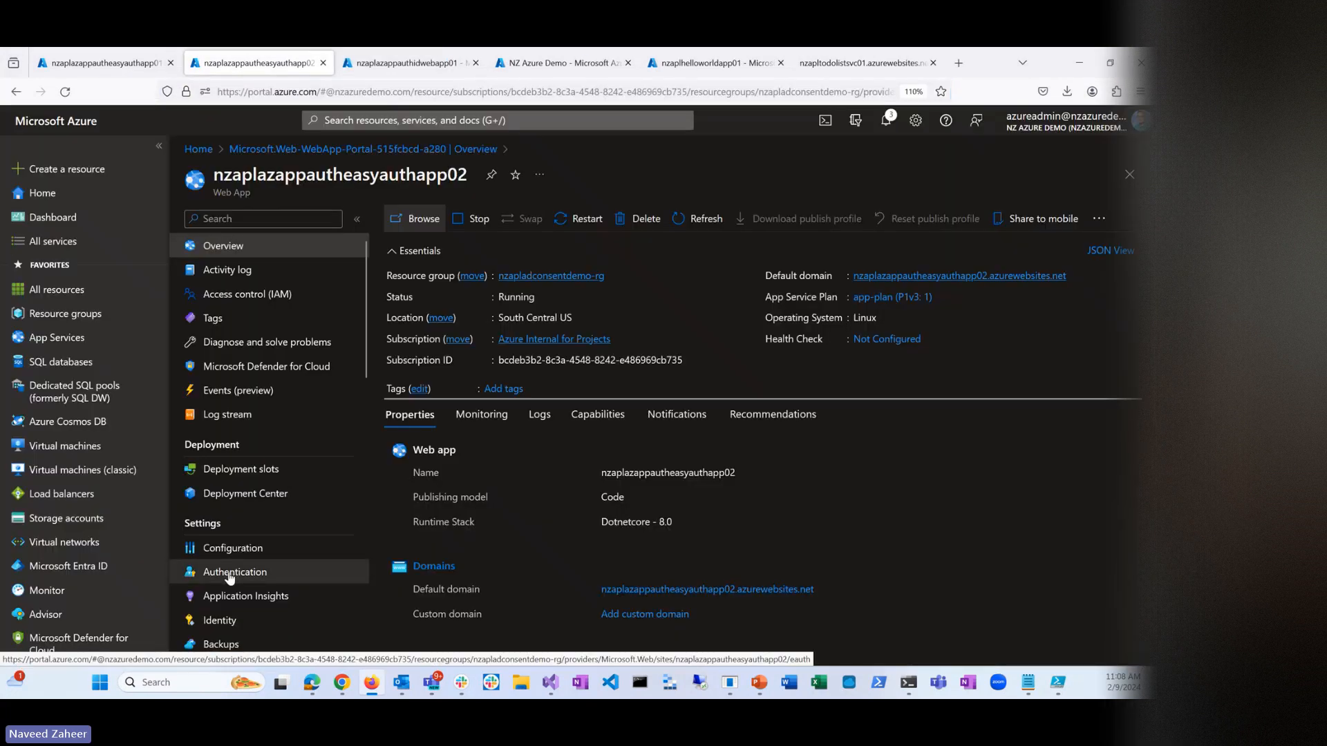
- Start adding an identity provider for nzaplazappautheasyauthapp02 and list the available providers
left_click(234, 573)
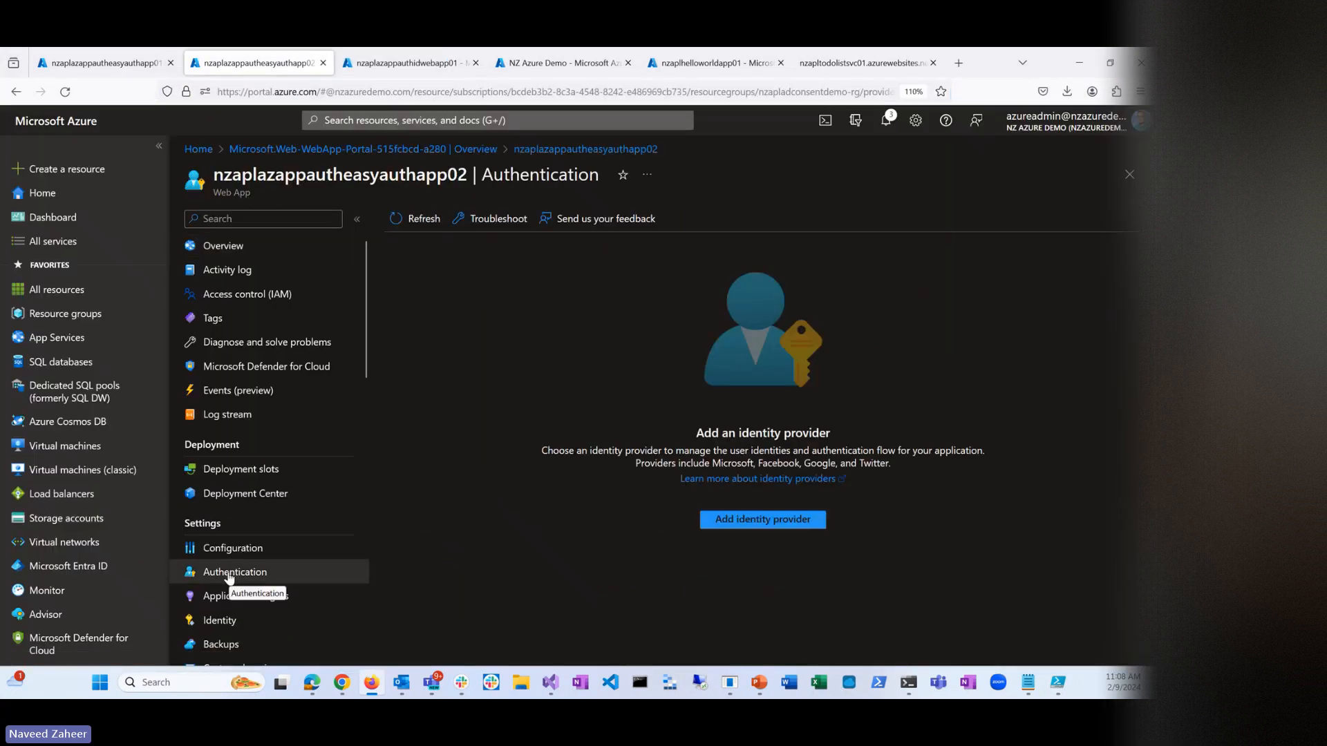
left_click(762, 519)
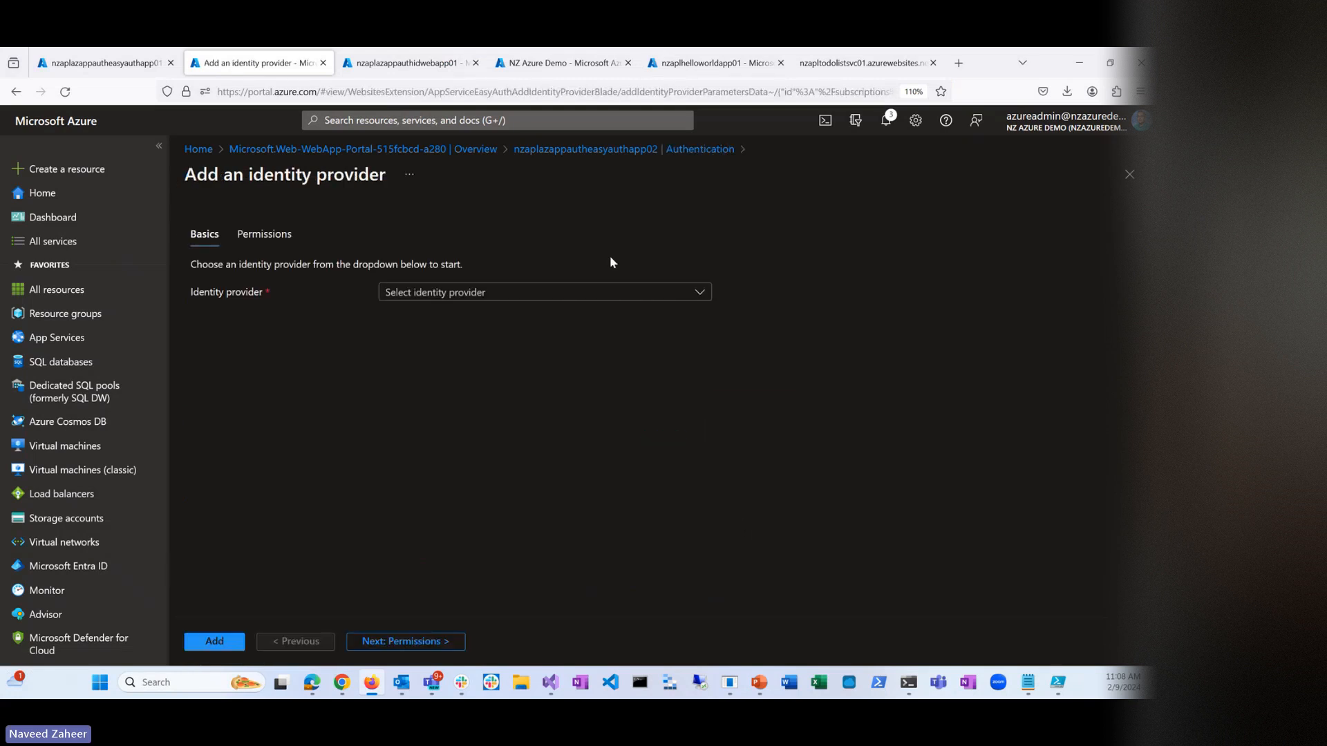
left_click(544, 292)
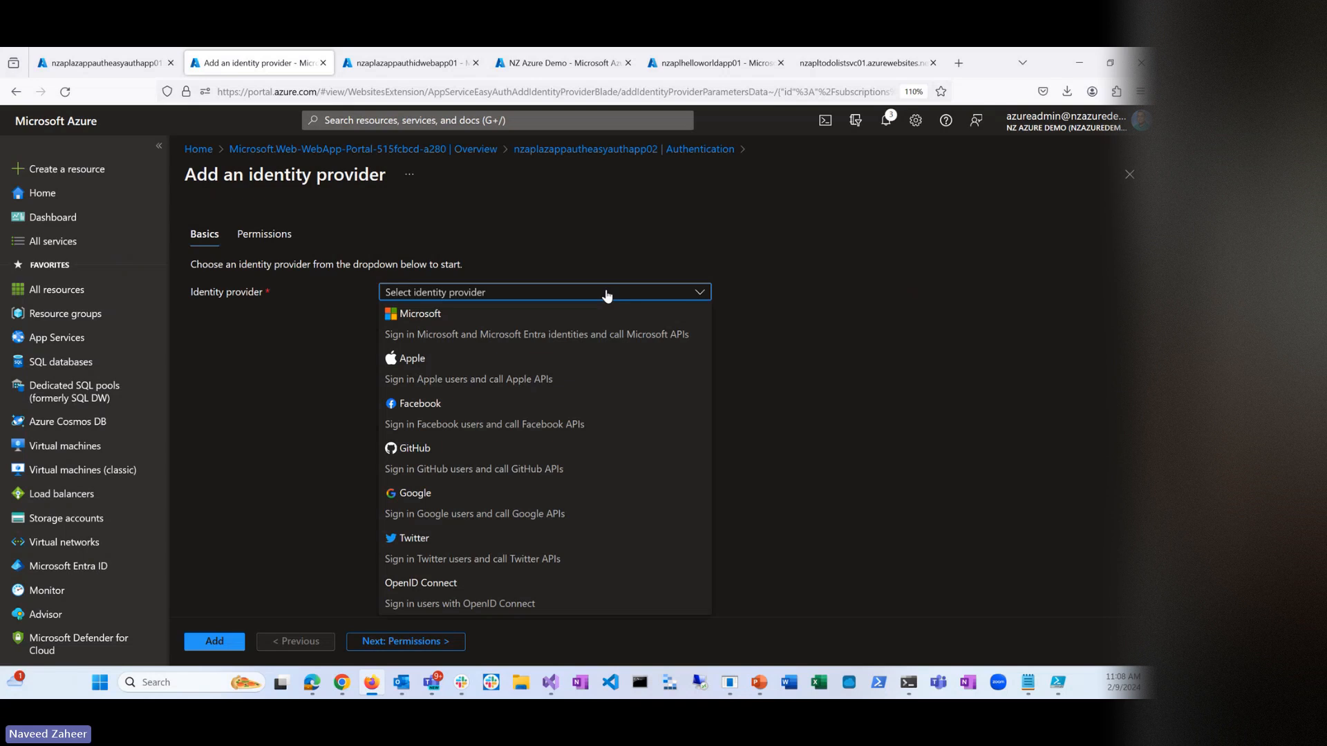
mouse_move(553, 599)
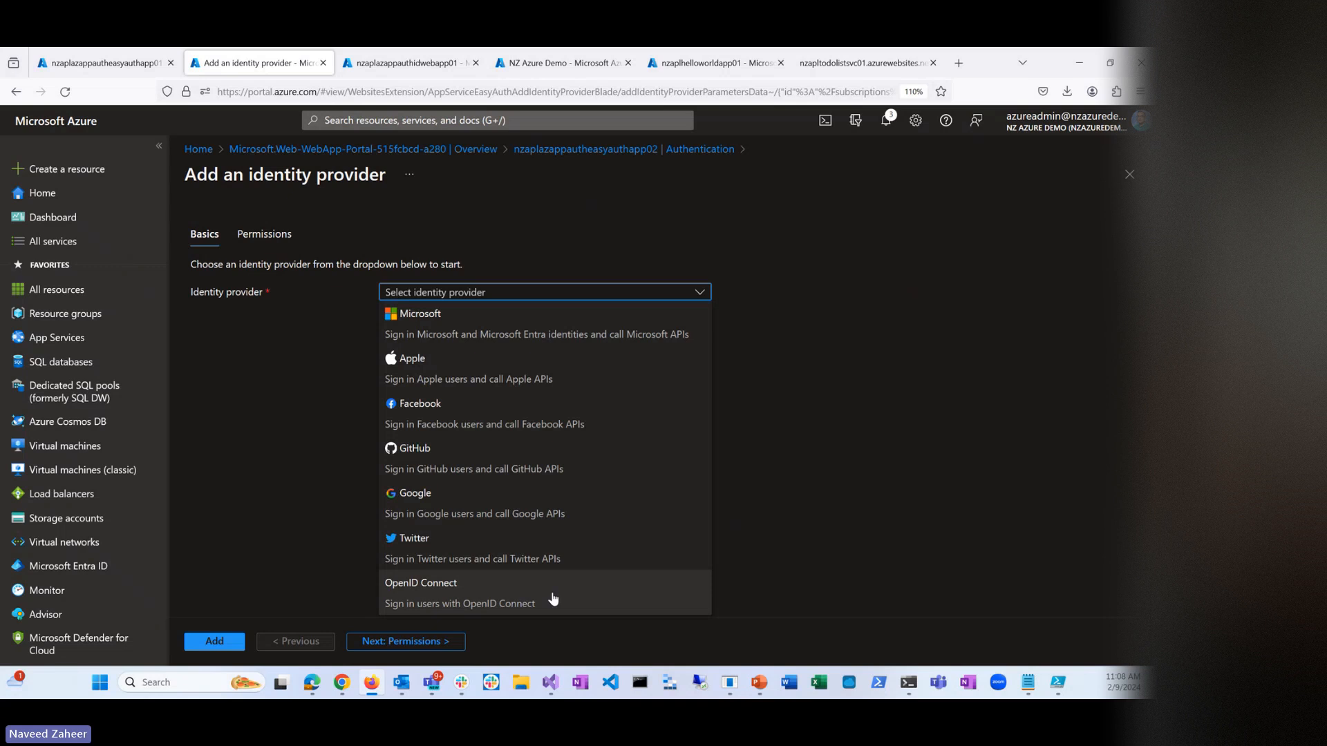
mouse_move(468, 328)
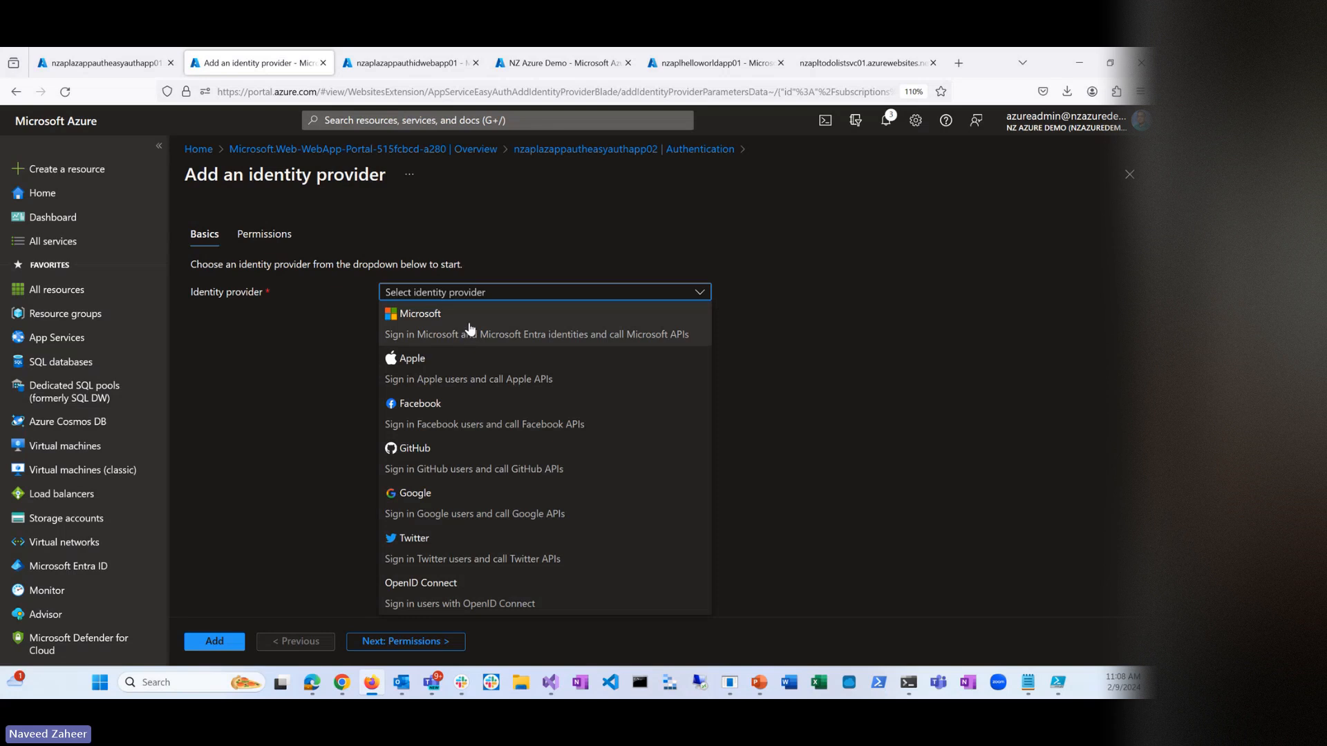
- Choose Microsoft as provider, with Workforce tenant and a new nzaplazappautheasyauthapp02 app registration
left_click(420, 314)
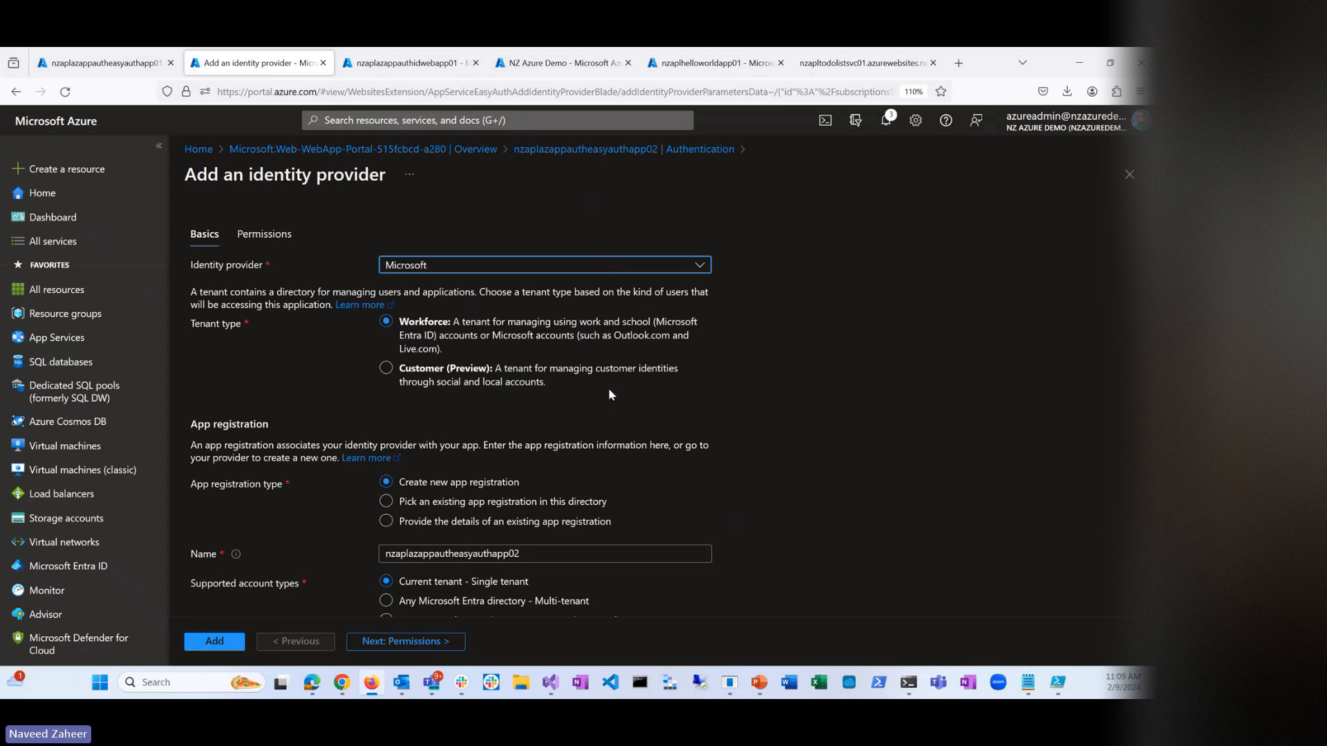
mouse_move(595, 345)
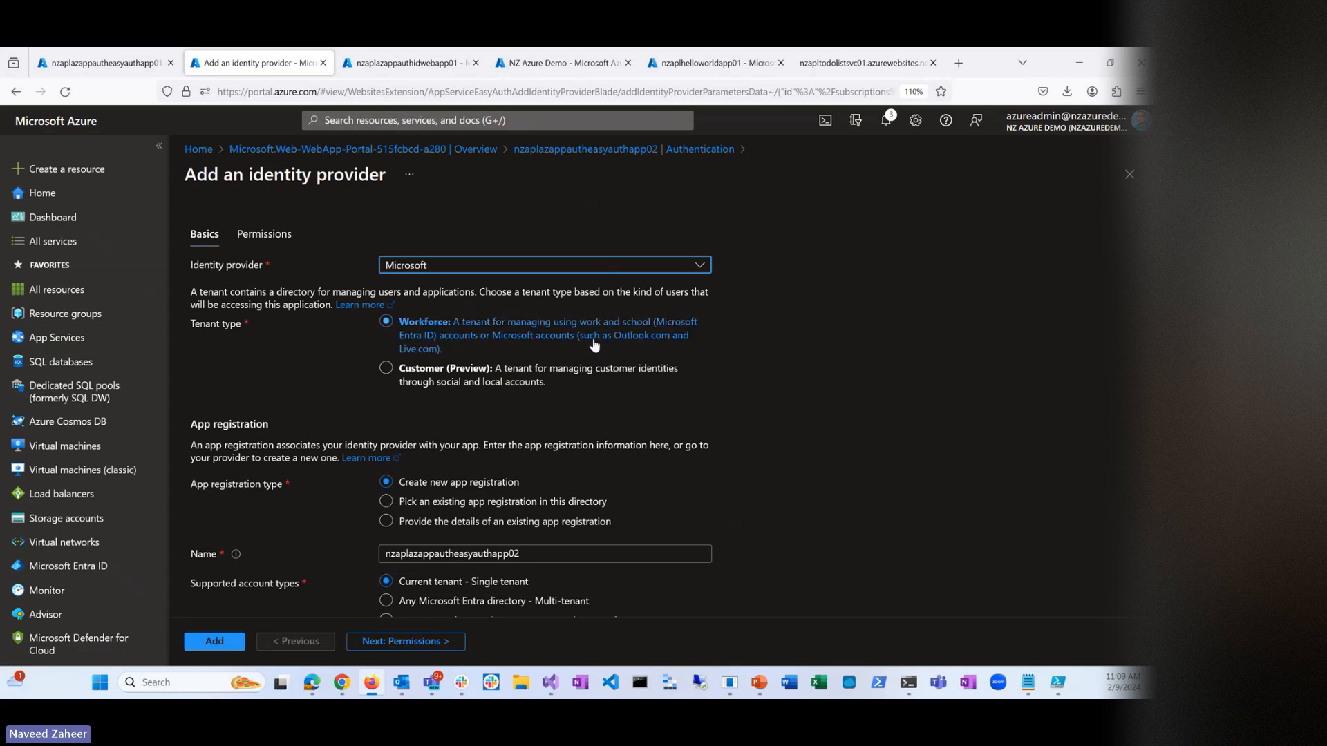
mouse_move(727, 387)
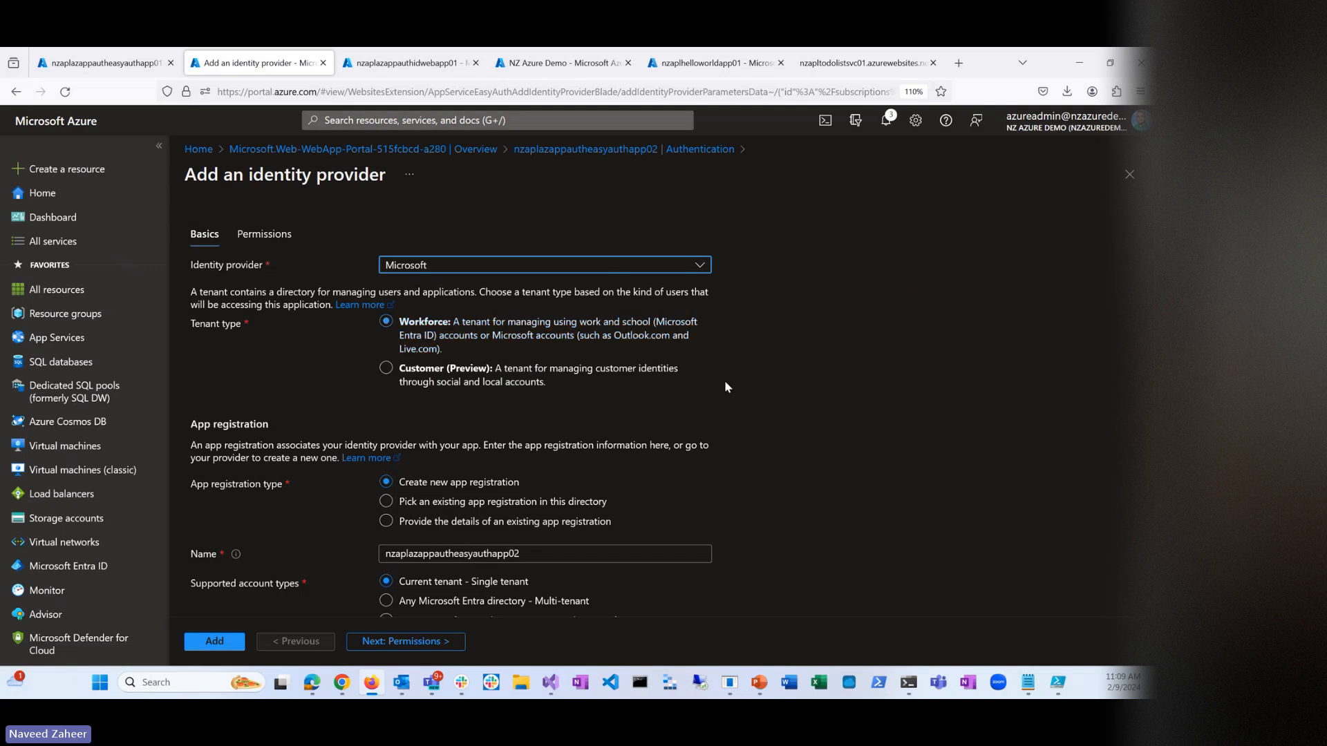
scroll("down", 3)
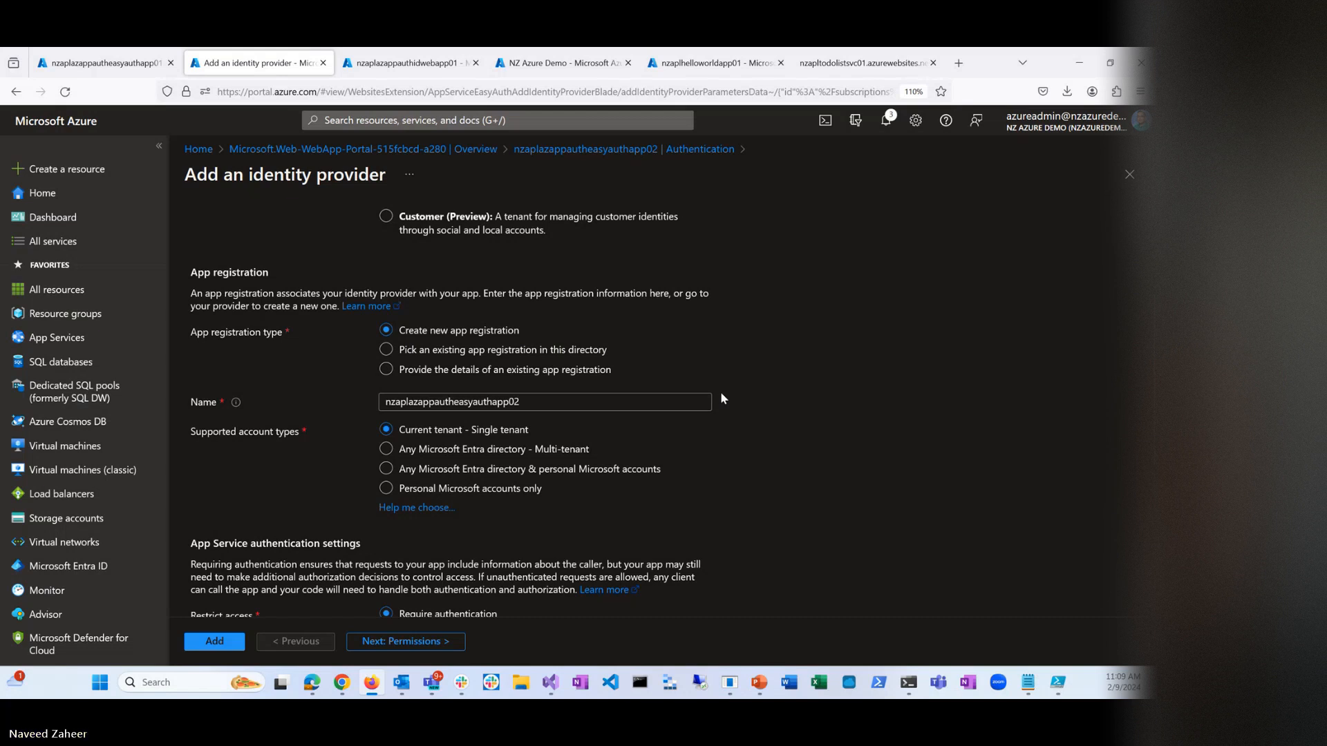
scroll("down", 3)
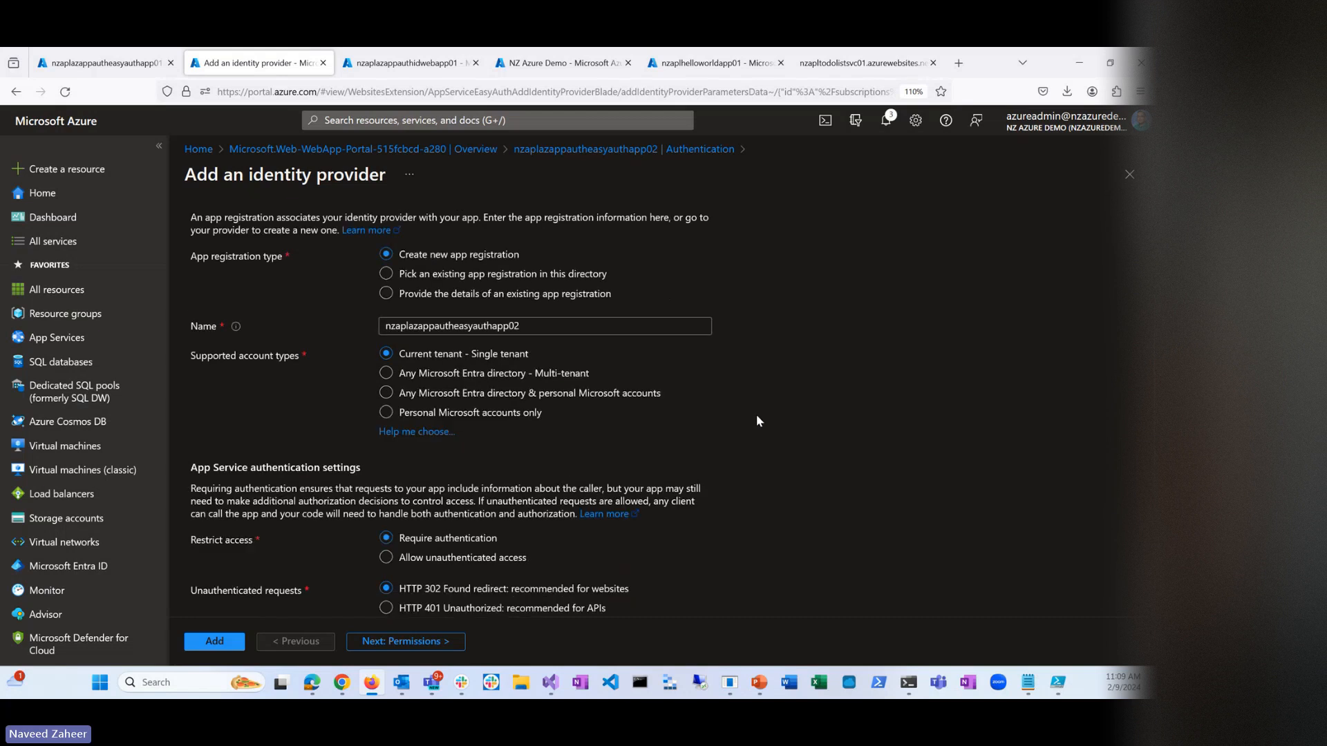
scroll("down", 3)
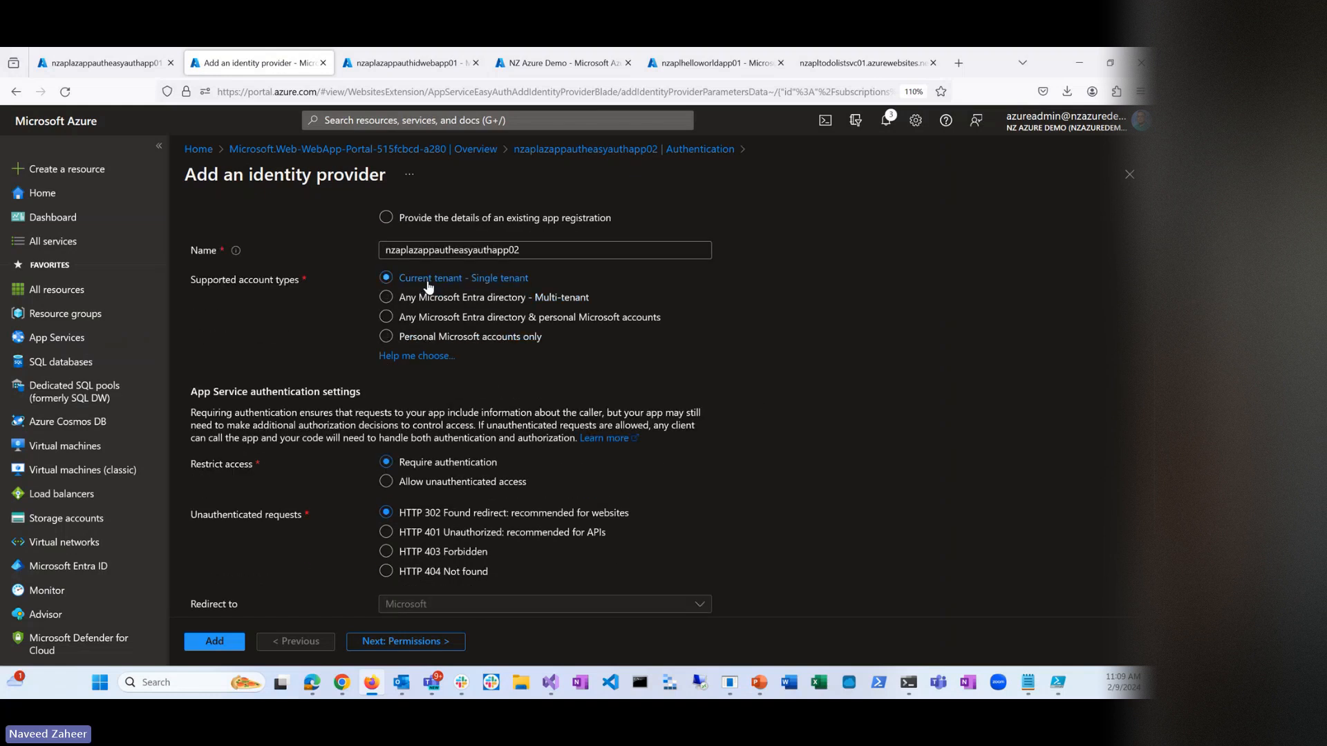
mouse_move(682, 358)
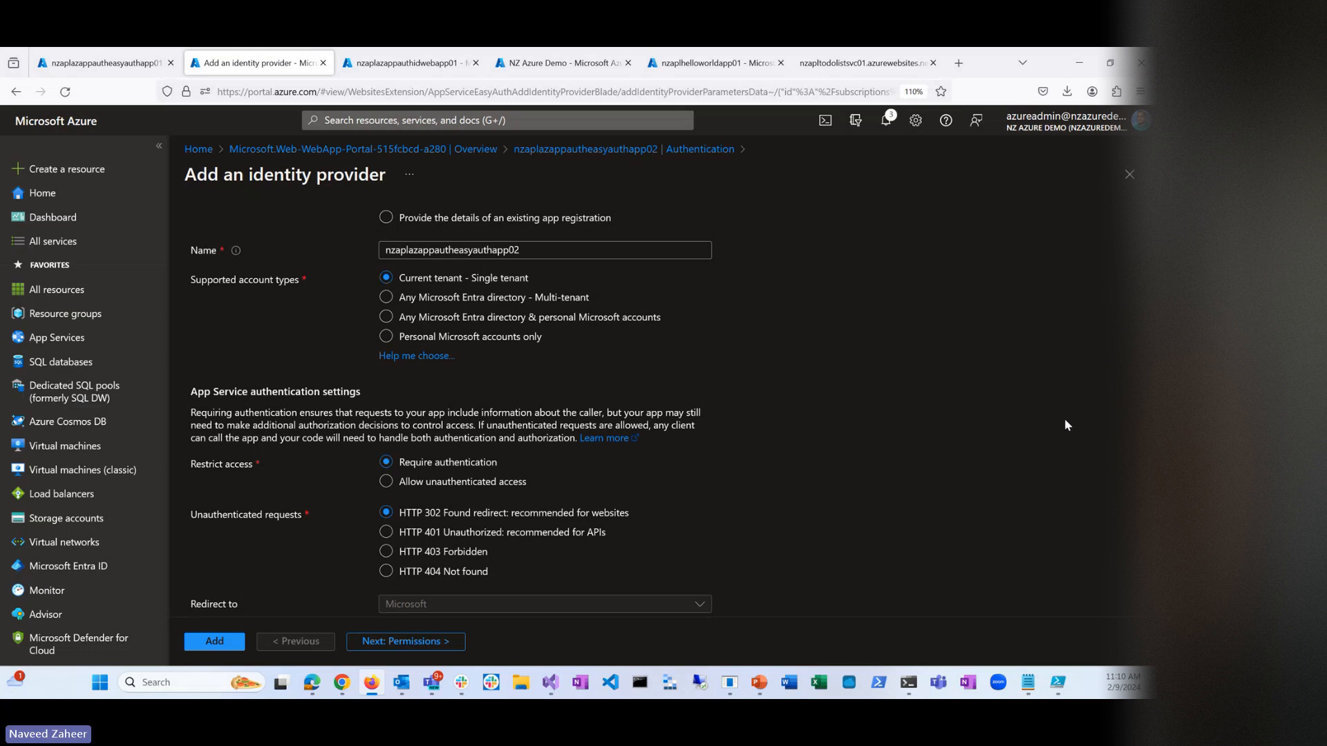
mouse_move(812, 462)
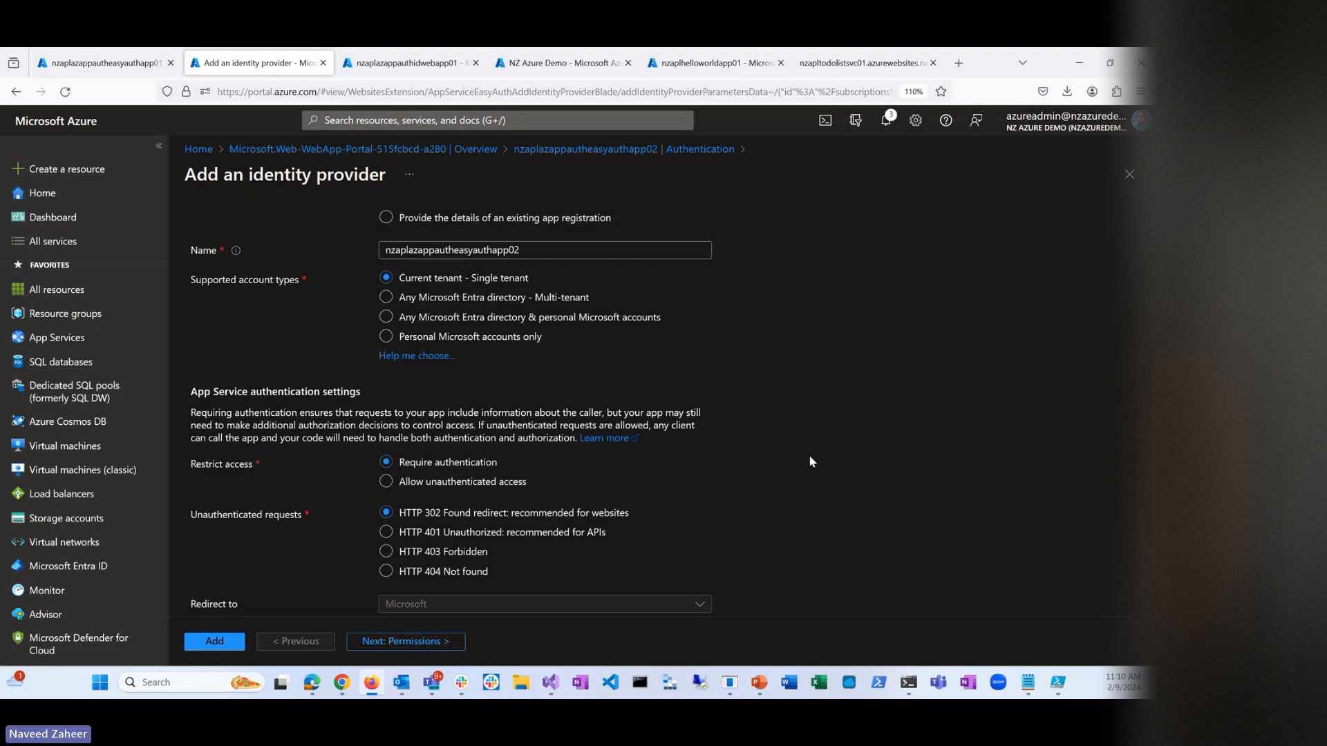
mouse_move(353, 467)
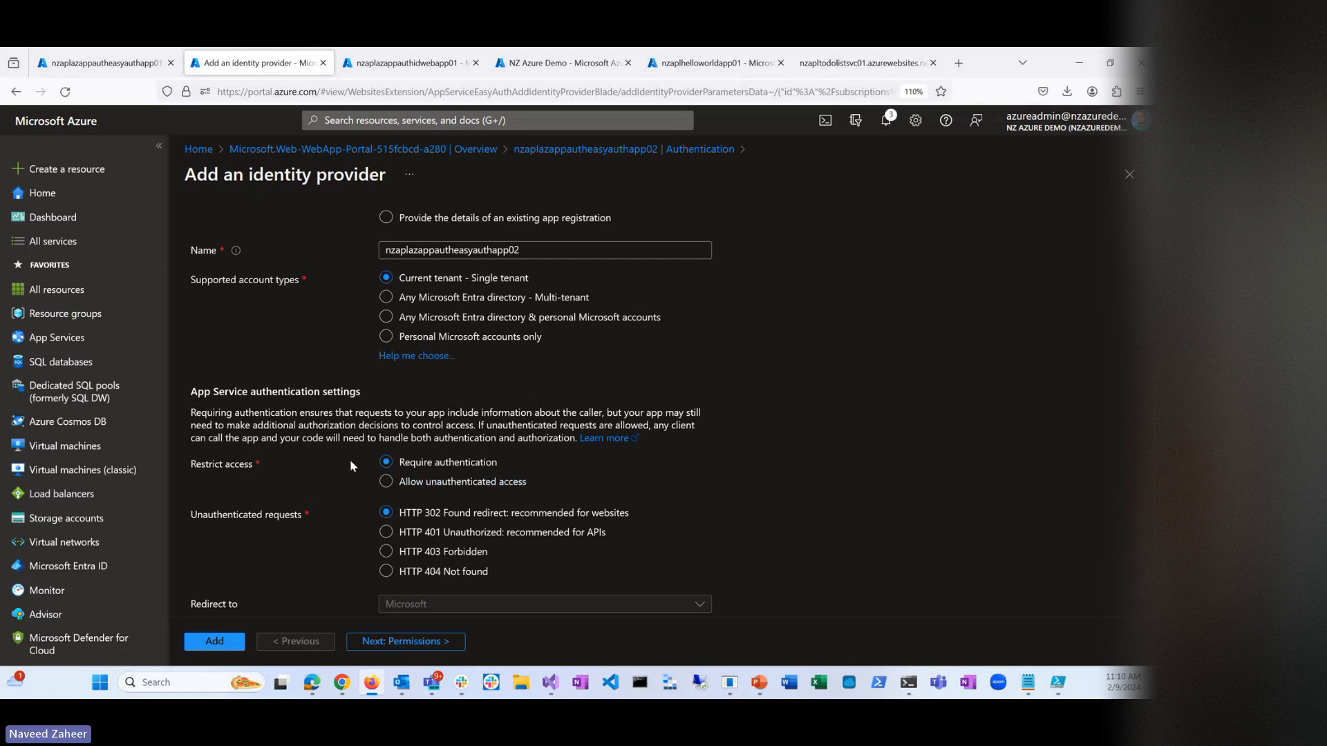
mouse_move(554, 515)
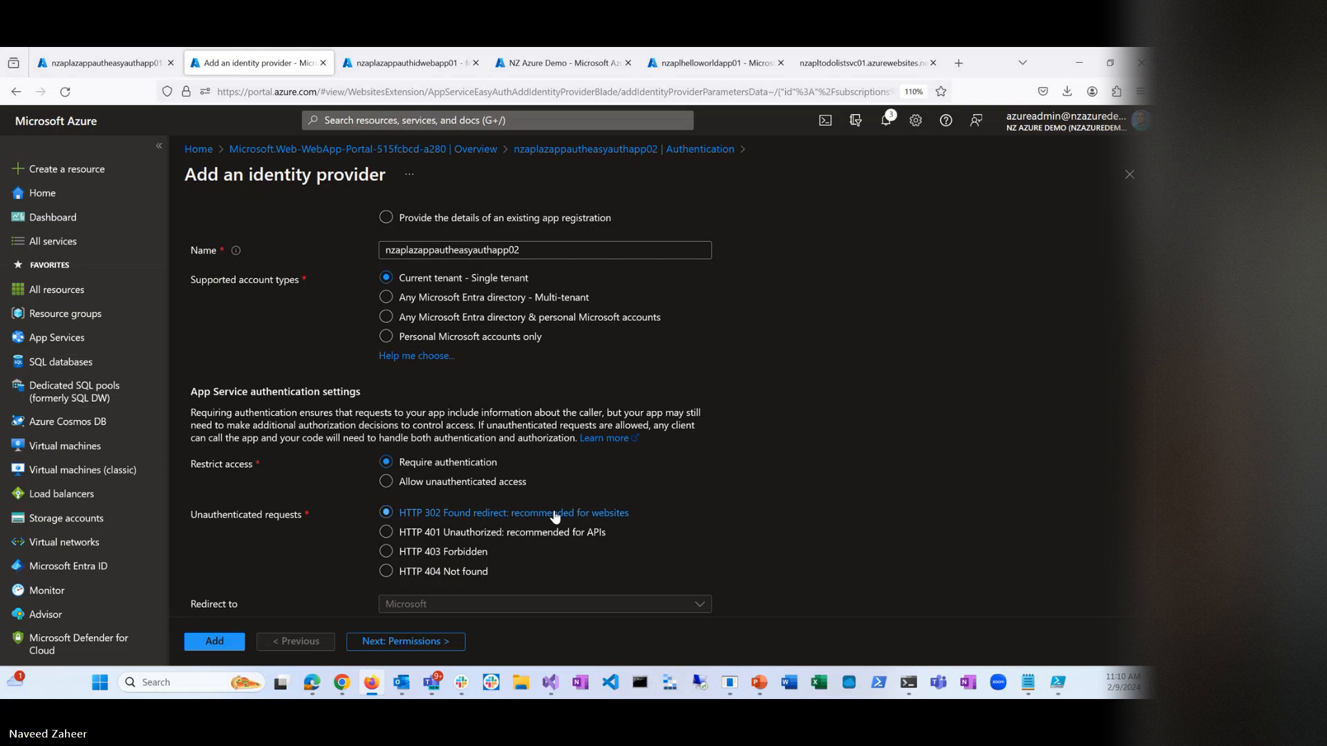
mouse_move(534, 478)
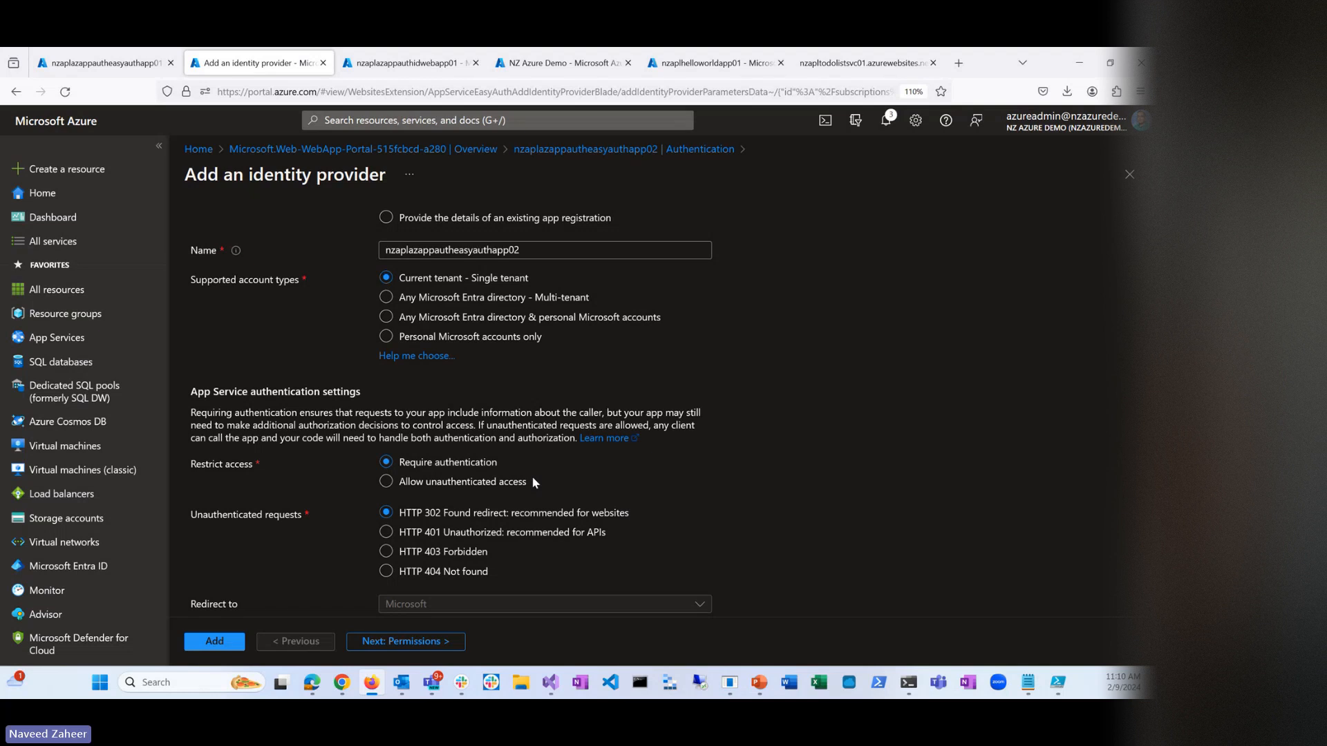
mouse_move(535, 508)
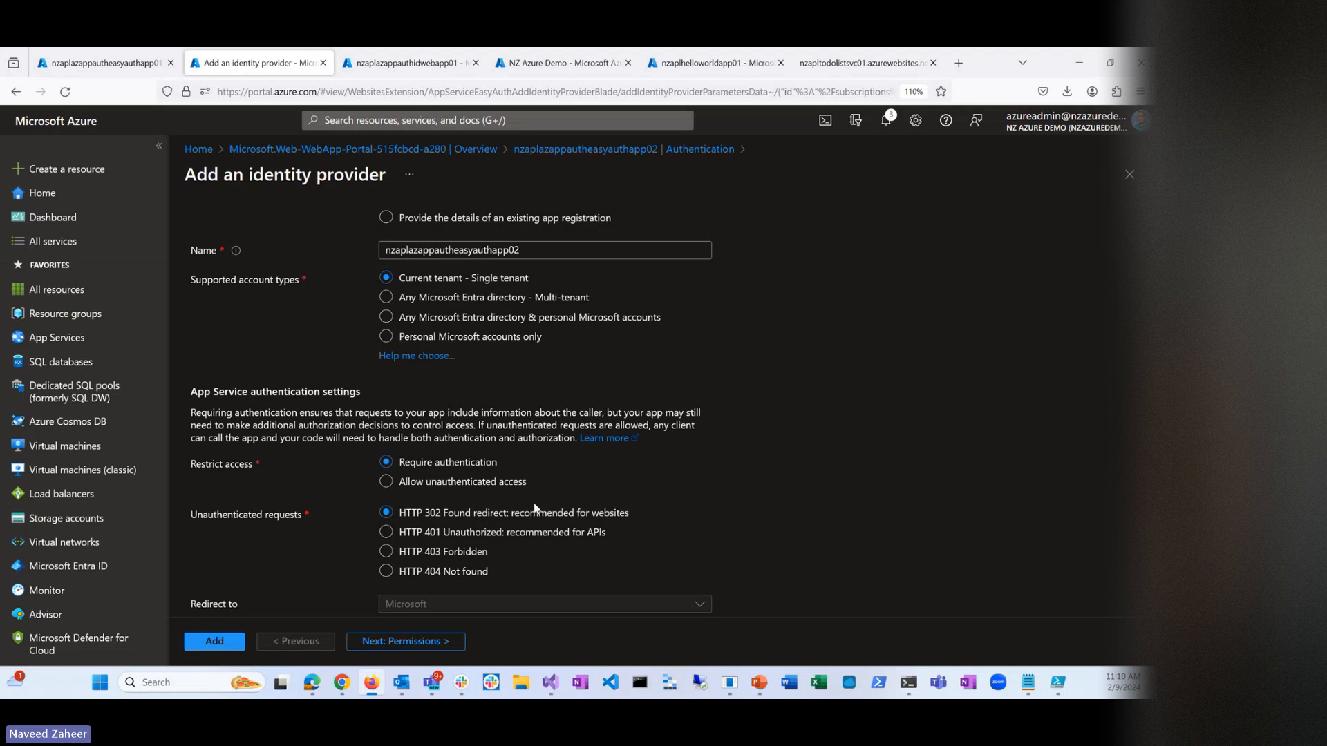
scroll("down", 3)
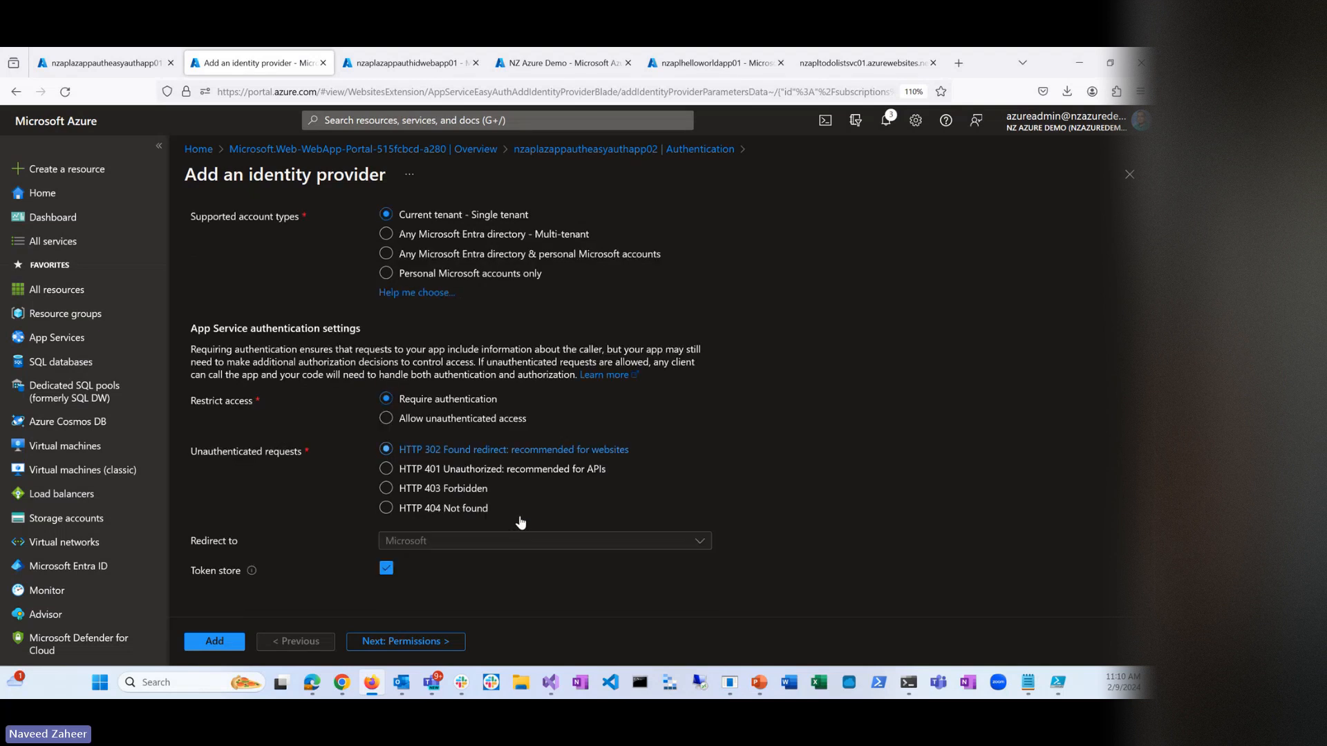
mouse_move(538, 587)
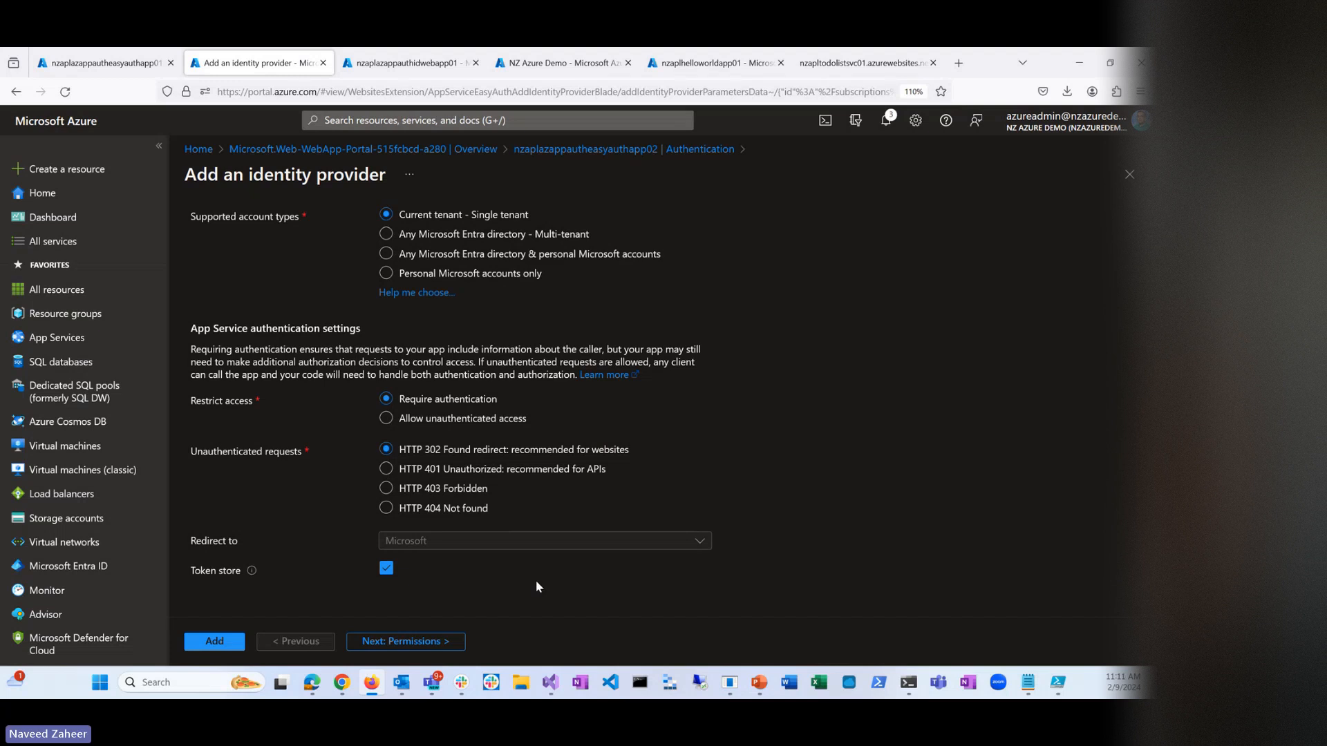
mouse_move(264, 604)
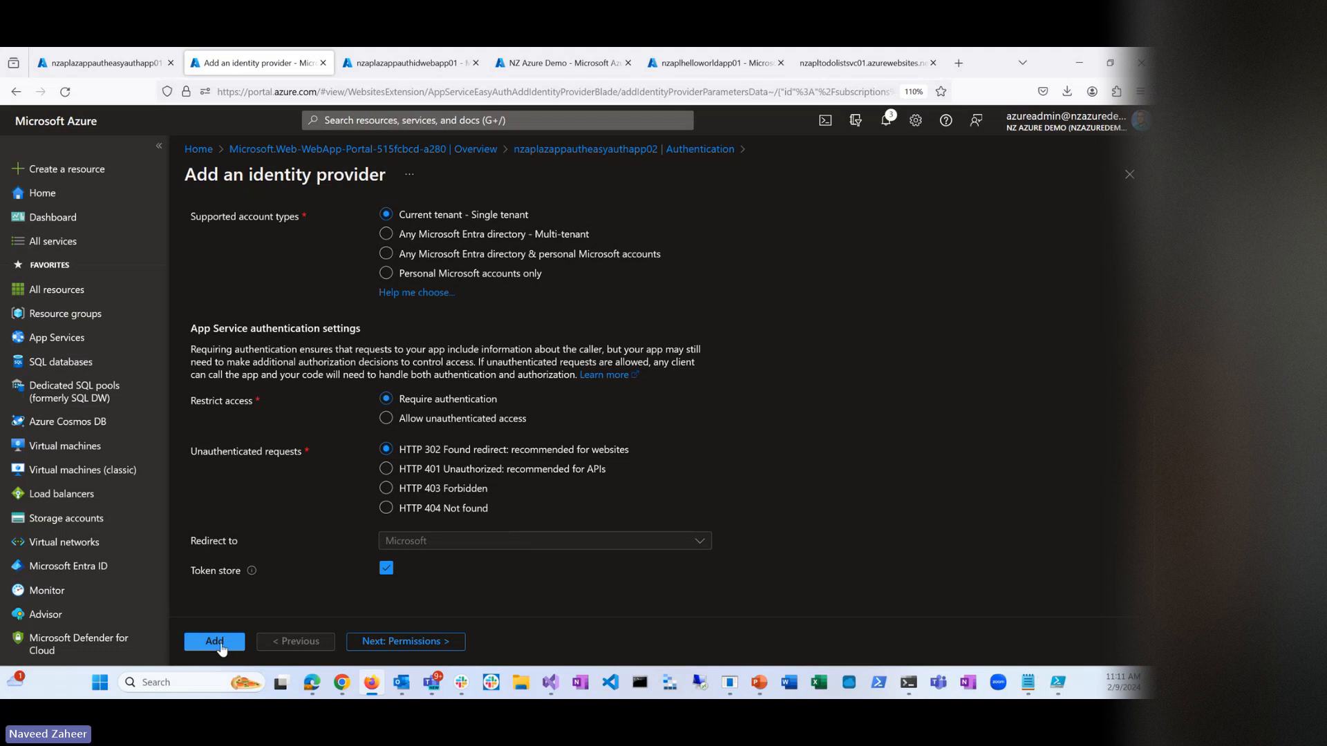
- Add the Microsoft identity provider and upgrade from the classic authentication experience
left_click(214, 641)
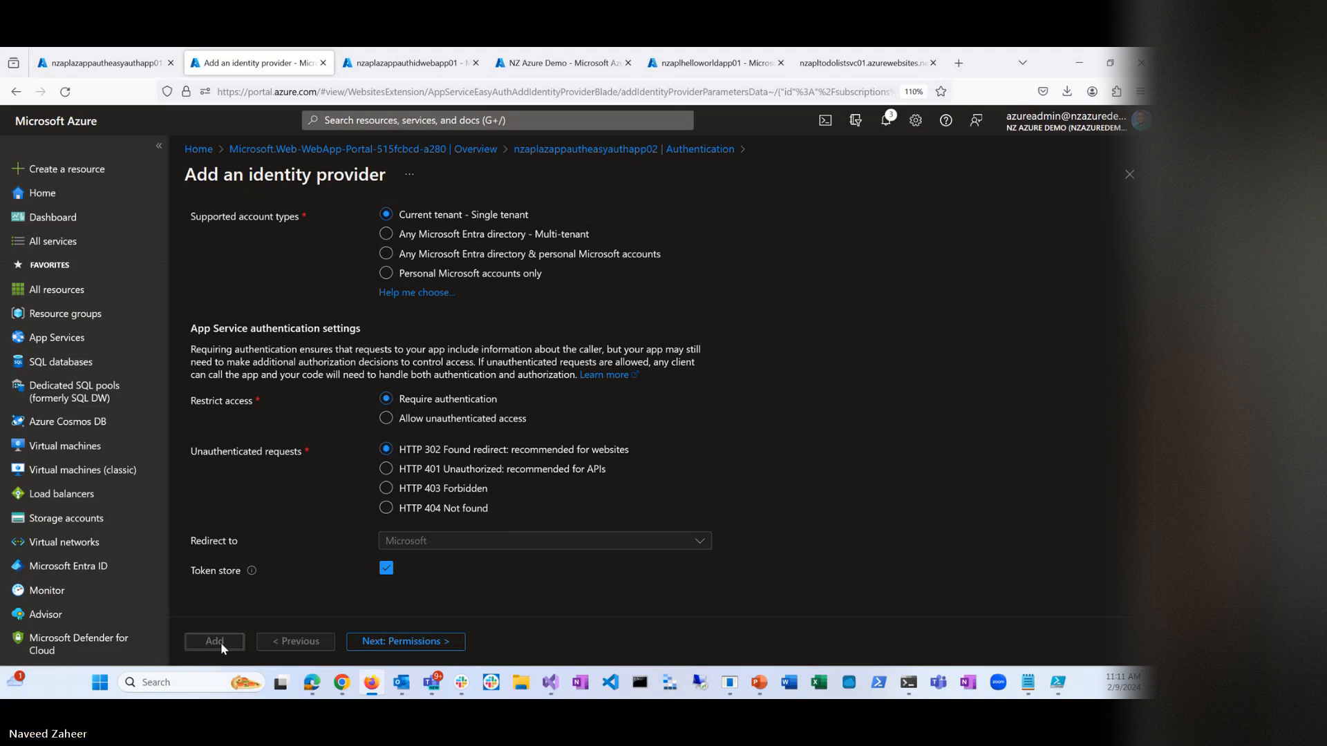
left_click(215, 642)
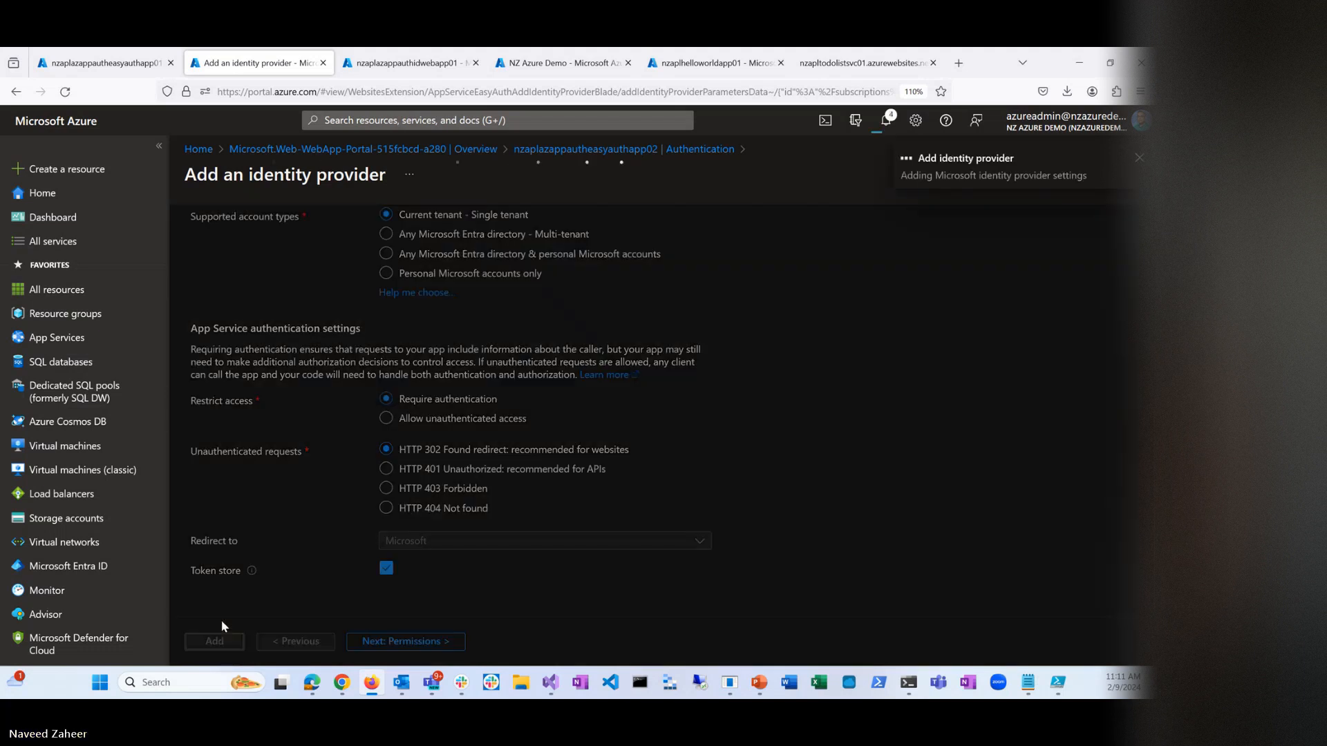
left_click(214, 641)
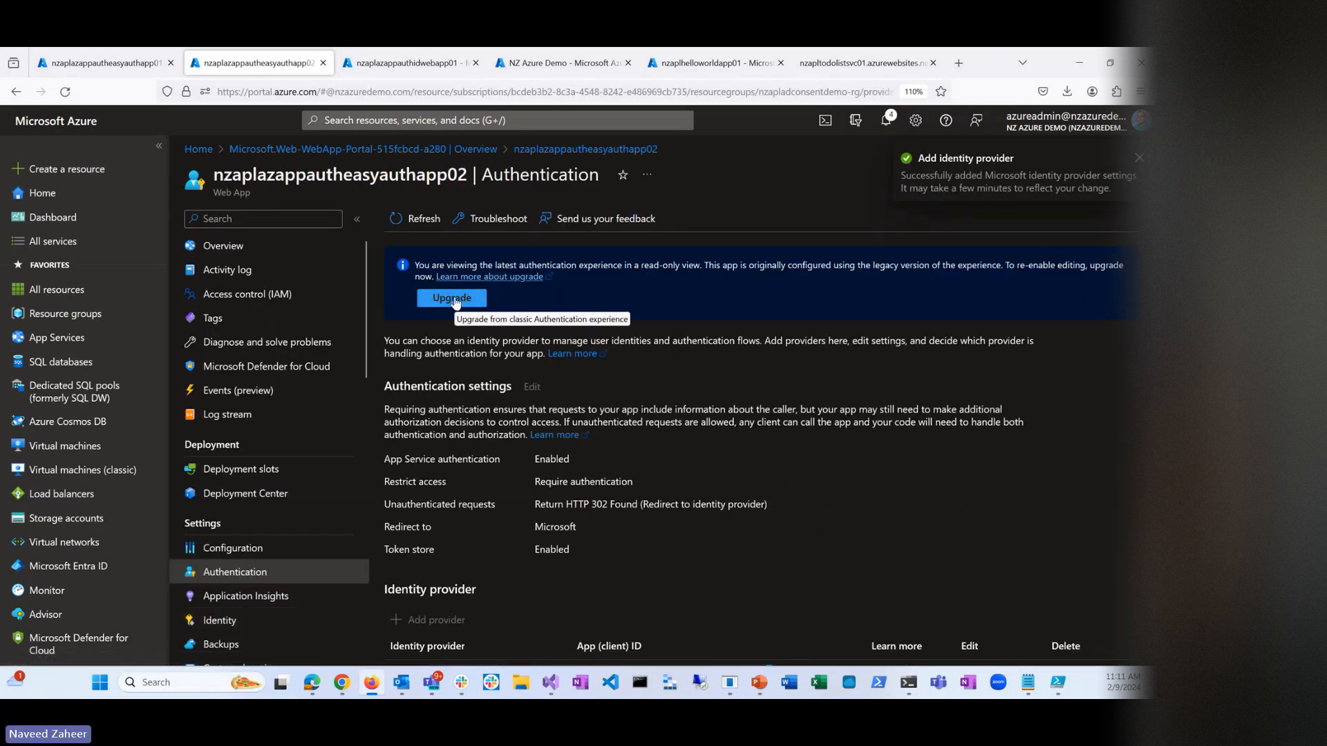
left_click(451, 297)
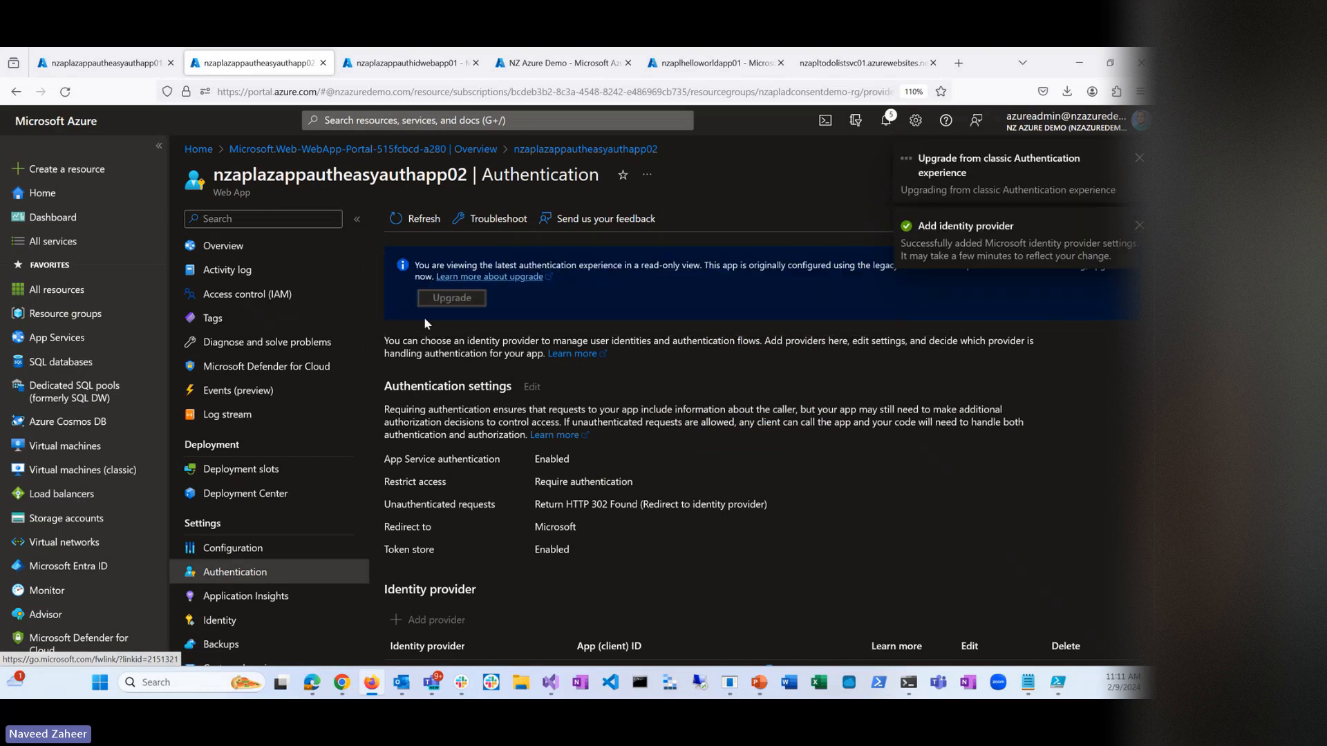
left_click(451, 298)
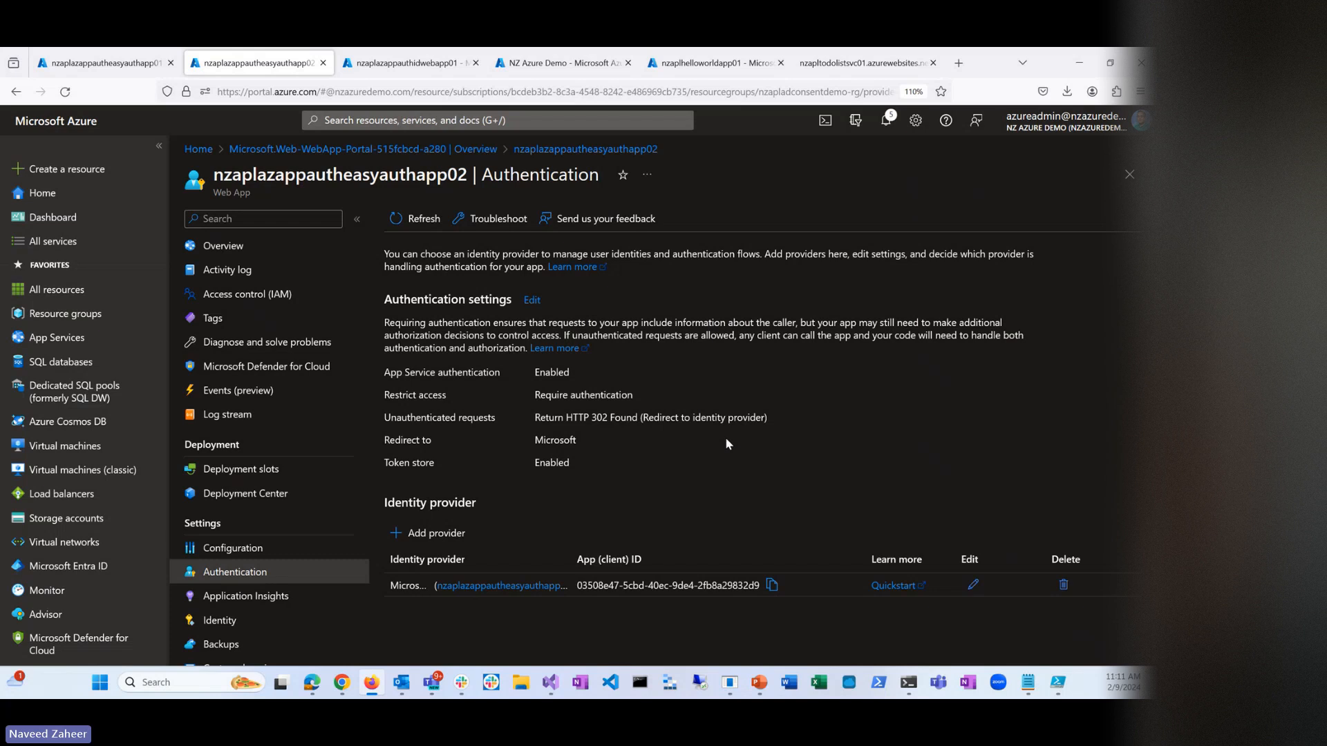
mouse_move(1061, 163)
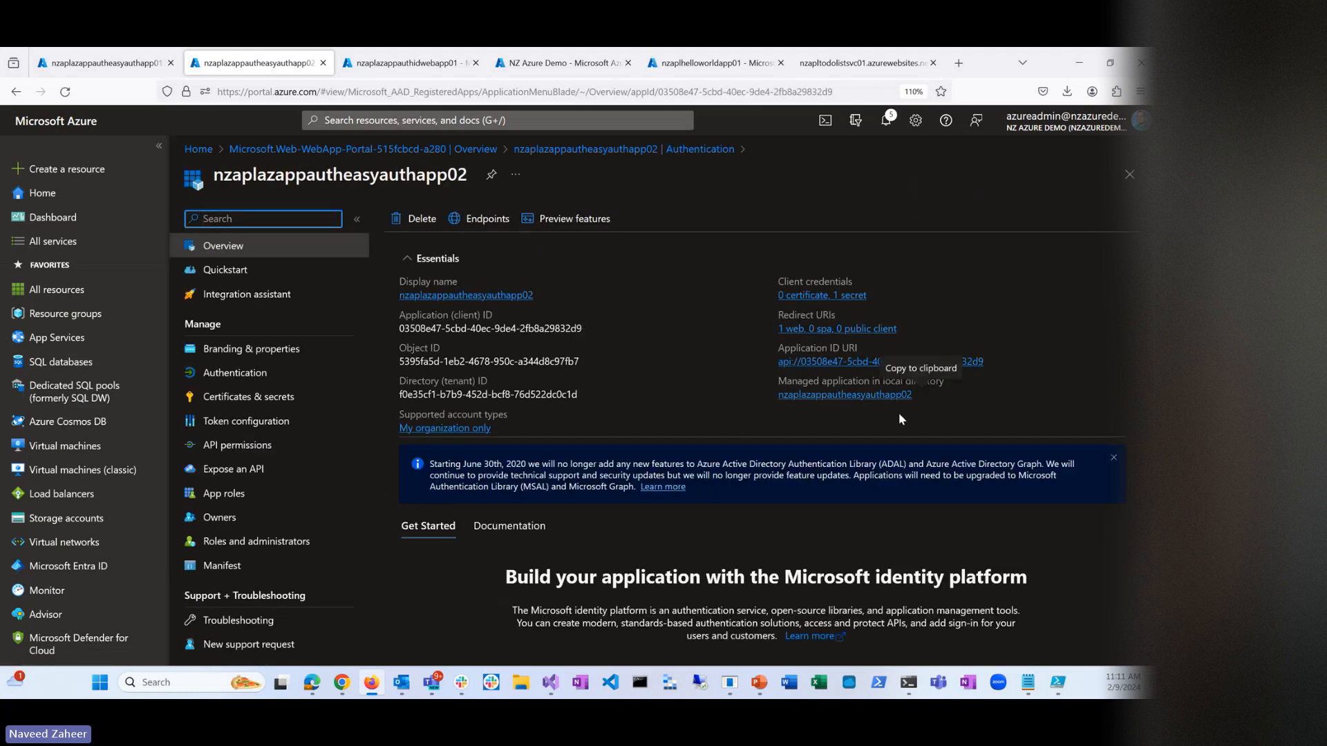
mouse_move(848, 429)
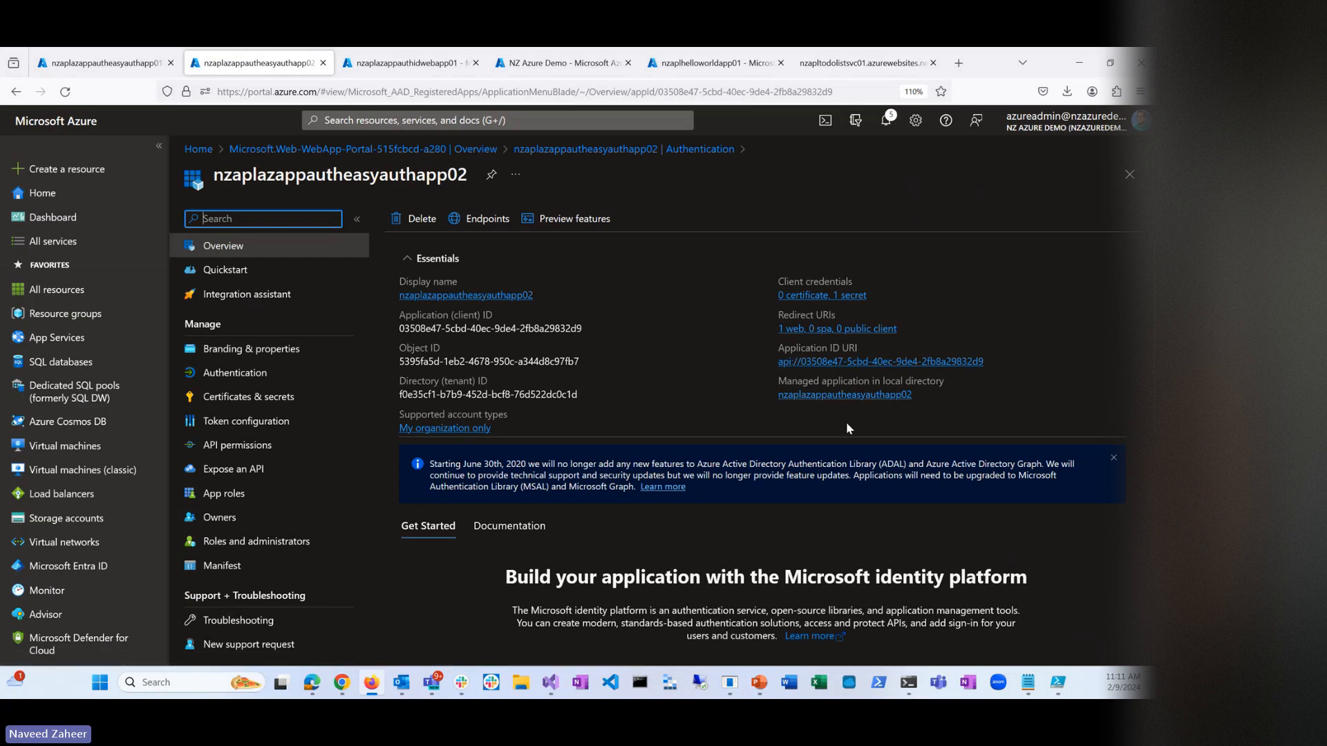
mouse_move(236, 445)
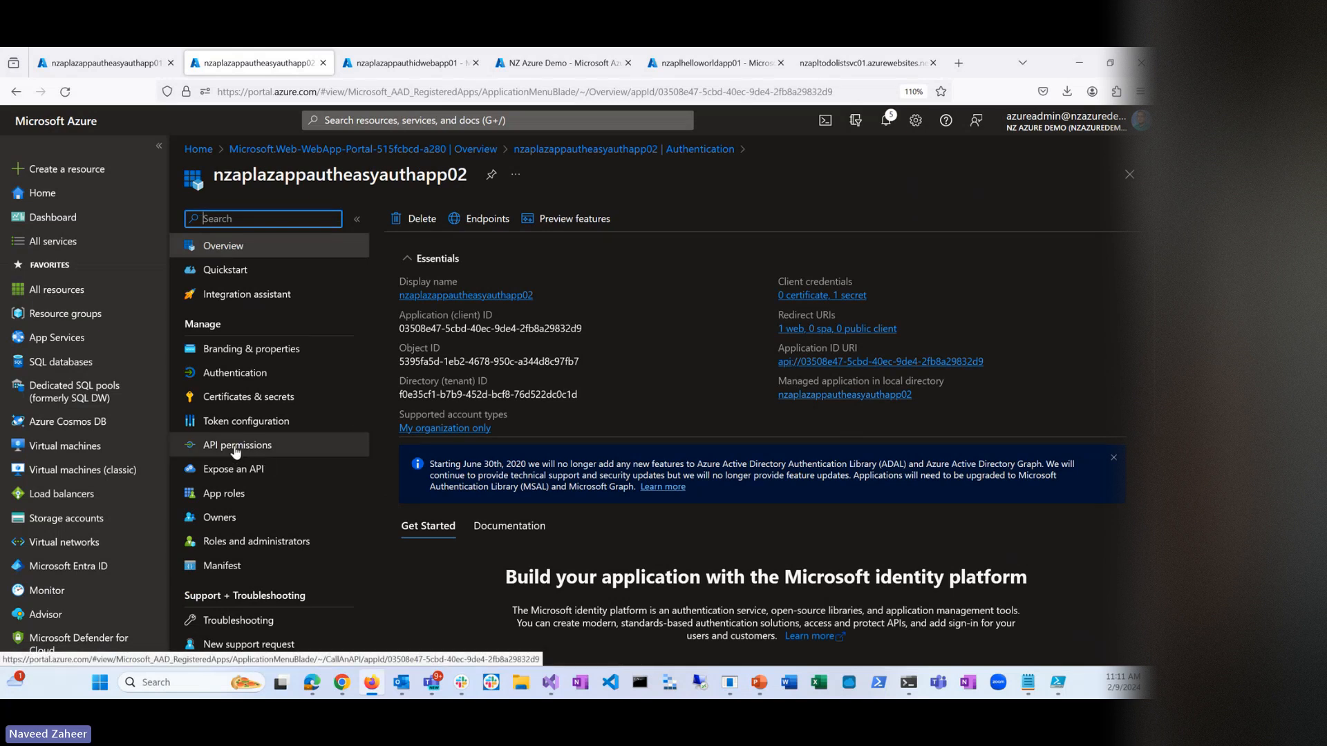
- Check API permissions, then view the Web redirect URI .auth/login/aad/callback under Authentication
left_click(237, 445)
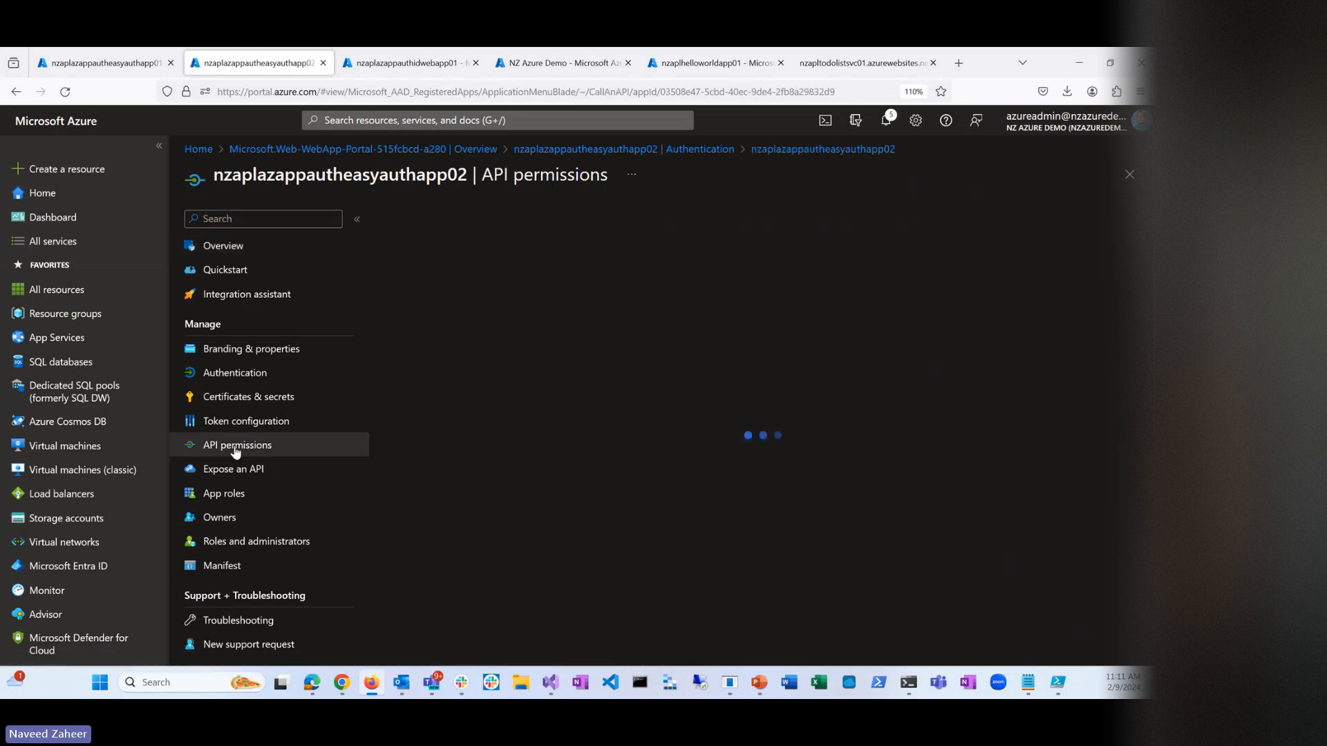
left_click(237, 445)
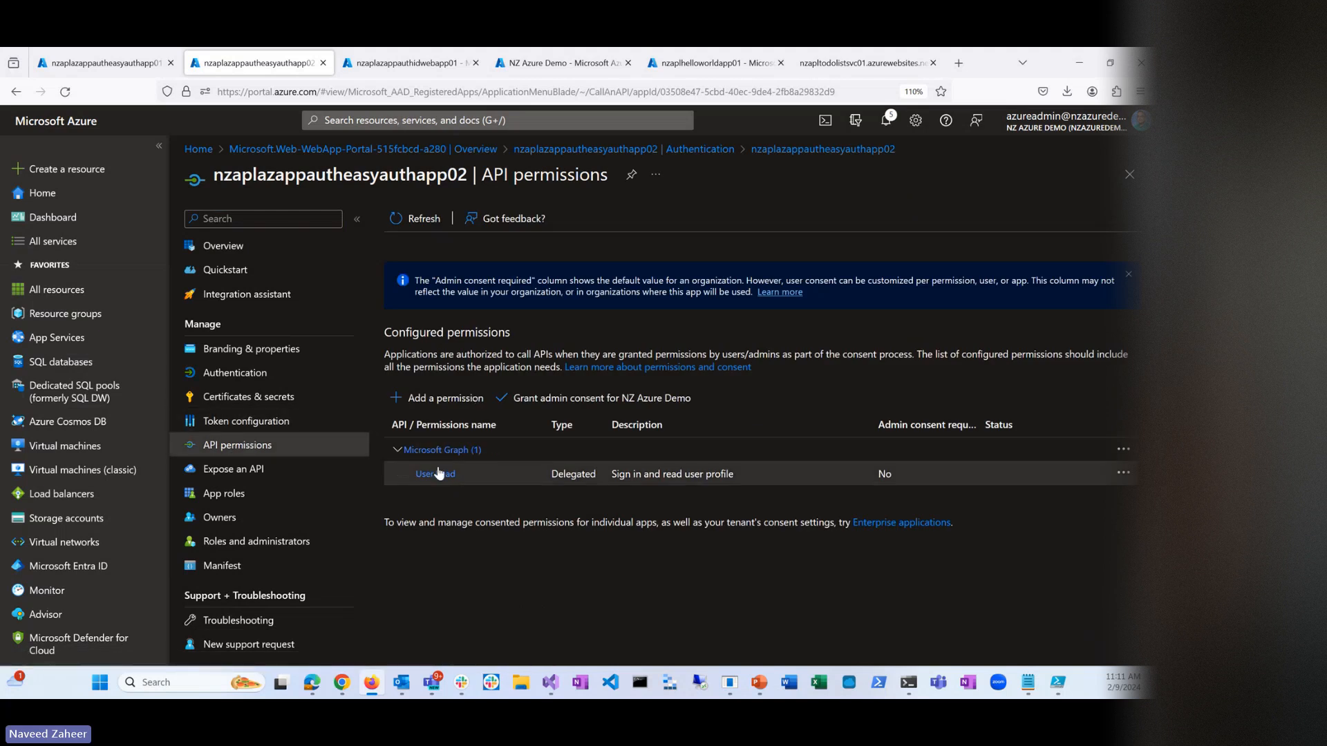
mouse_move(358, 461)
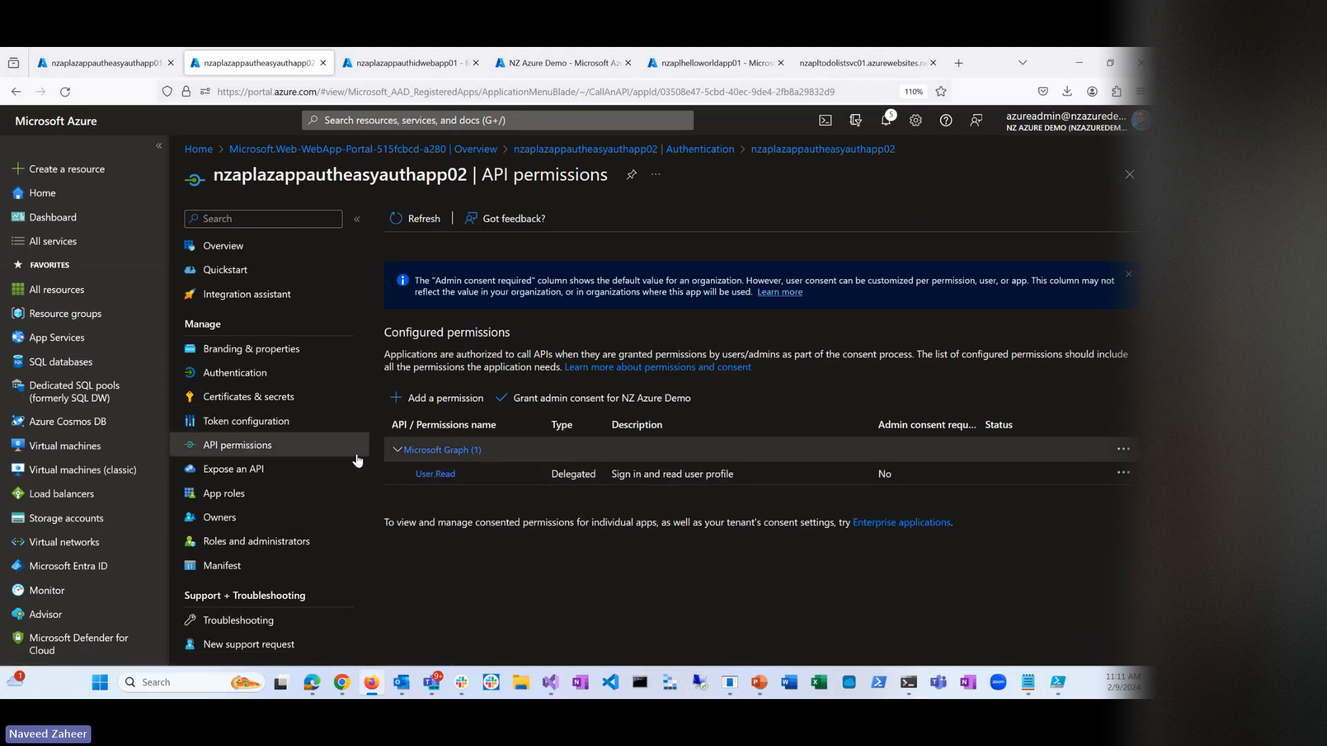
left_click(234, 372)
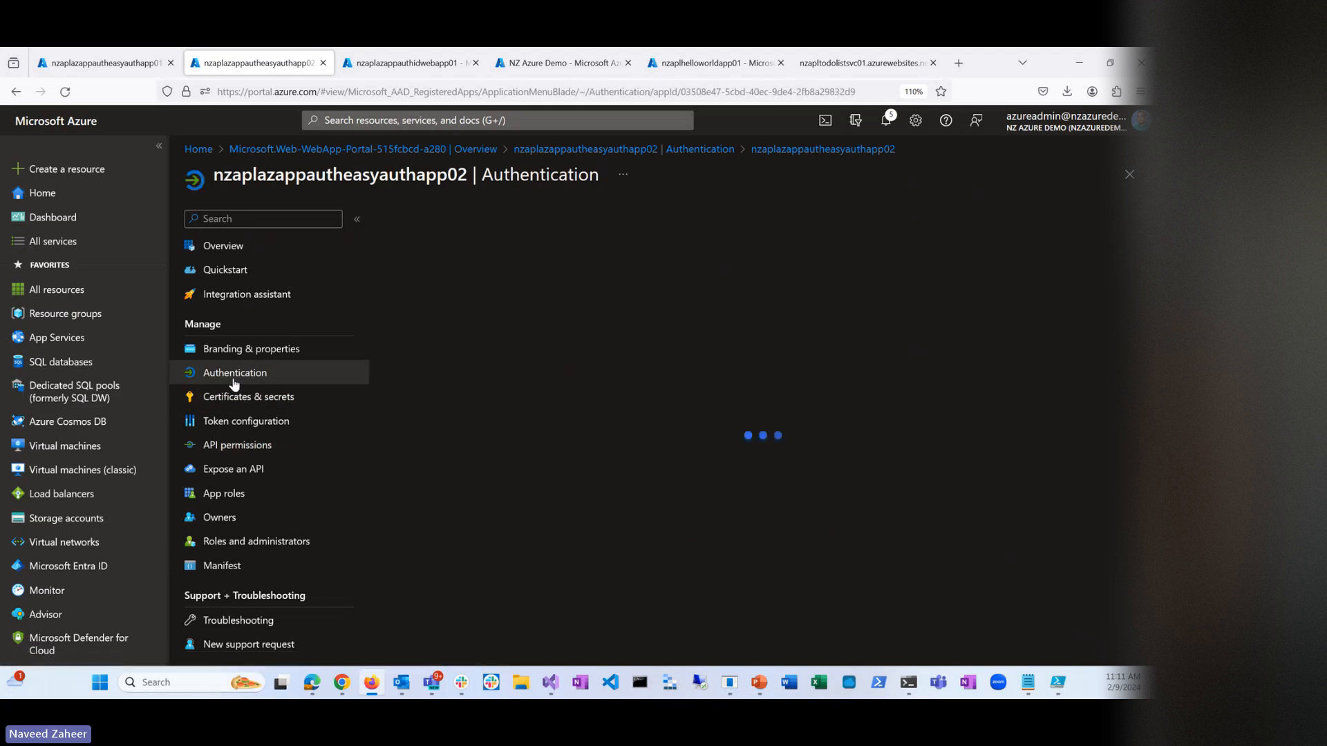
left_click(235, 372)
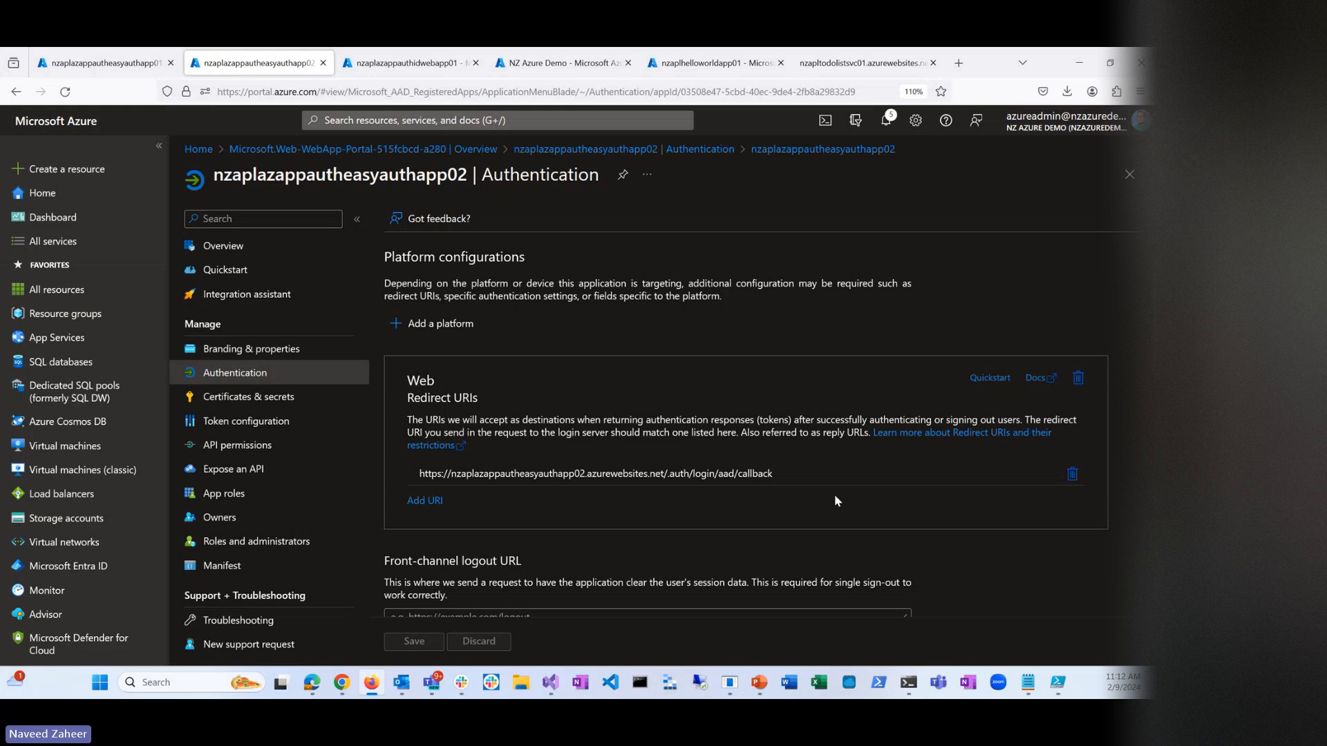
mouse_move(300, 493)
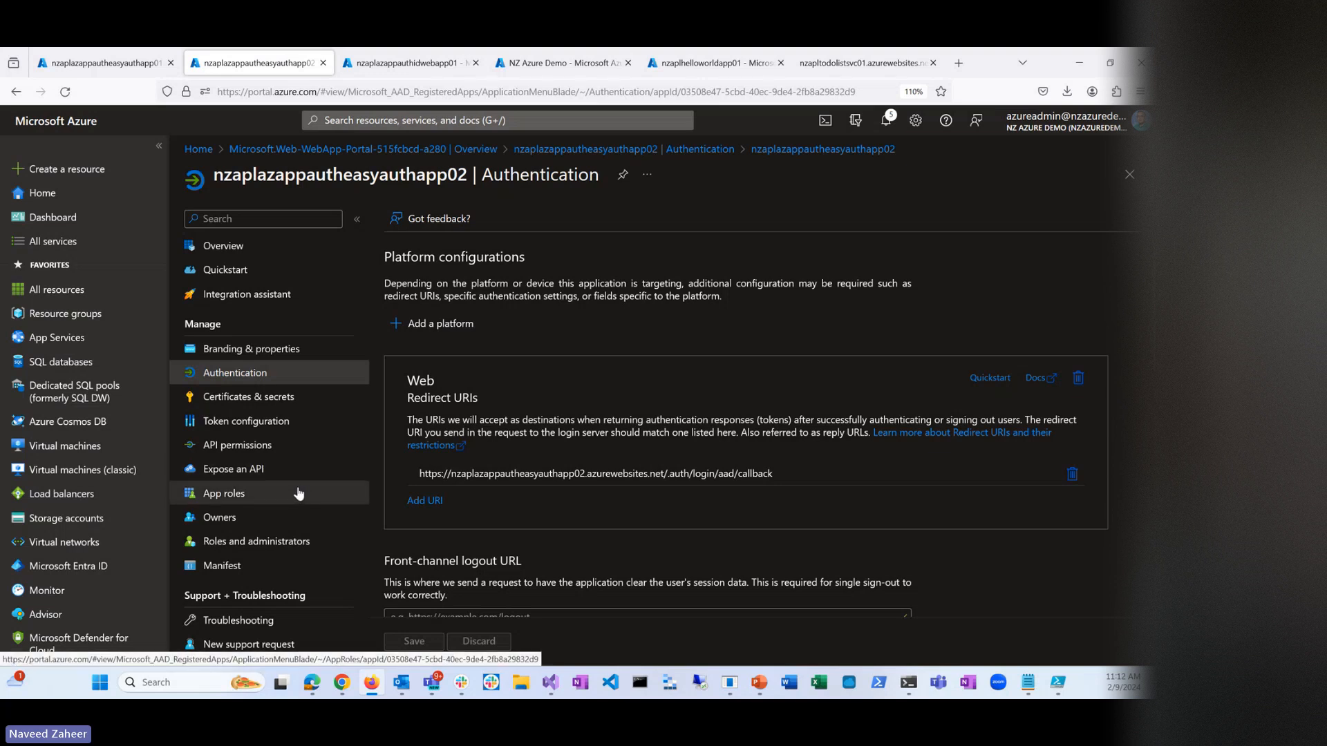
- View the App Service-generated client secret, then go back to the web app's Authentication page
left_click(248, 396)
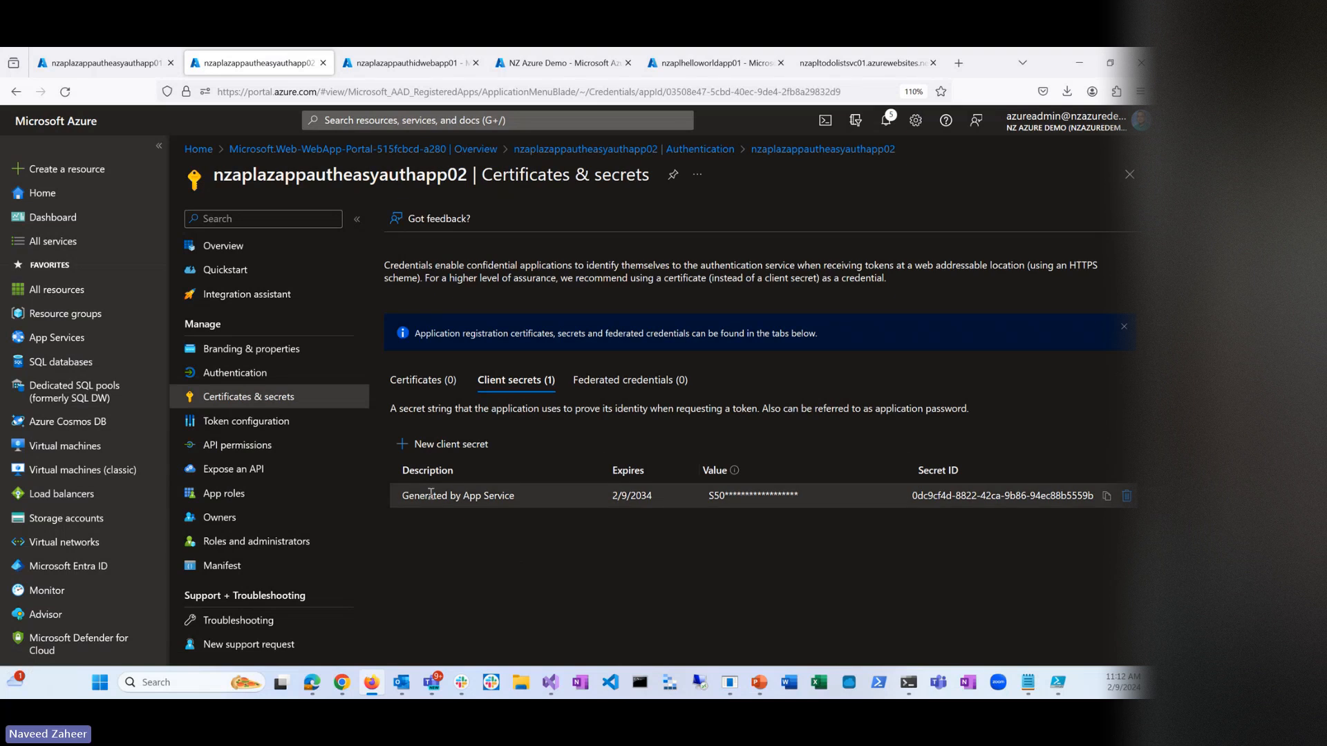
mouse_move(509, 512)
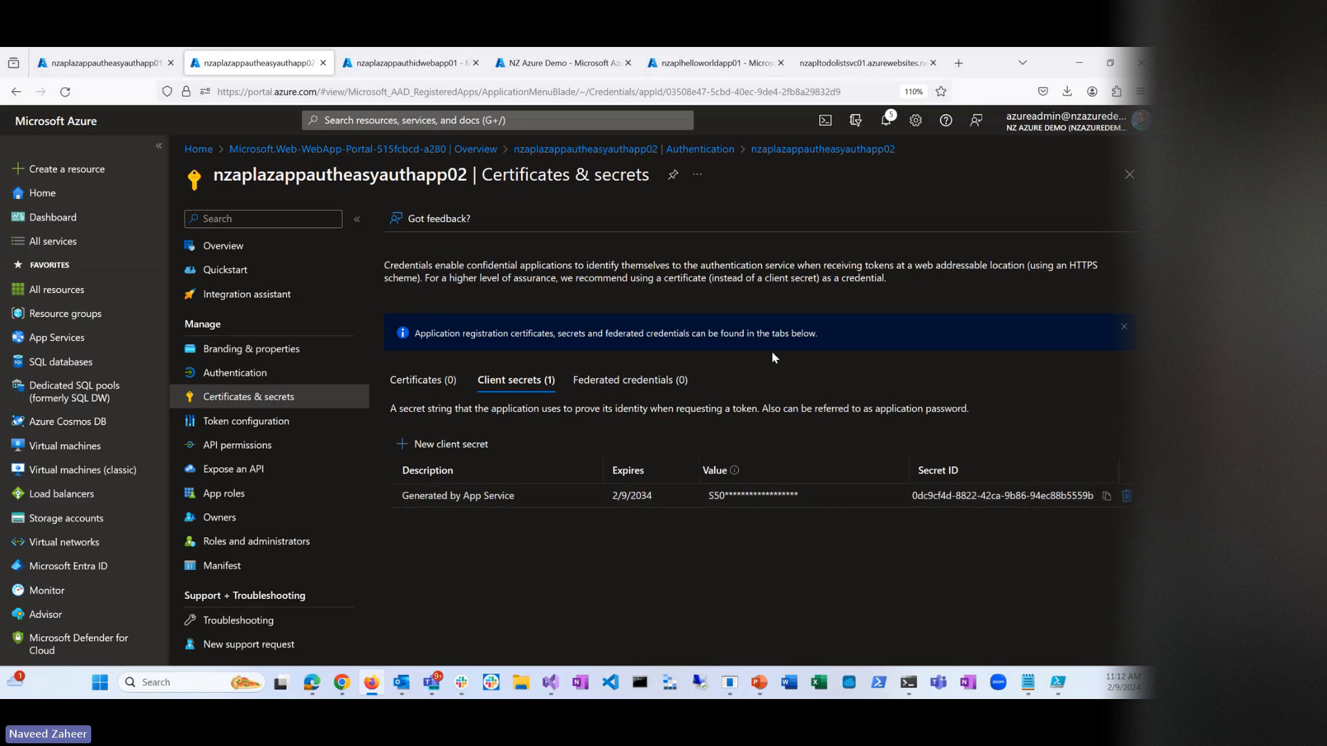
left_click(700, 149)
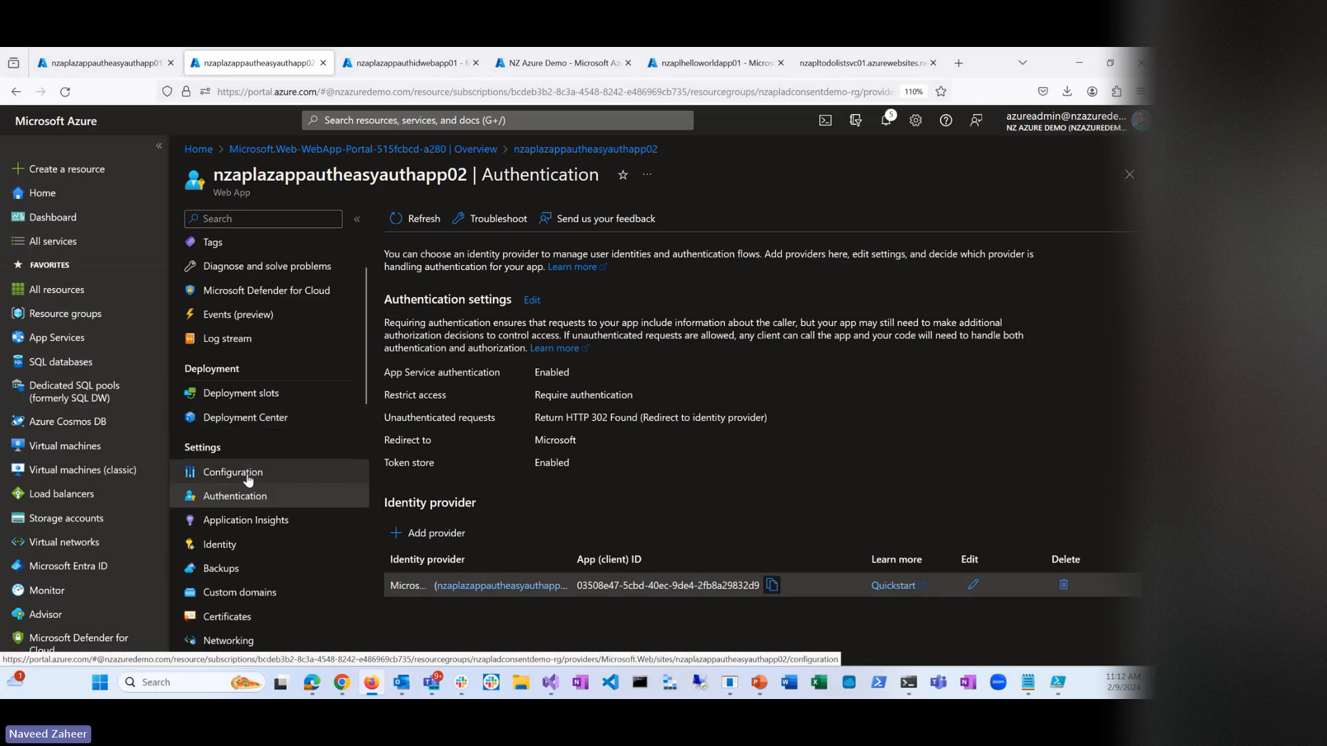
- Open the web app's Configuration application settings, including the Microsoft provider authentication secret
left_click(232, 472)
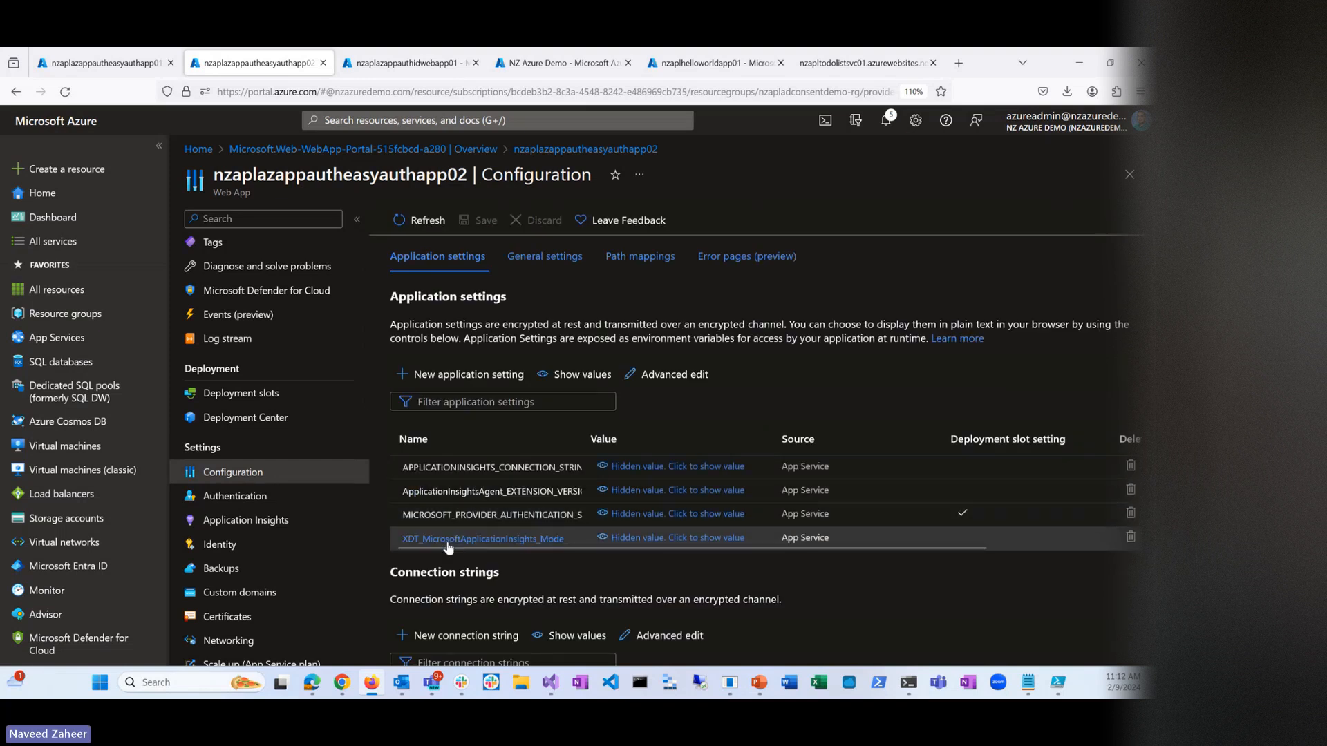
mouse_move(578, 527)
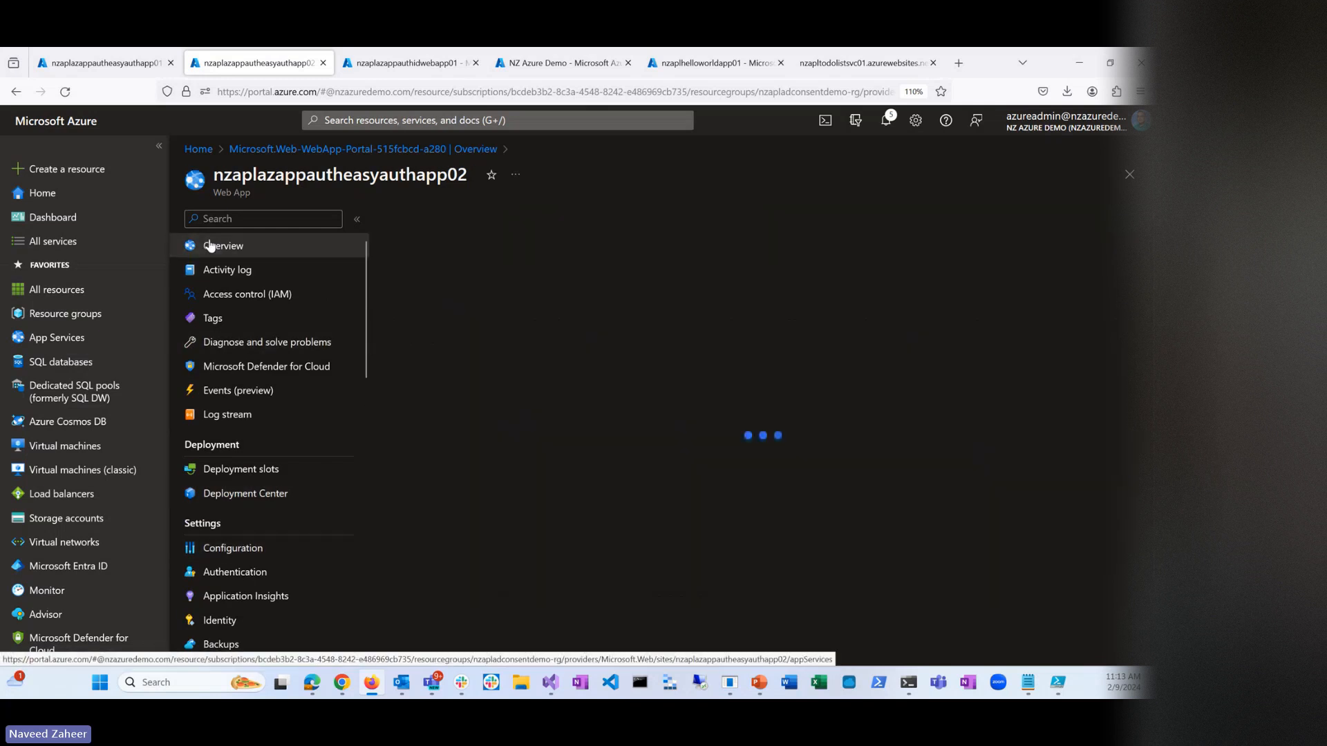
- Open nzaplazappautheasyauthapp02's default domain, landing on the Microsoft pick-an-account sign-in page
left_click(223, 246)
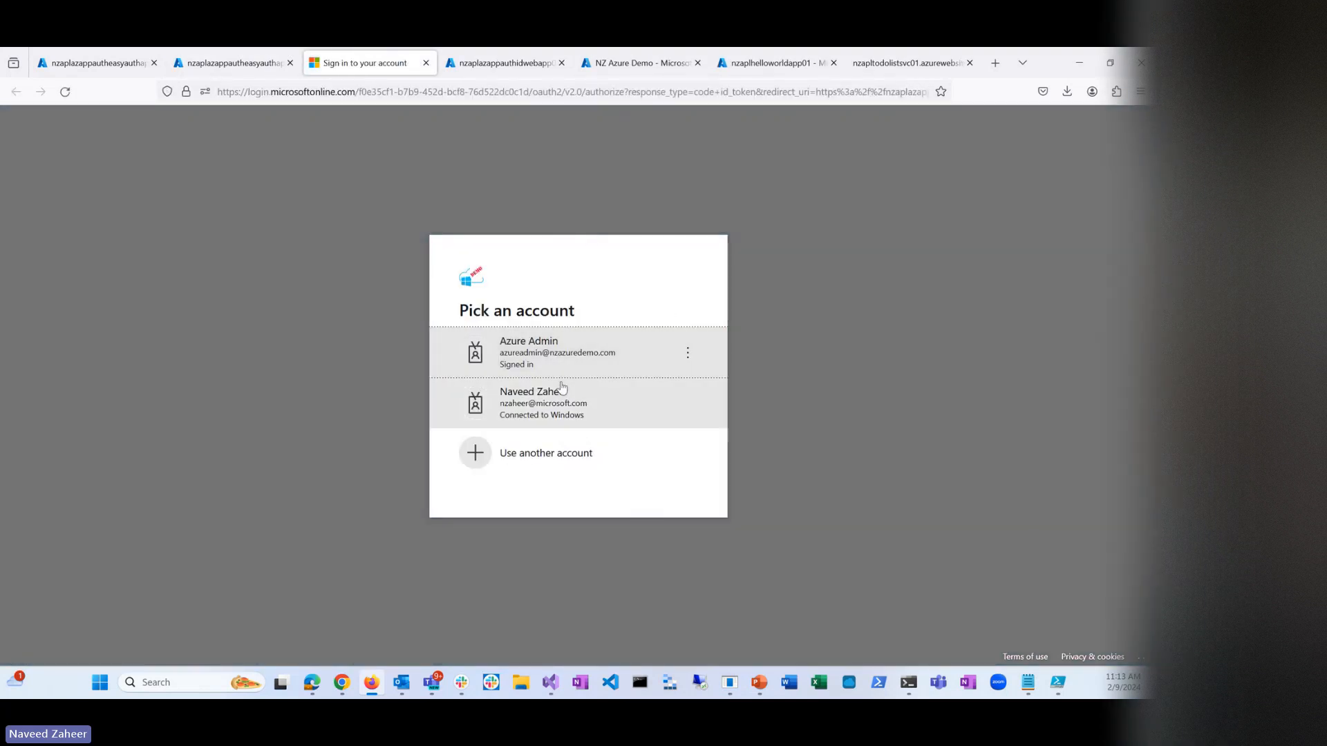
mouse_move(543, 342)
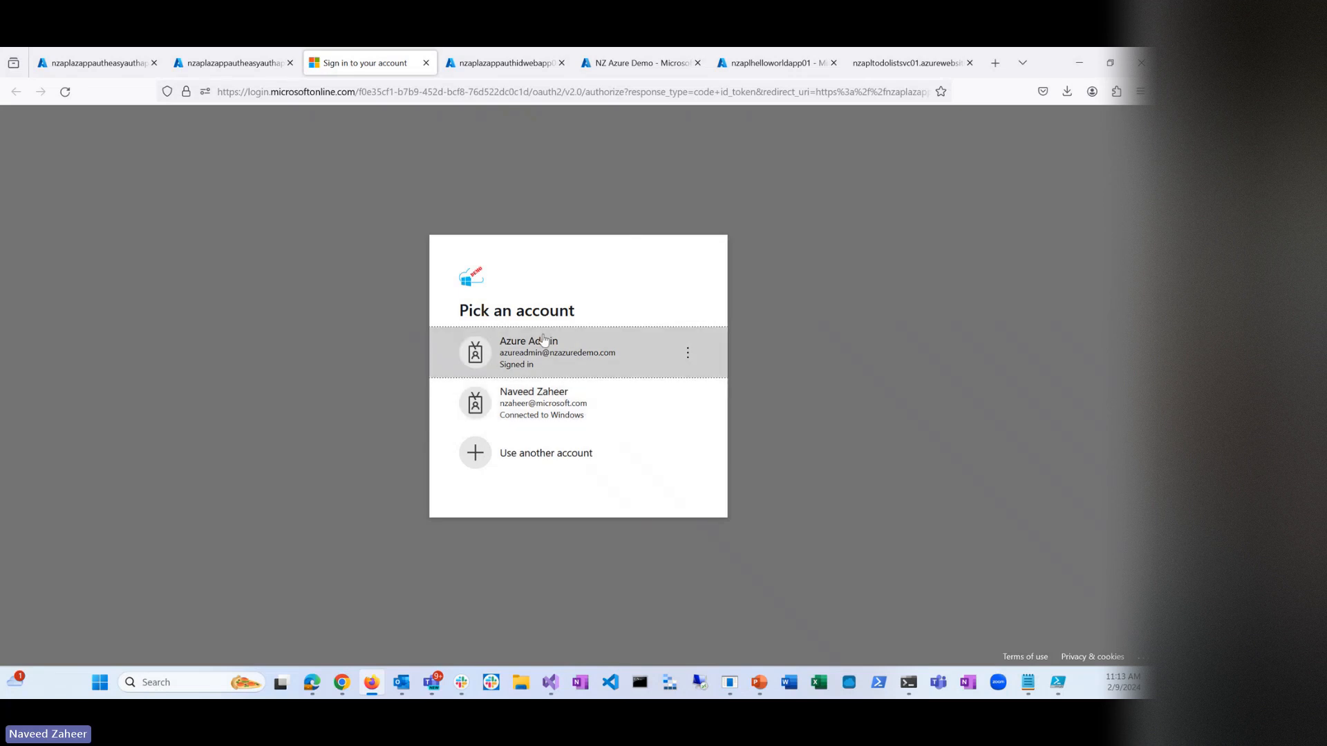
- Sign in with the Azure Admin account and accept the requested permissions
left_click(556, 352)
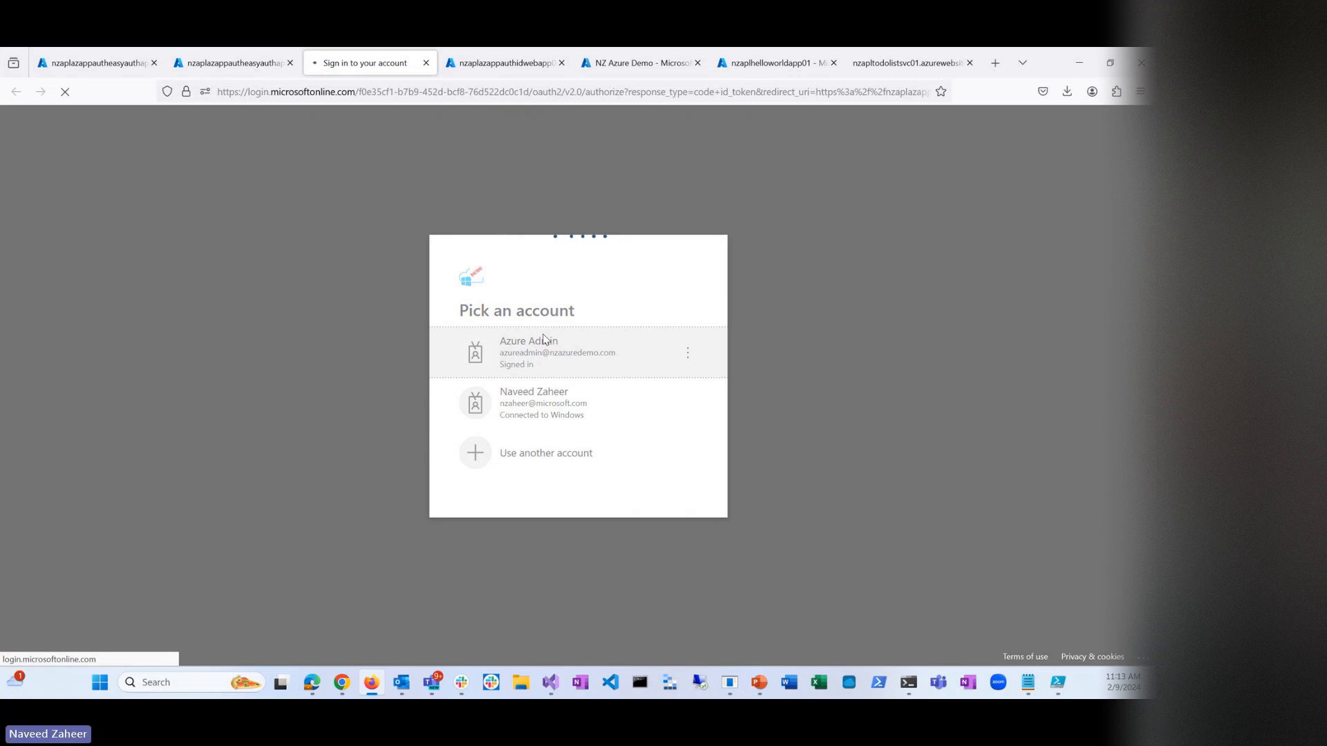
left_click(549, 352)
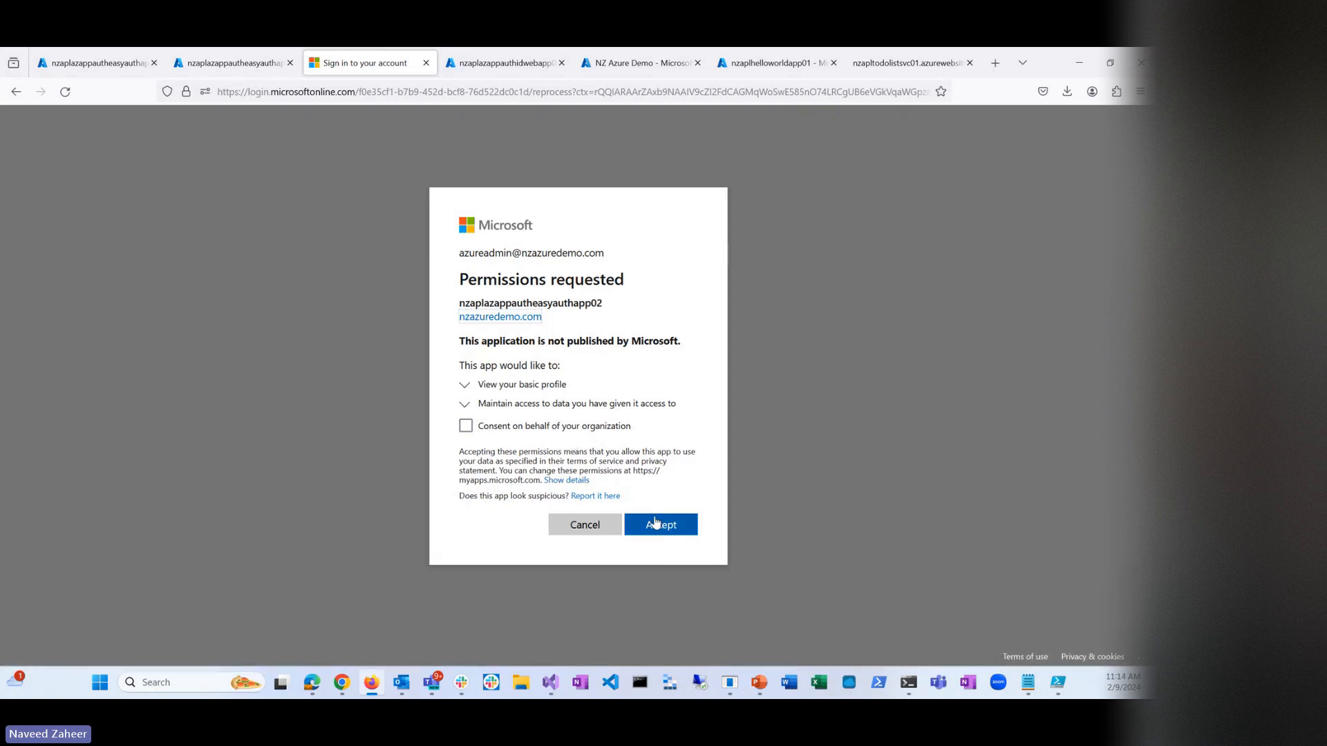
left_click(660, 524)
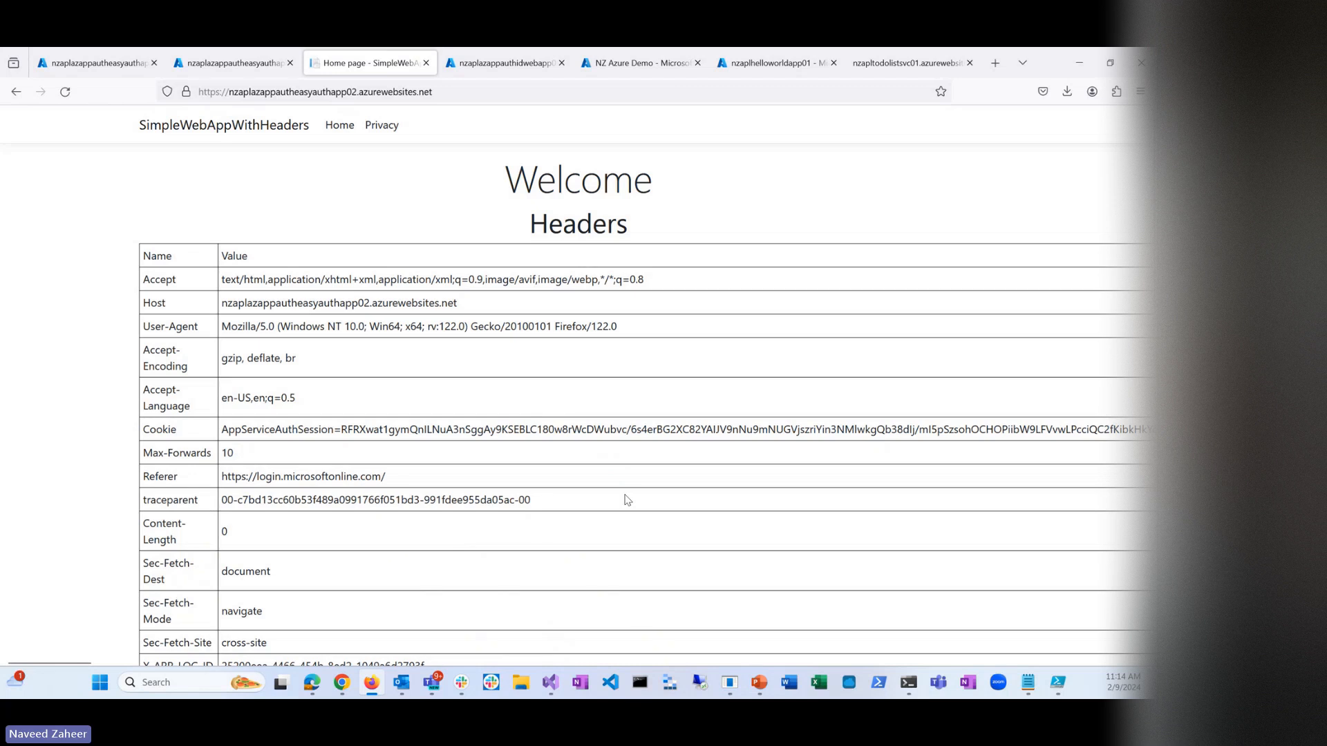
- Scroll to the X-MS-CLIENT-PRINCIPAL and X-MS-TOKEN-AAD headers, highlighting the principal name
scroll("down", 3)
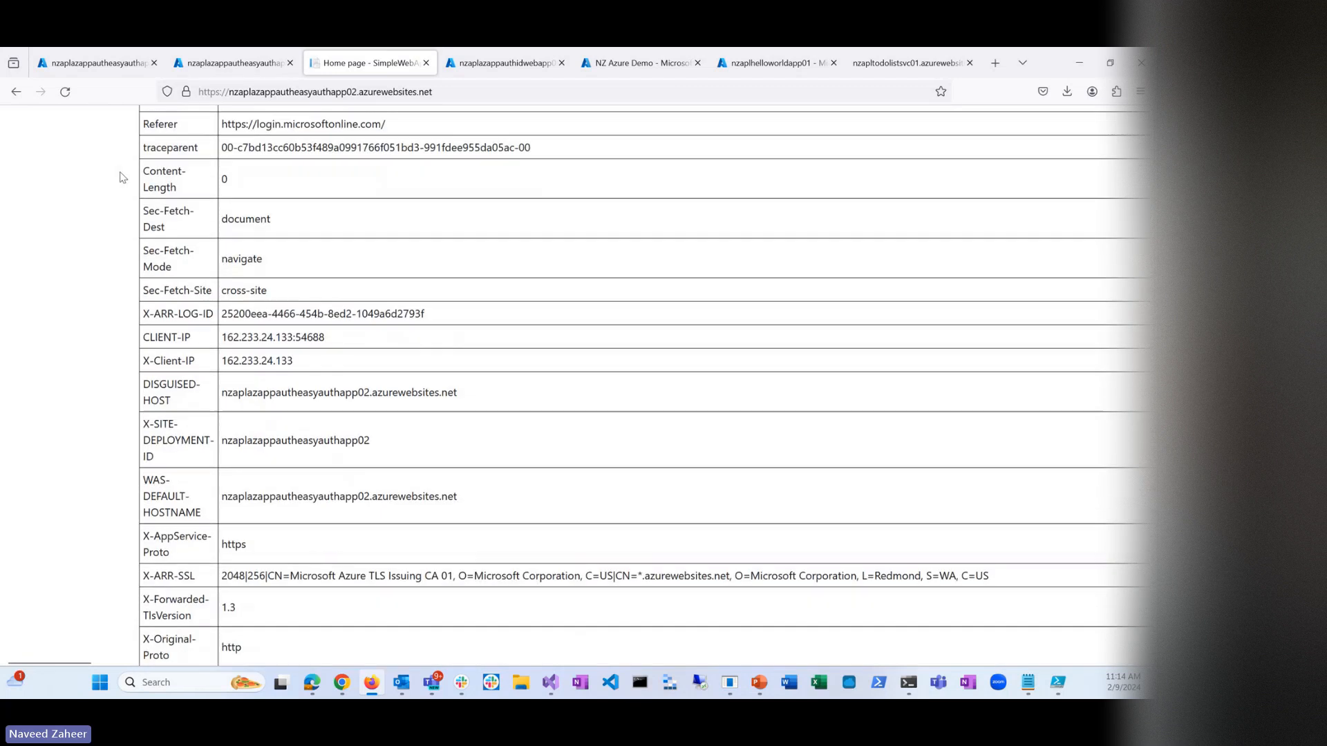
mouse_move(416, 469)
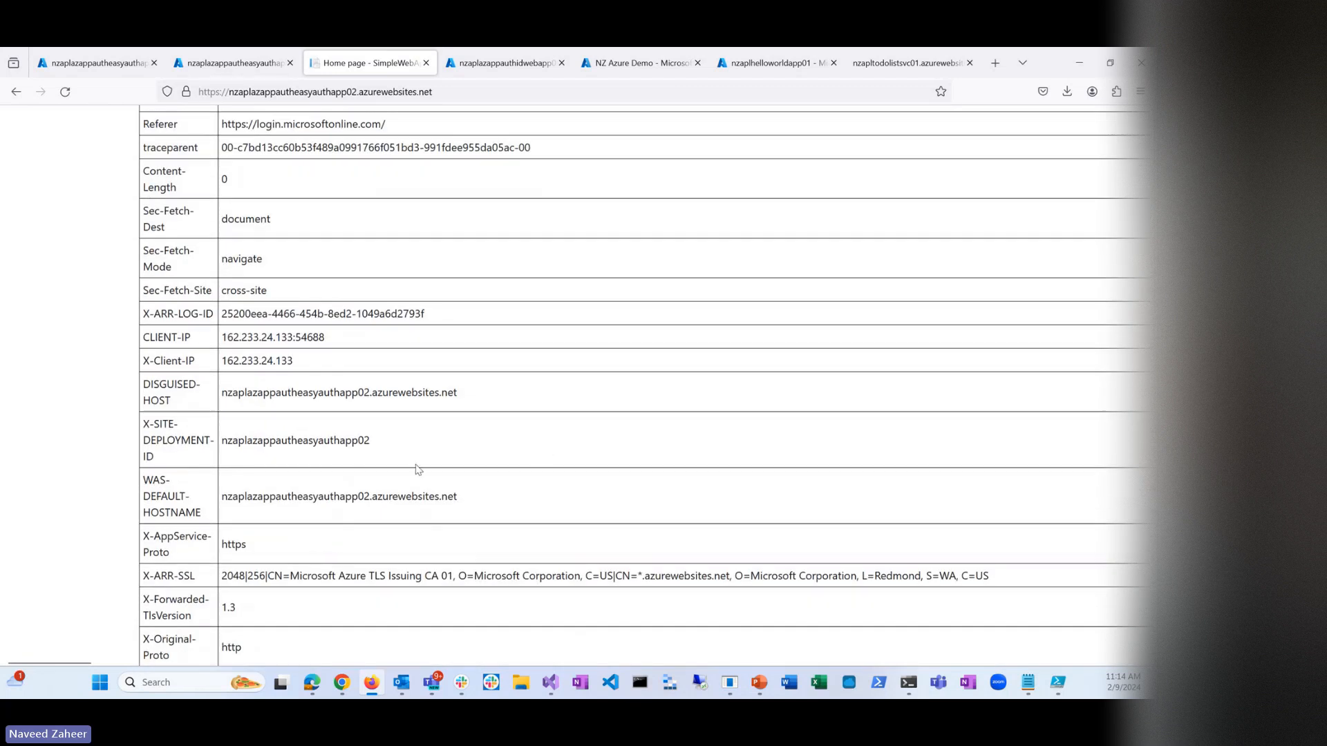
mouse_move(424, 488)
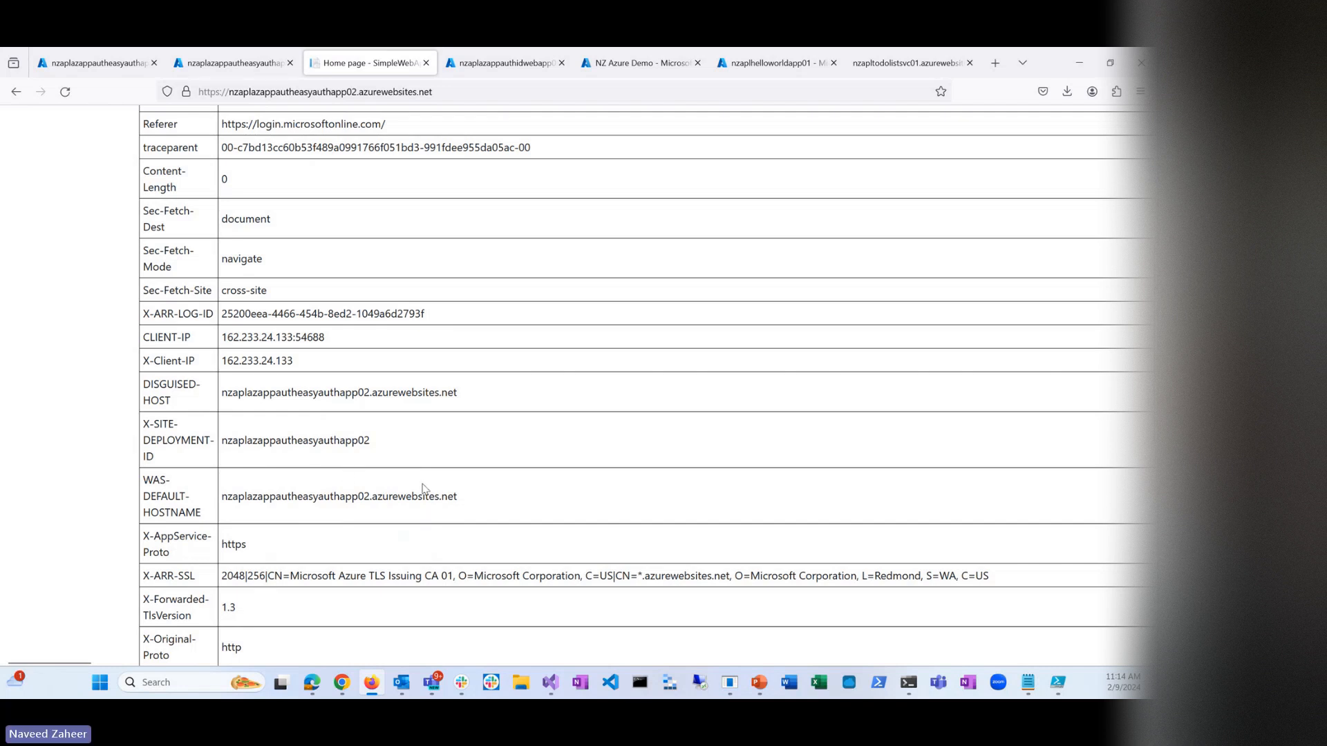
scroll("down", 3)
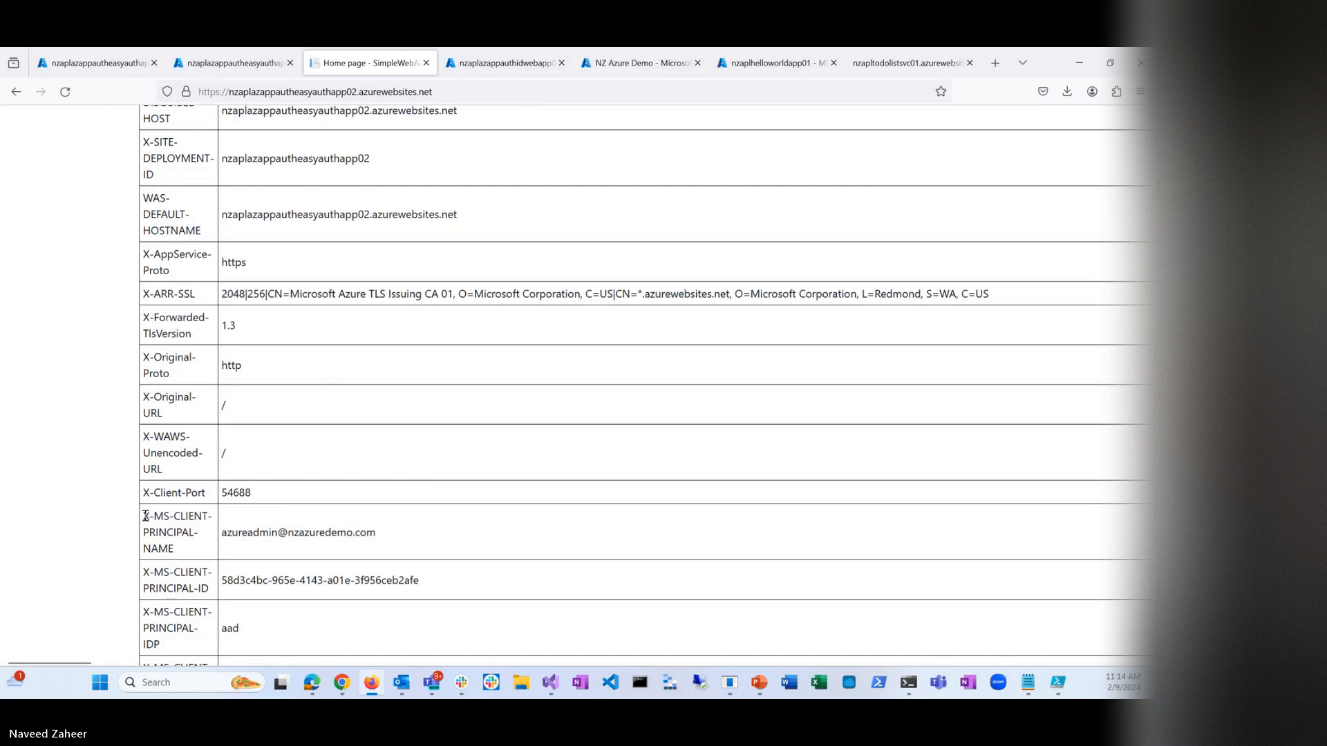
left_click_drag(144, 517, 377, 532)
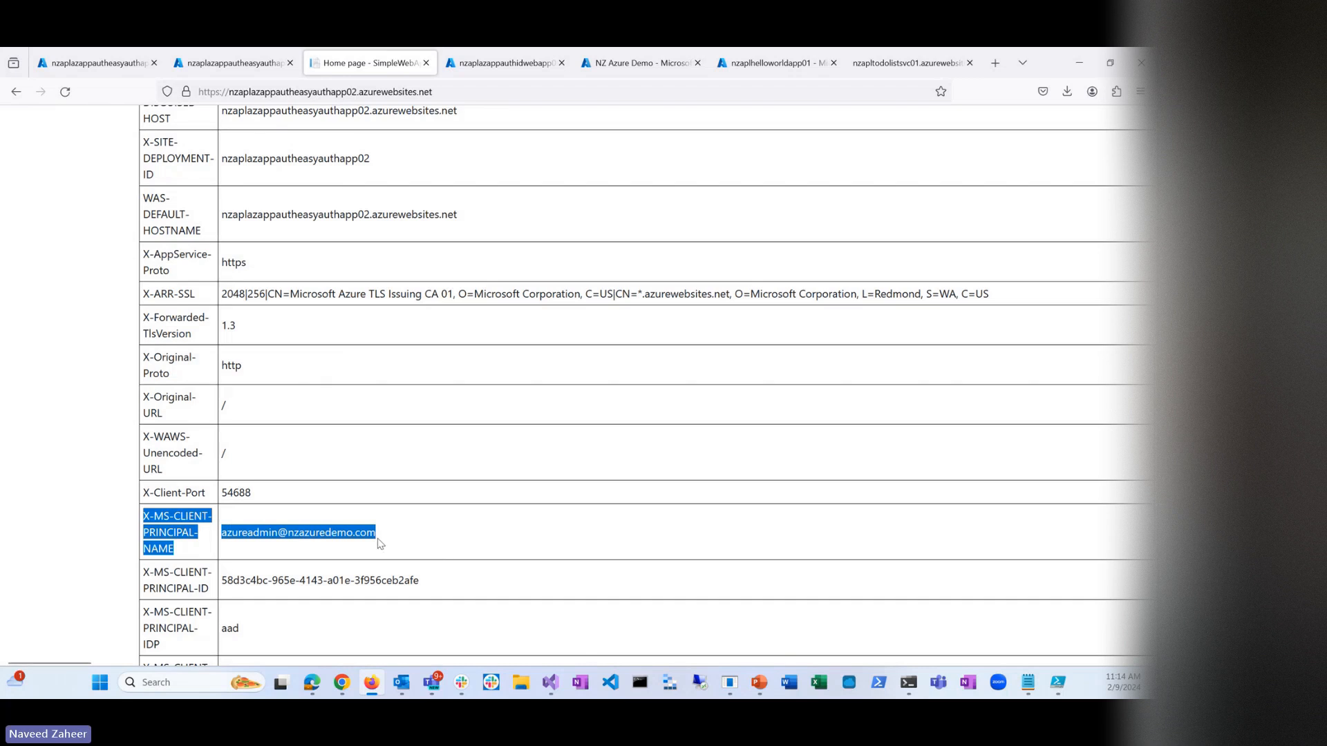
left_click(257, 533)
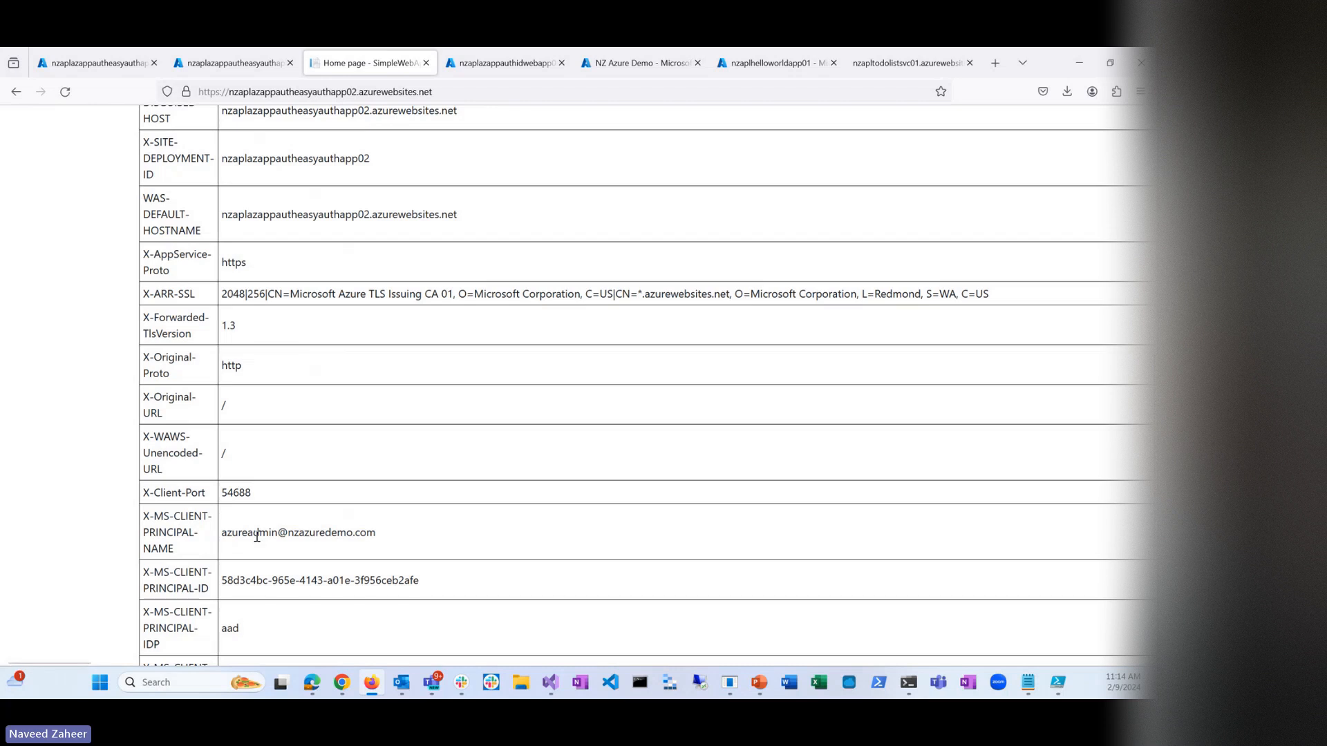
scroll("down", 3)
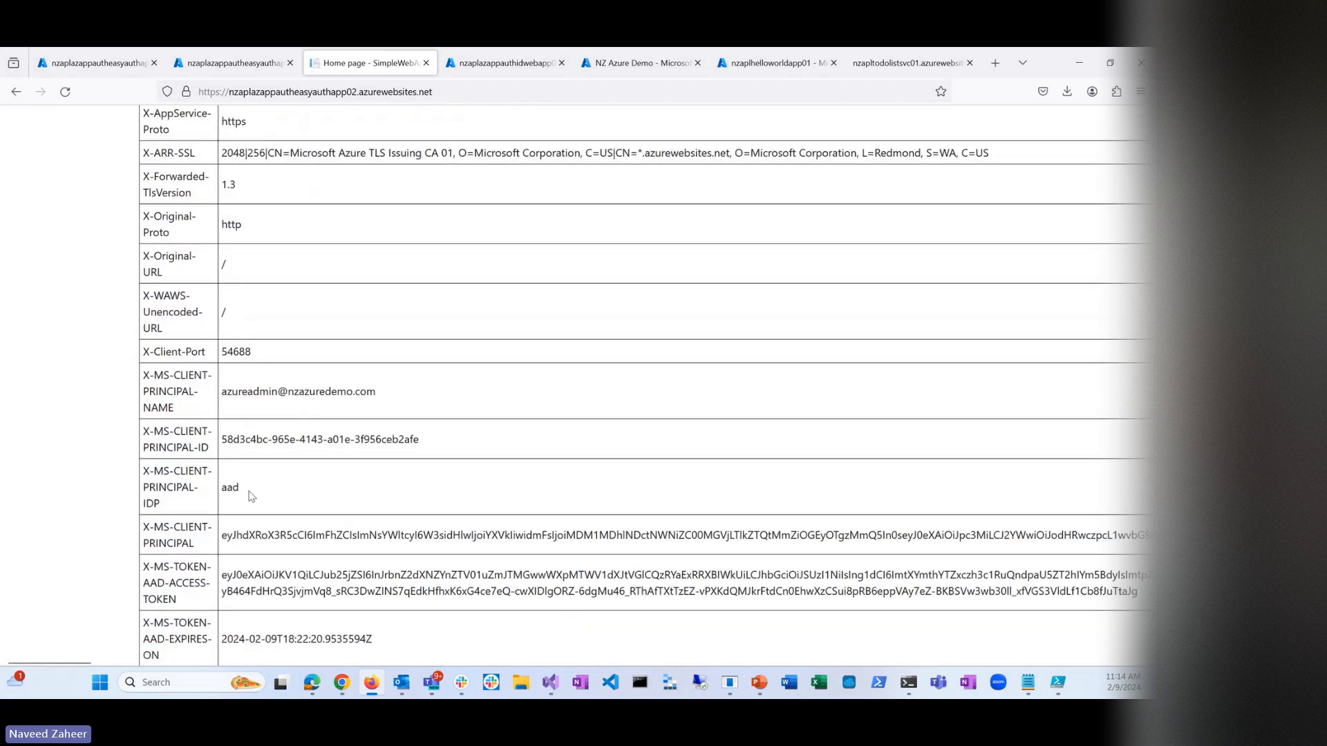
mouse_move(251, 527)
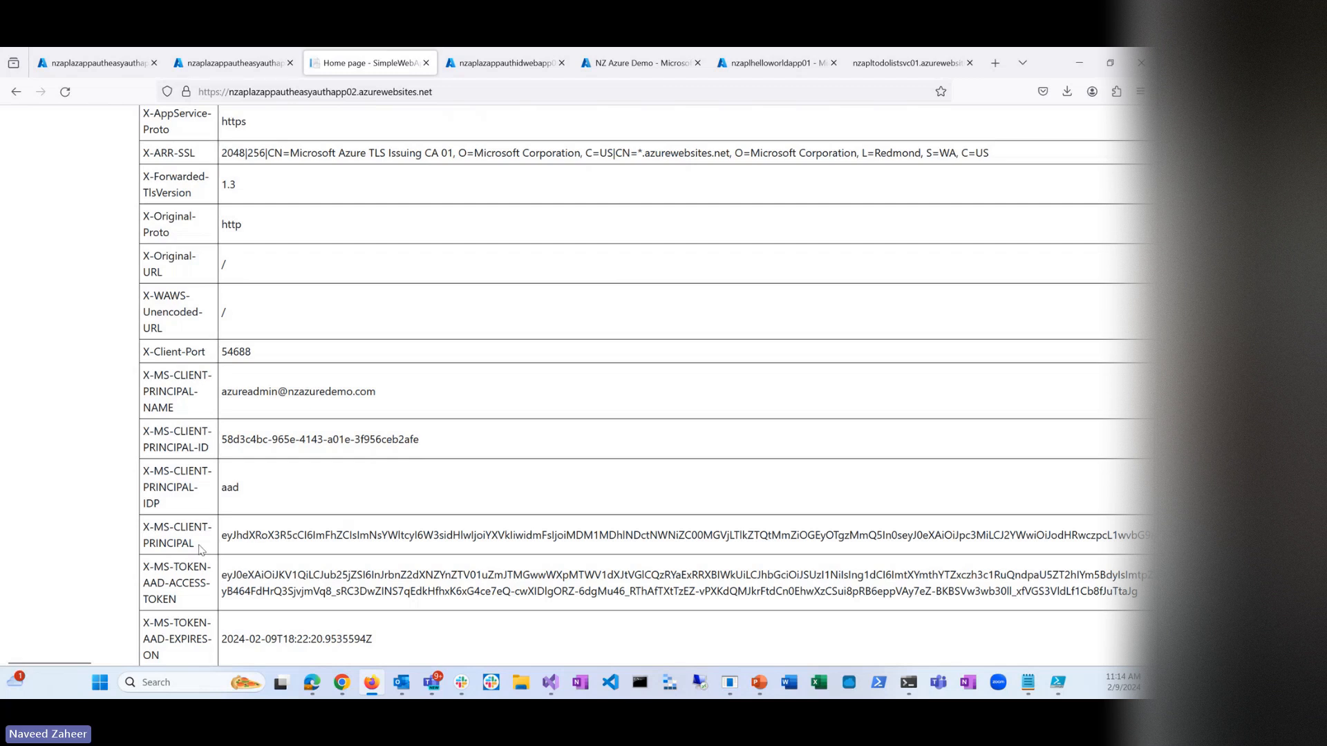
scroll("down", 3)
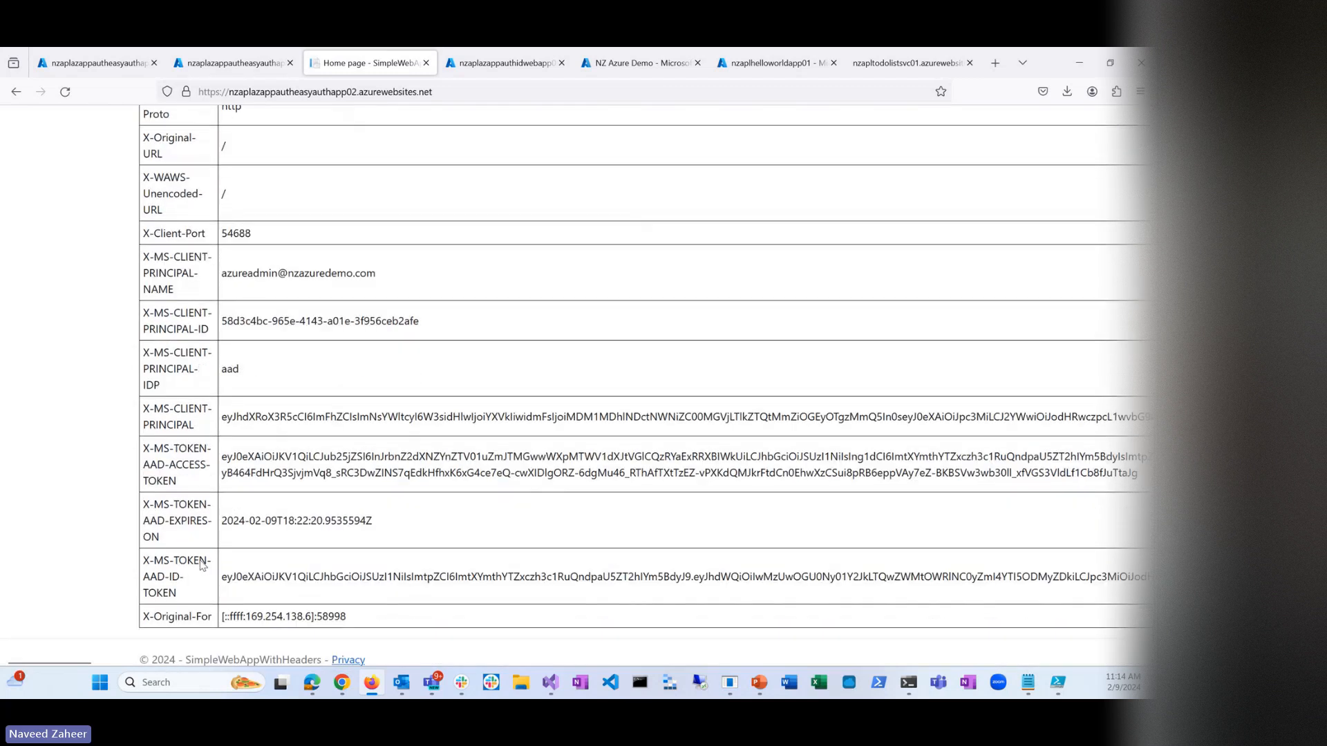
scroll("down", 3)
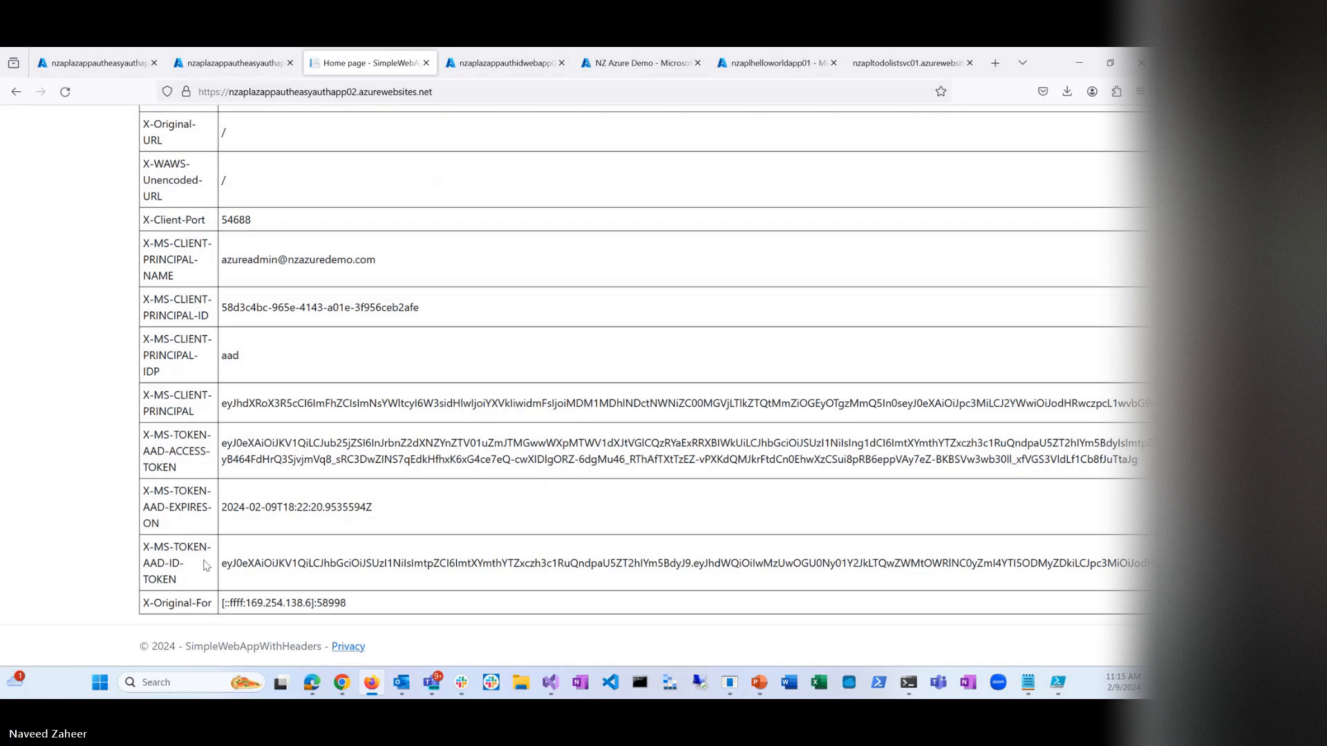
mouse_move(378, 179)
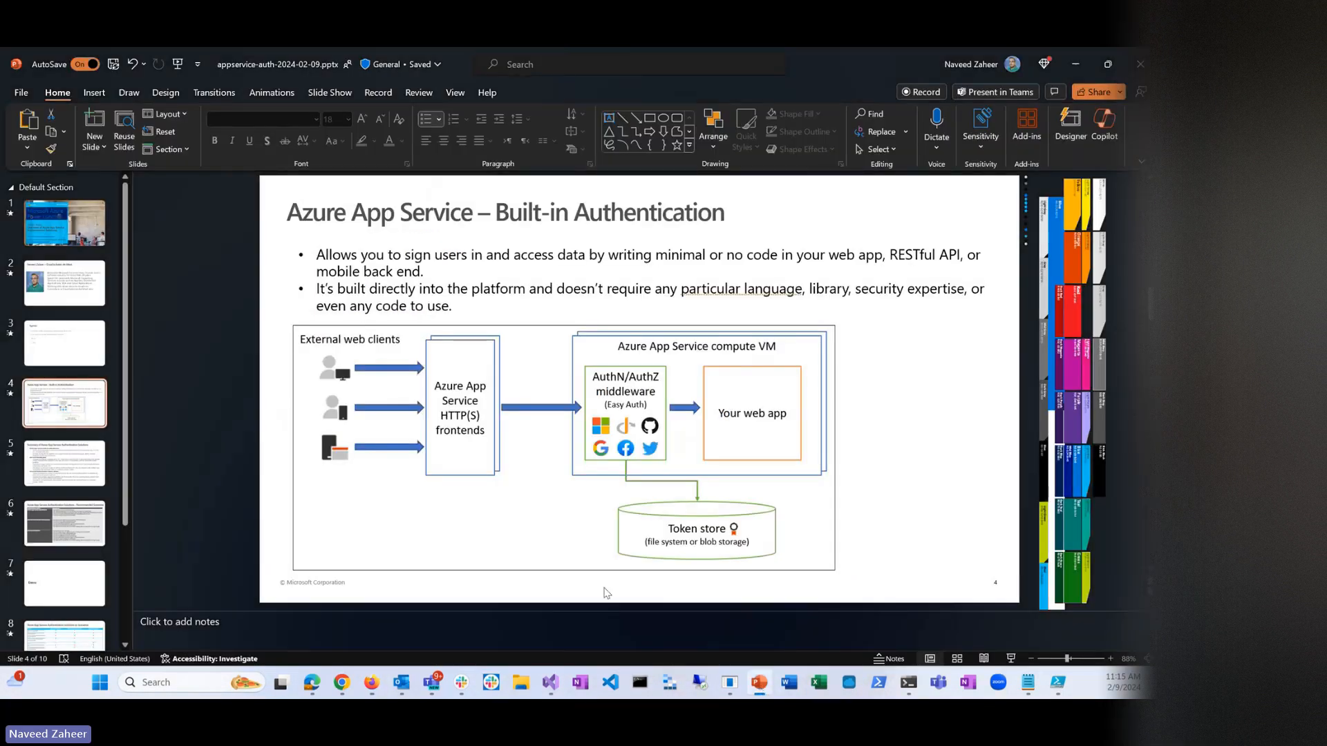
mouse_move(63, 471)
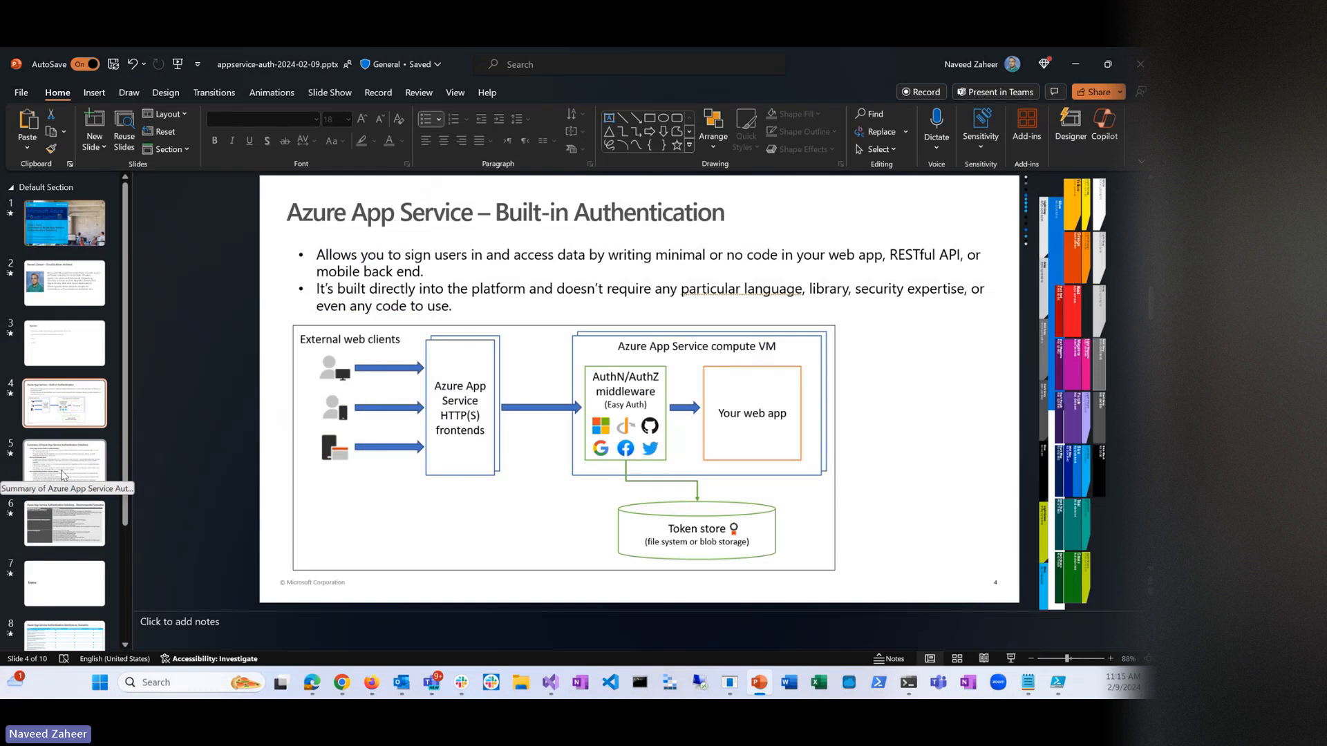
- Show slide 5, the authentication solutions summary, as a full-screen slide show, then exit
left_click(64, 463)
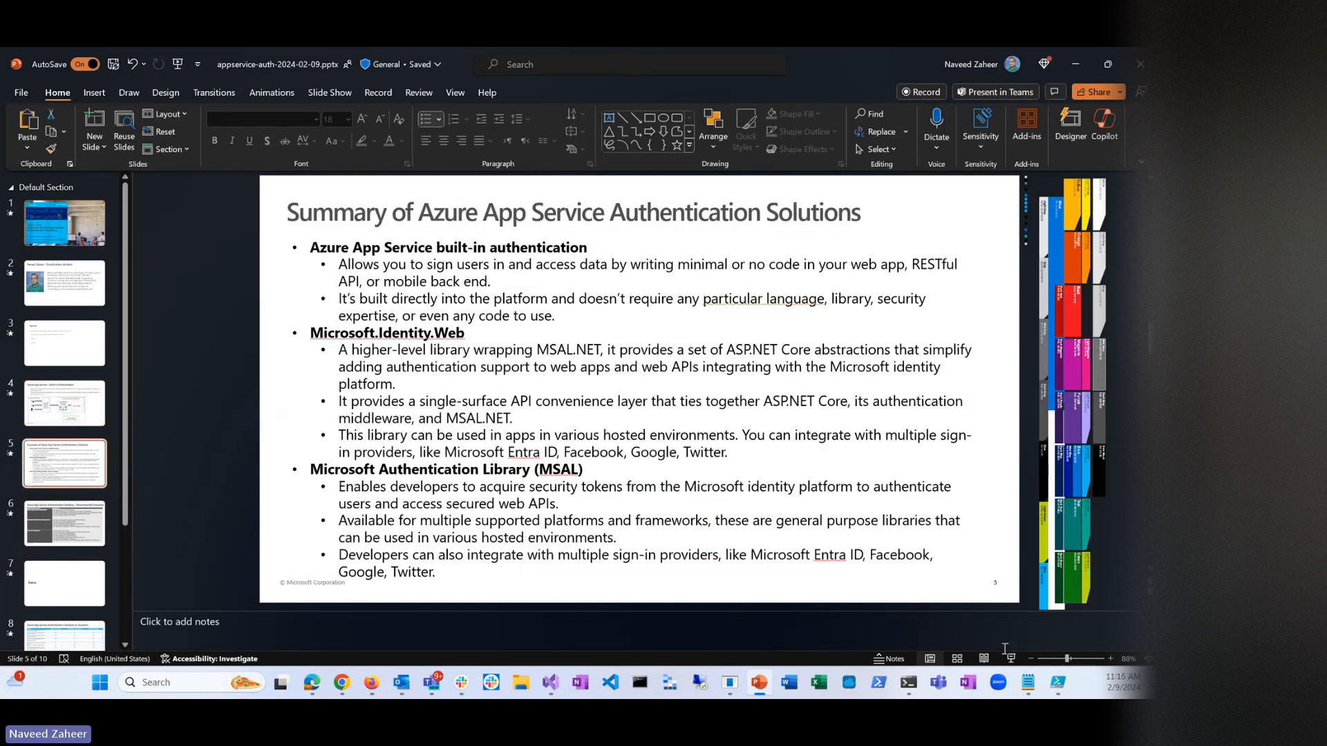
key("F5")
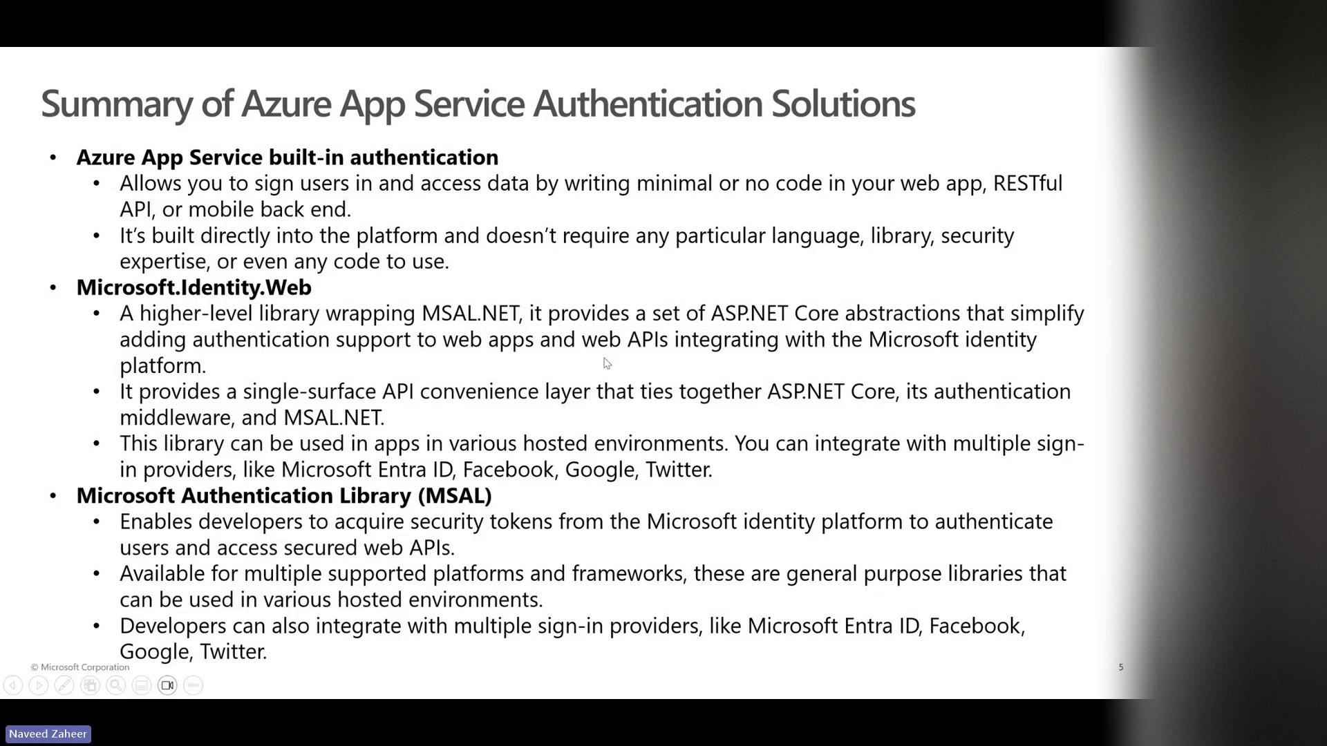
mouse_move(315, 323)
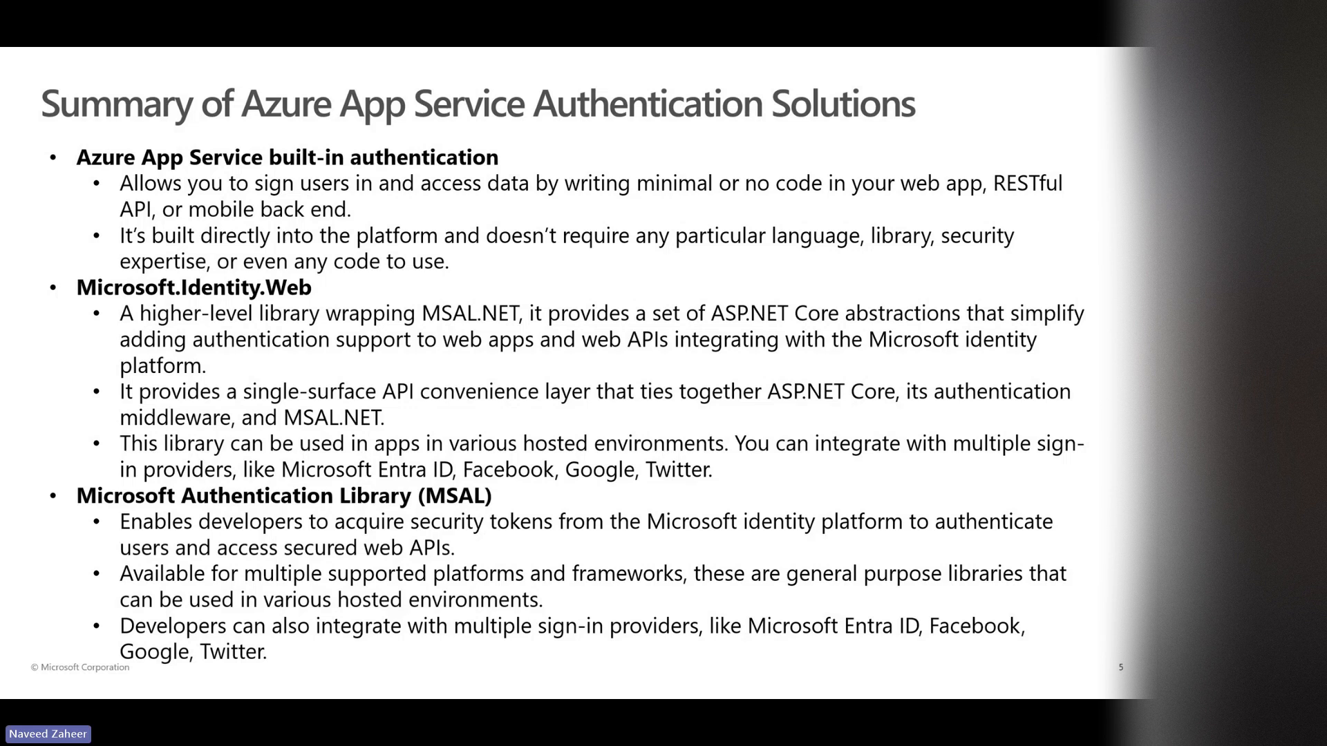
key("Escape")
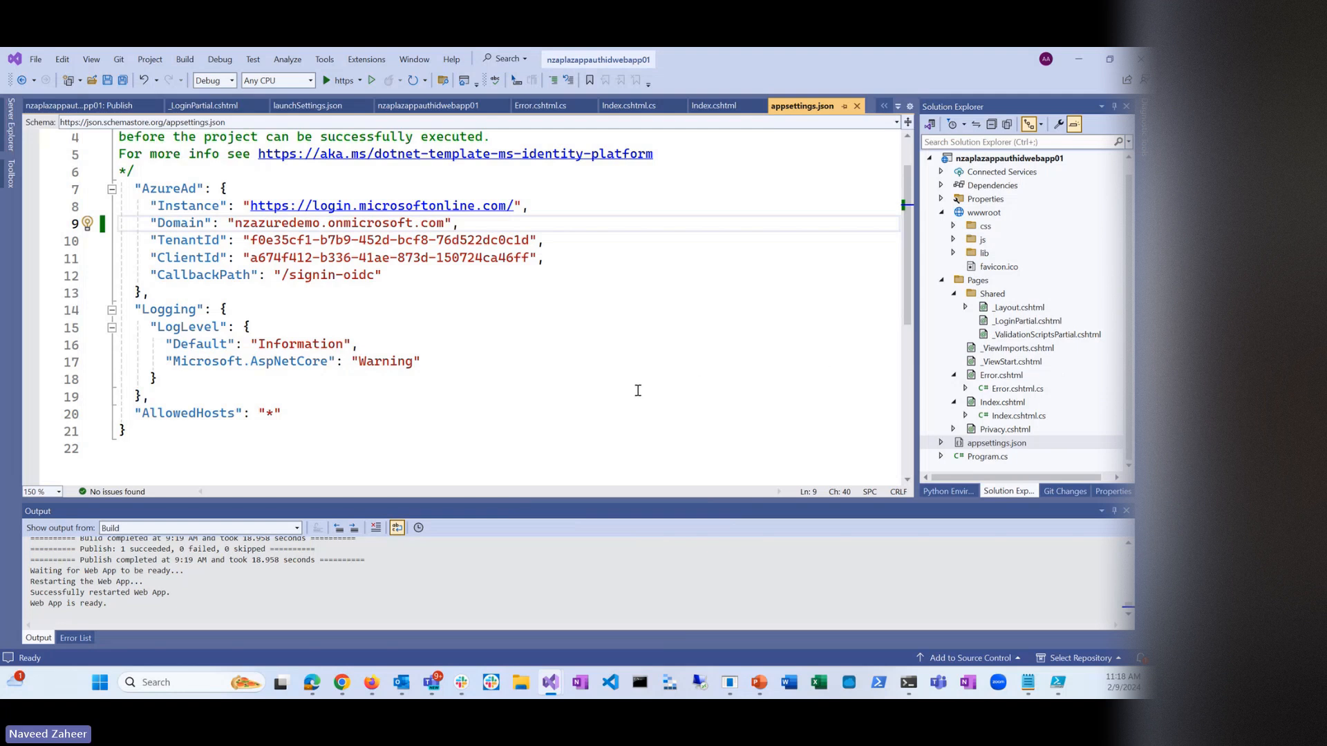
left_click(155, 380)
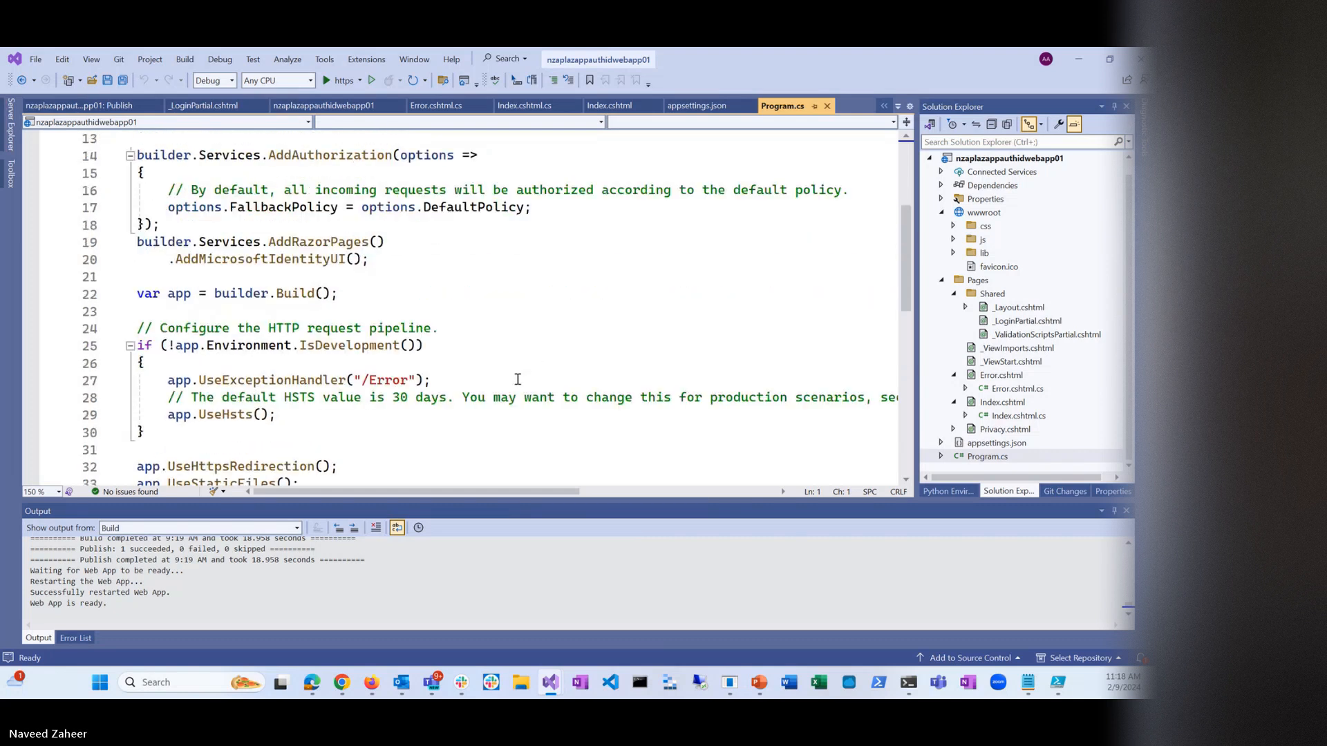
scroll("down", 3)
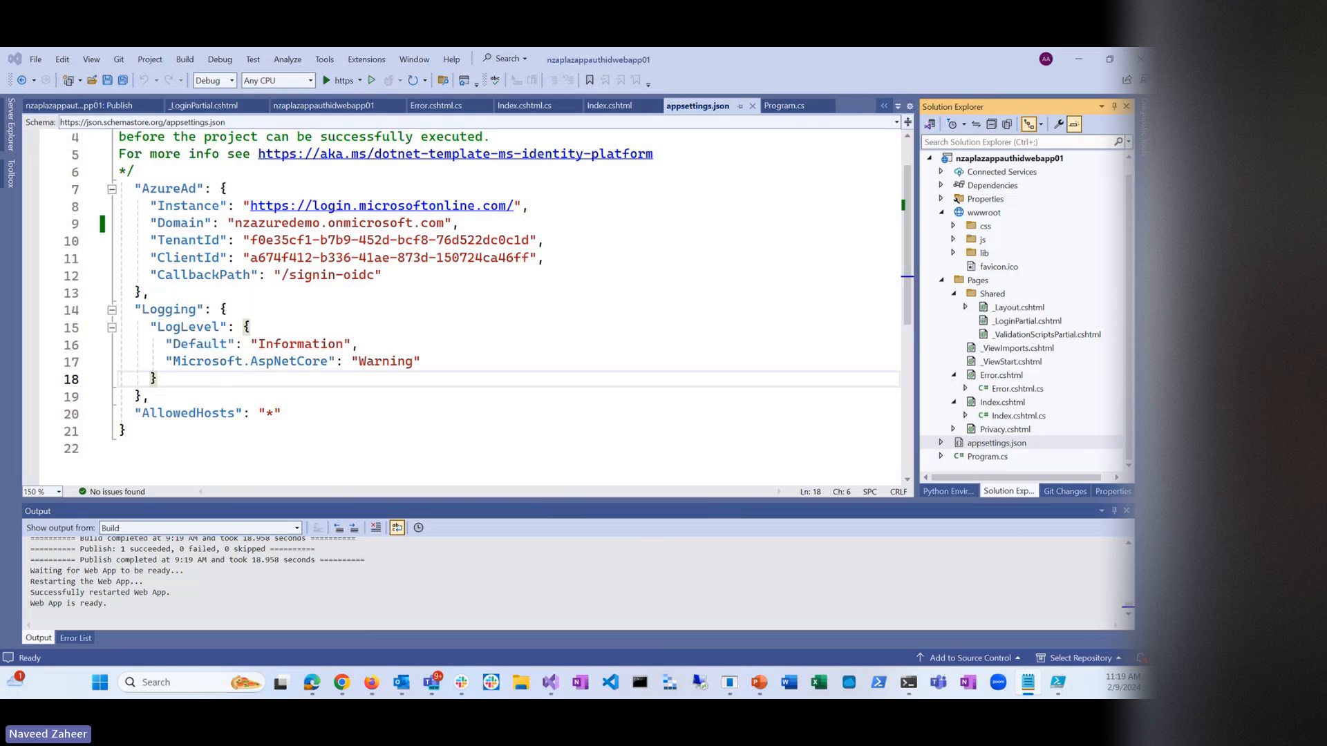
mouse_move(887, 693)
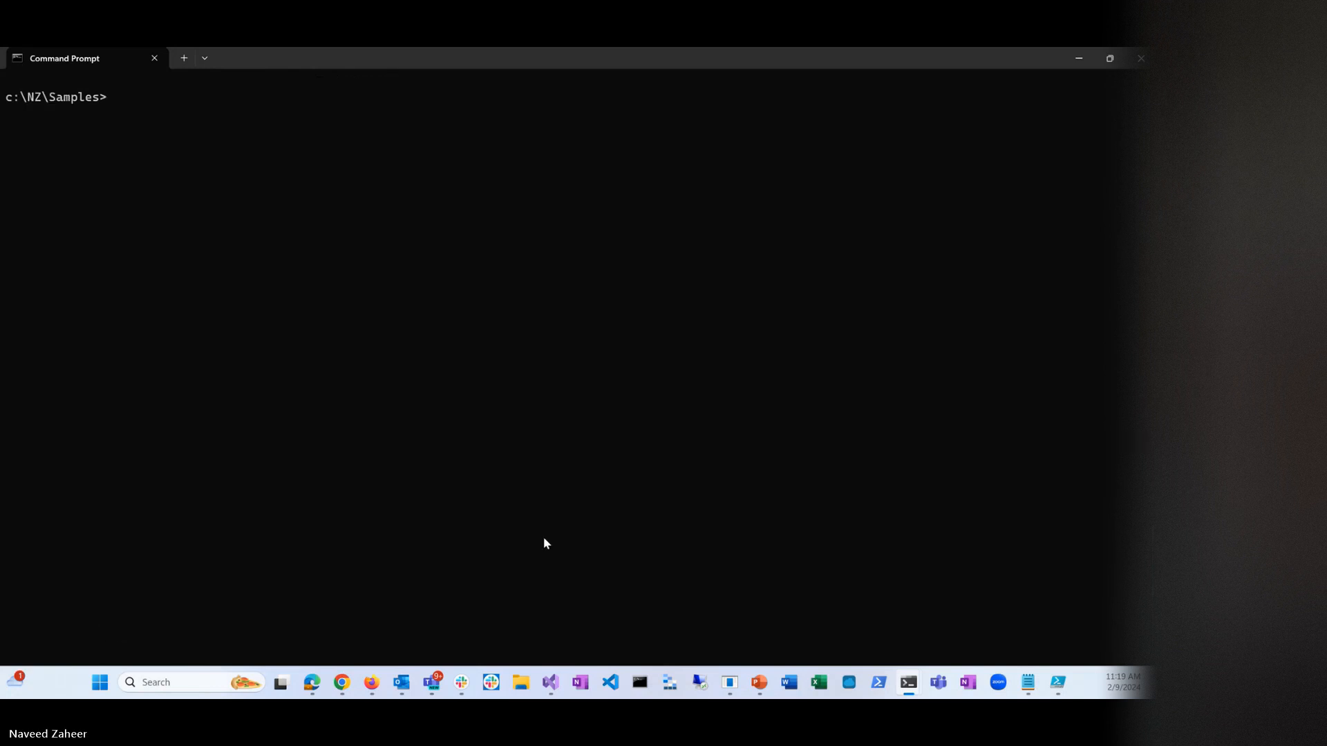
- Type the dotnet new webapp SingleOrg command with client/tenant IDs and nzaplazappauthidwebapp01 output
type("dotnet new webapp --auth SingleOrg --client-id \"a674f412-b336-41ae-873d-150724ca46ff\" --tenant-id \"f0e35cf1-b7b9-452d-bcf8-76d522dc0c1d\" --output nzaplazappauthidwebapp01")
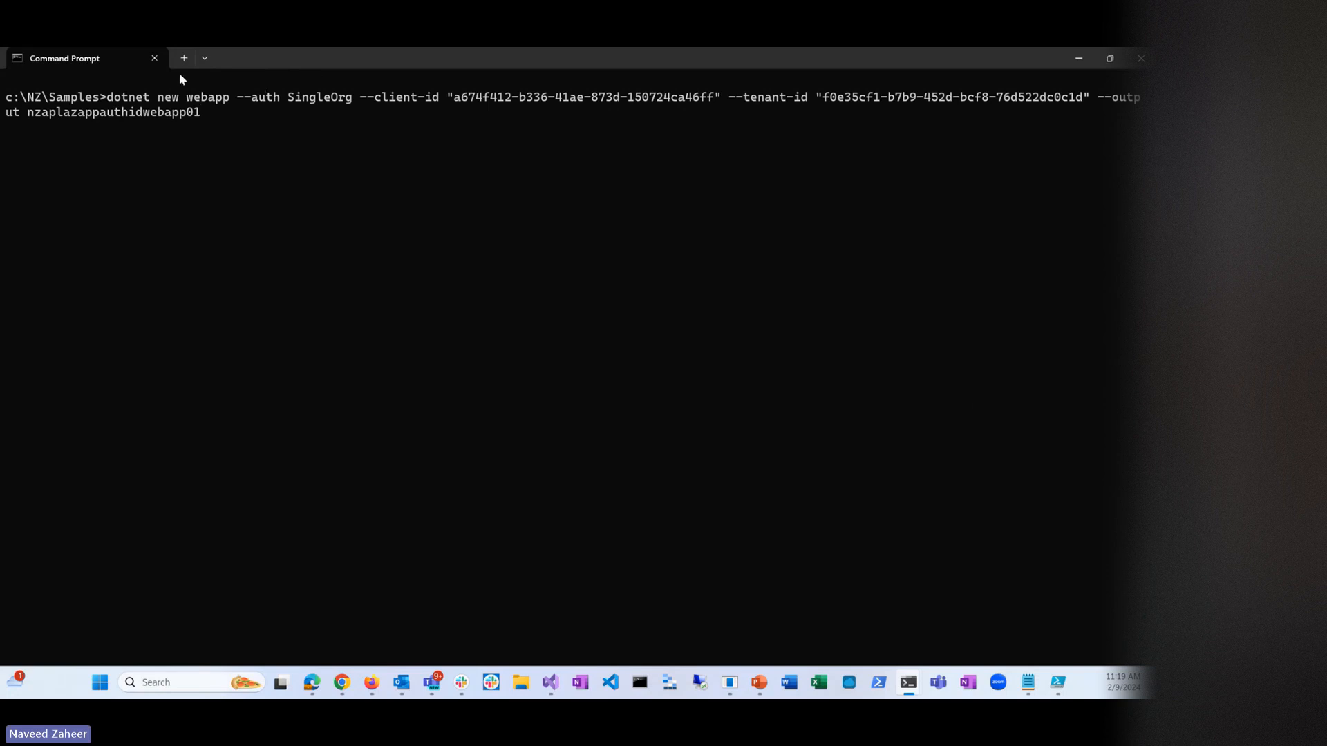
mouse_move(271, 112)
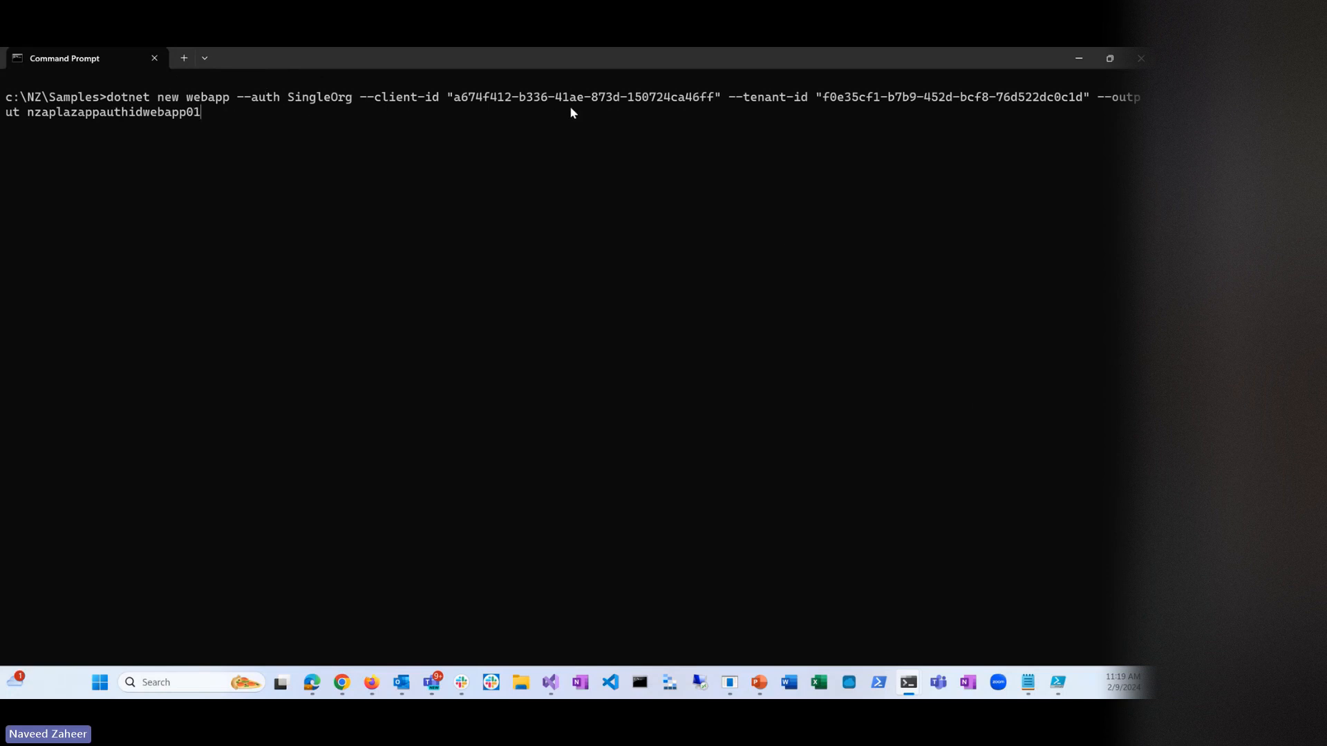
mouse_move(194, 129)
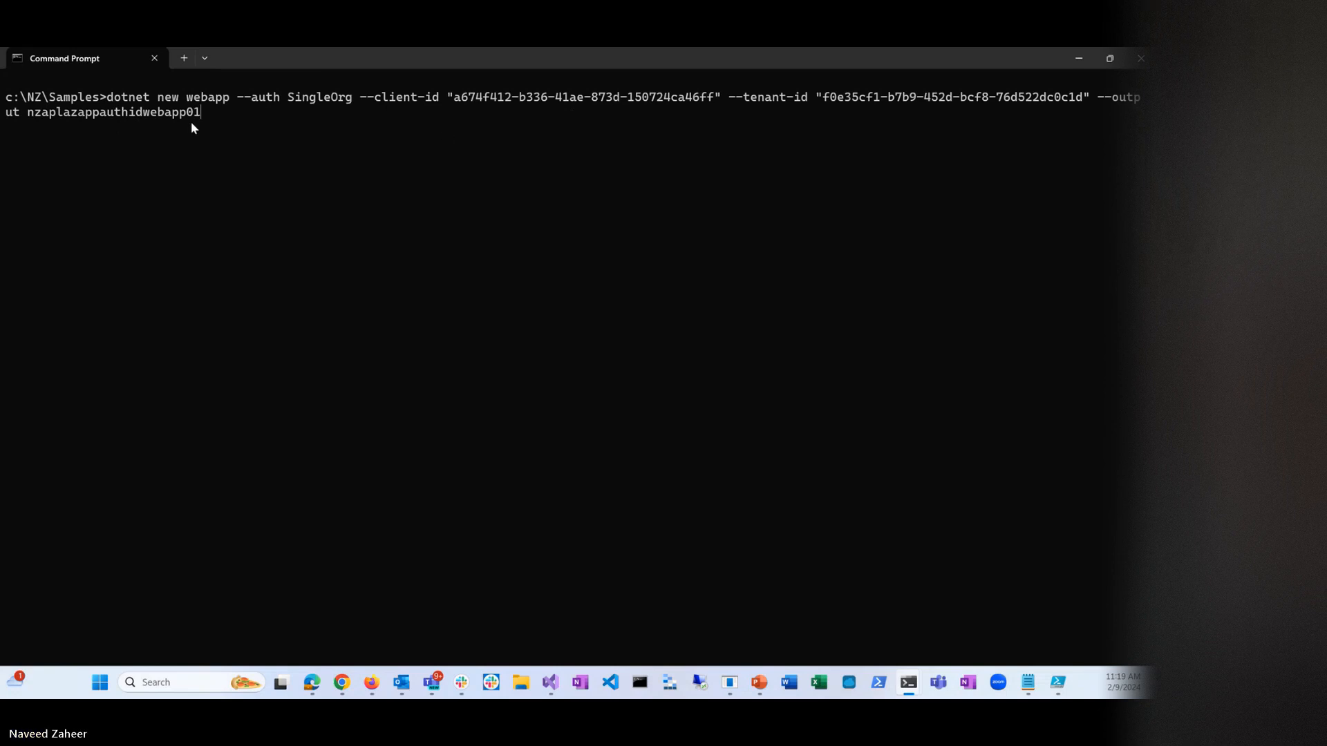
mouse_move(22, 135)
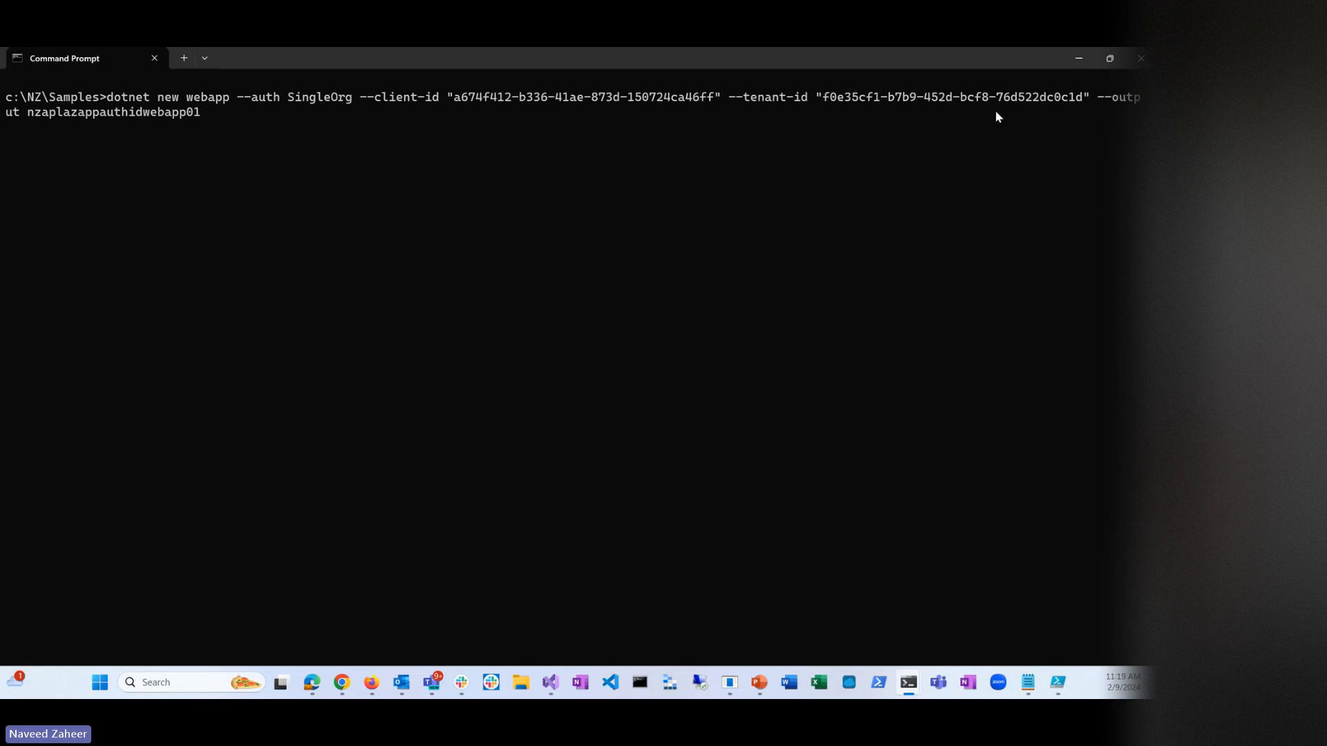
mouse_move(1078, 58)
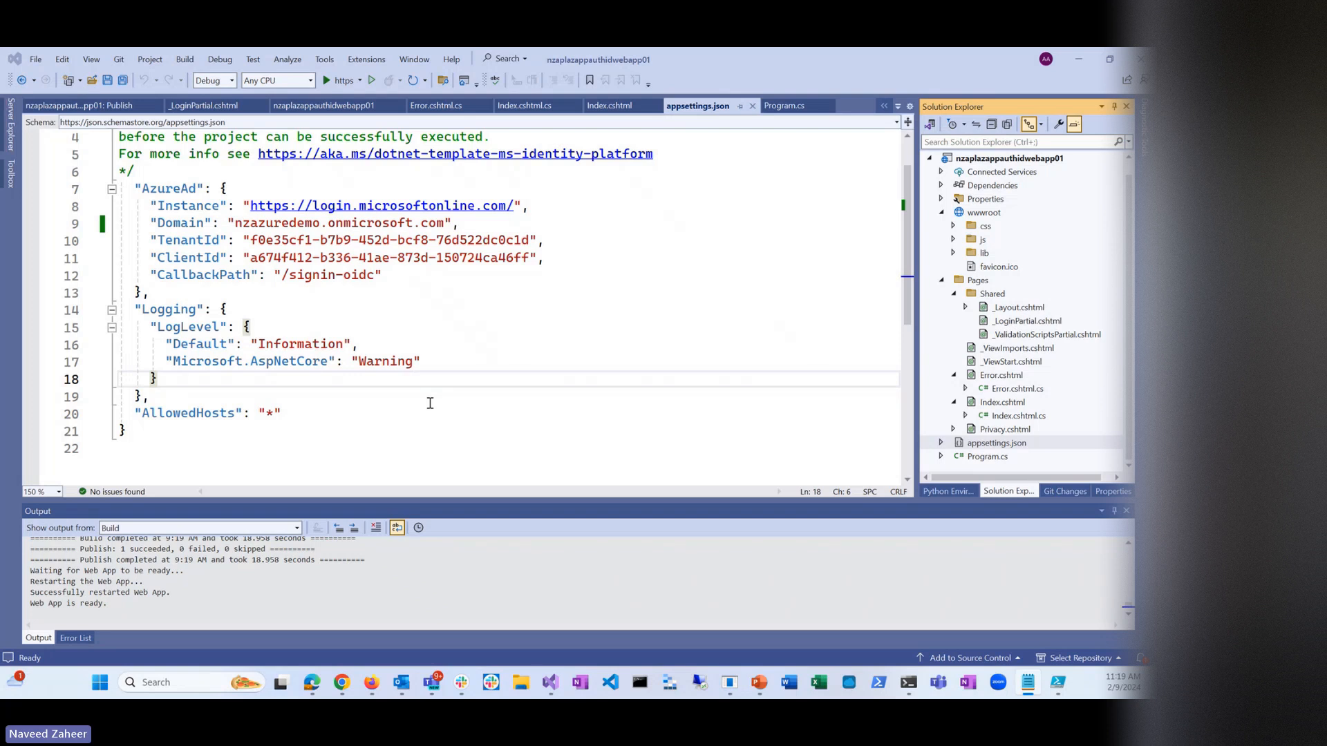
mouse_move(1051, 376)
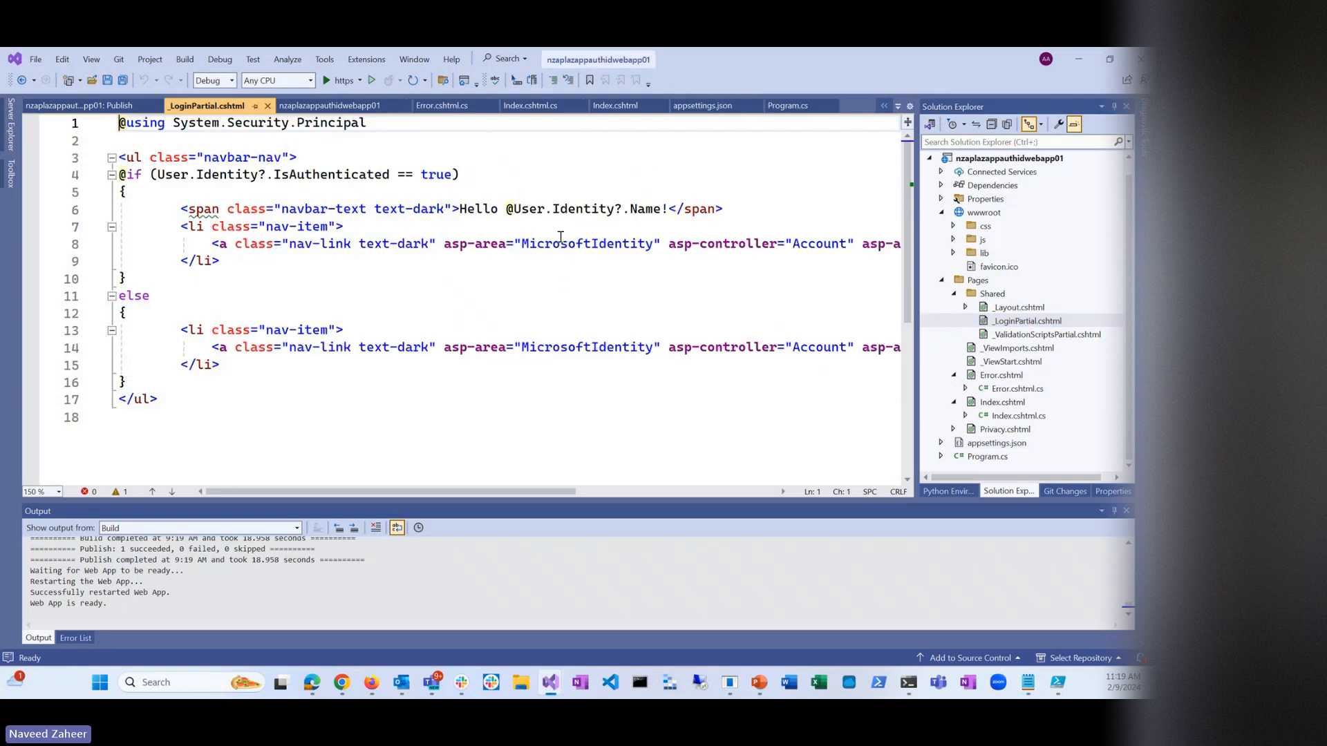
- Select User.Identity in the Hello greeting of _LoginPartial.cshtml
double_click(528, 208)
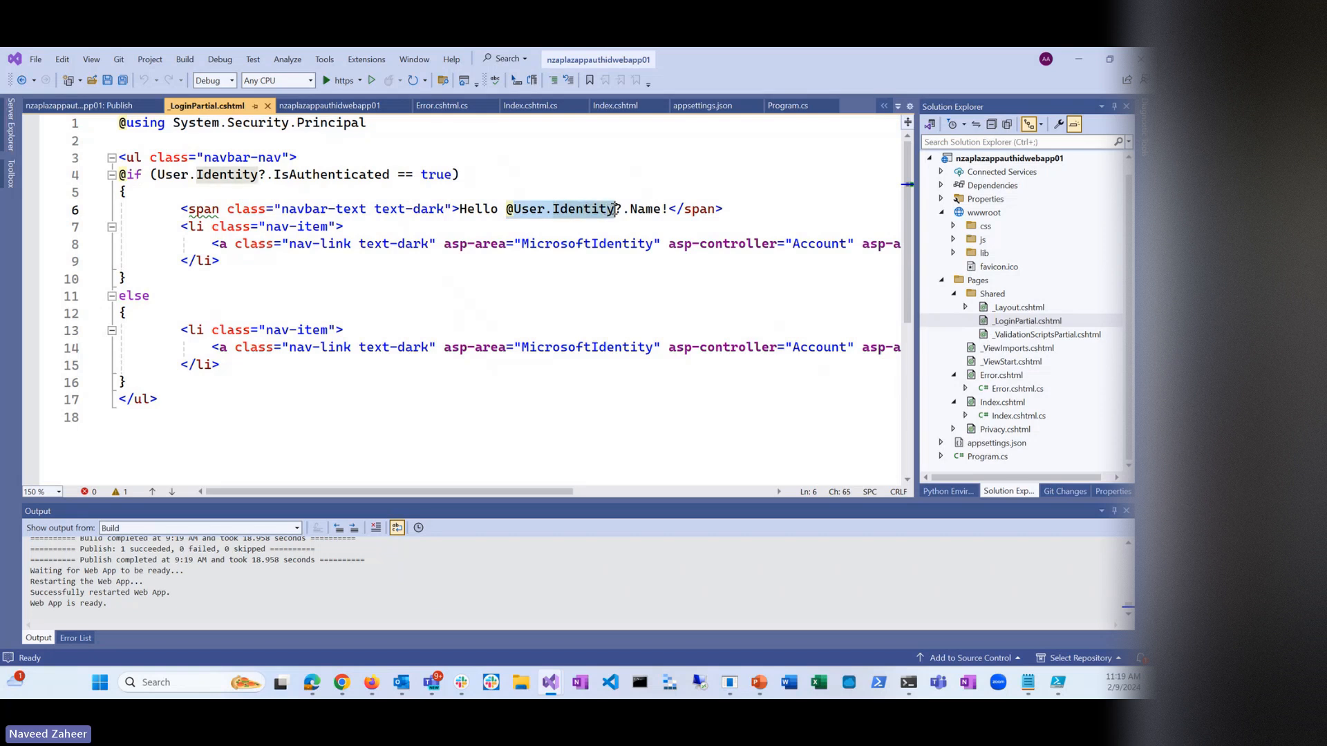
mouse_move(583, 208)
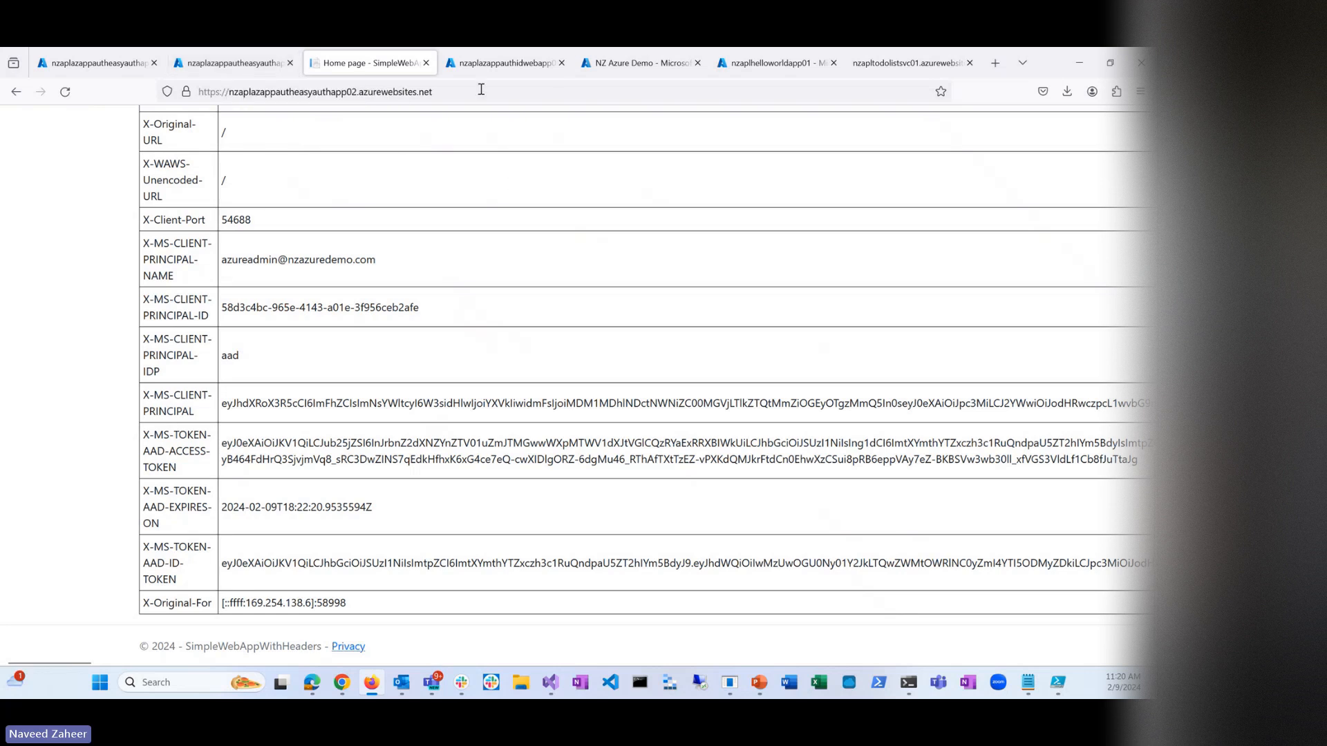
- Go from the web app's Authentication blade to the nzaplazappauthidwebapp01 Overview
left_click(503, 63)
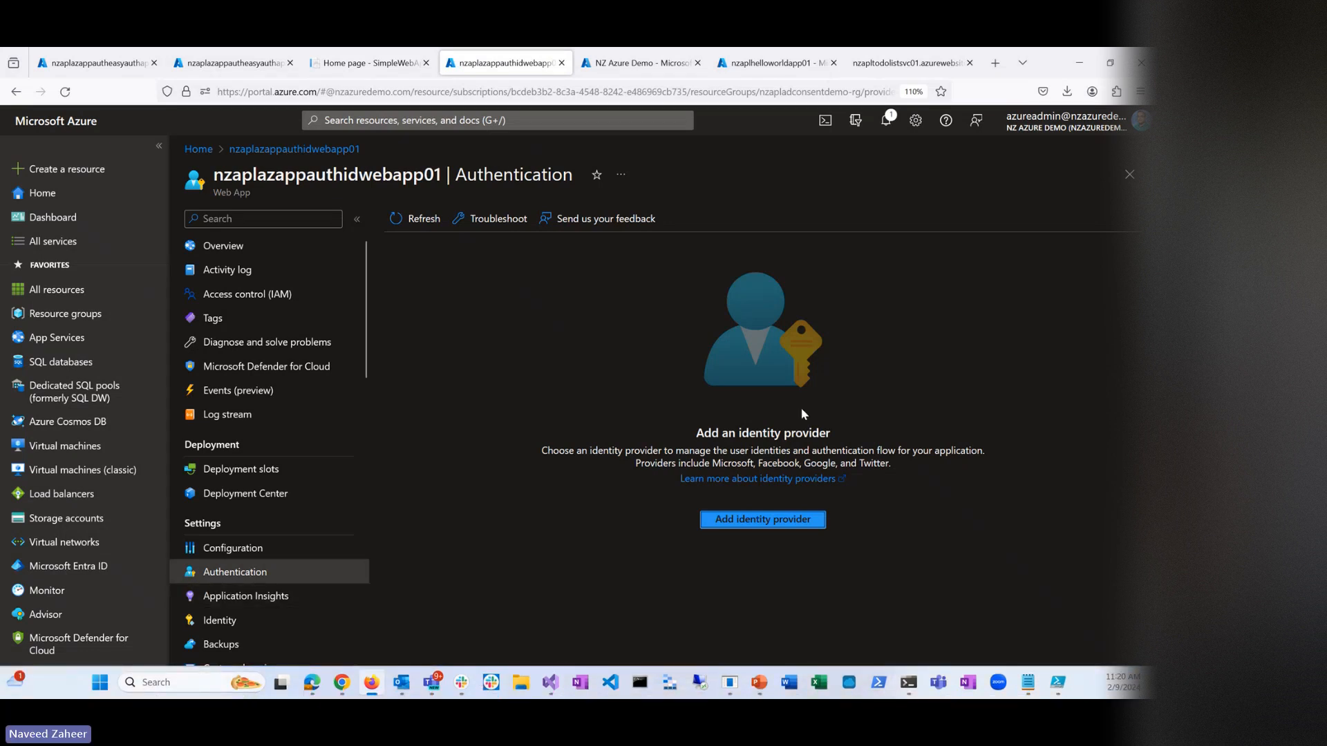
mouse_move(670, 581)
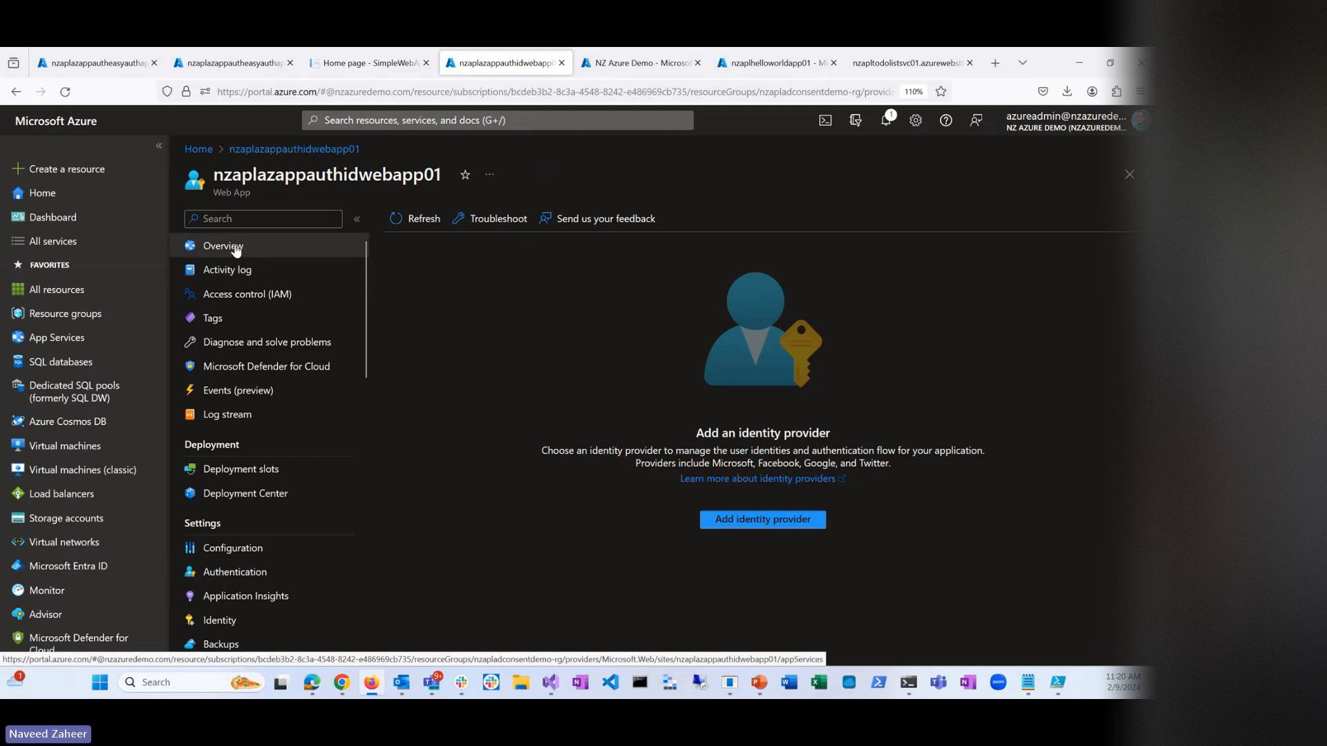
left_click(223, 245)
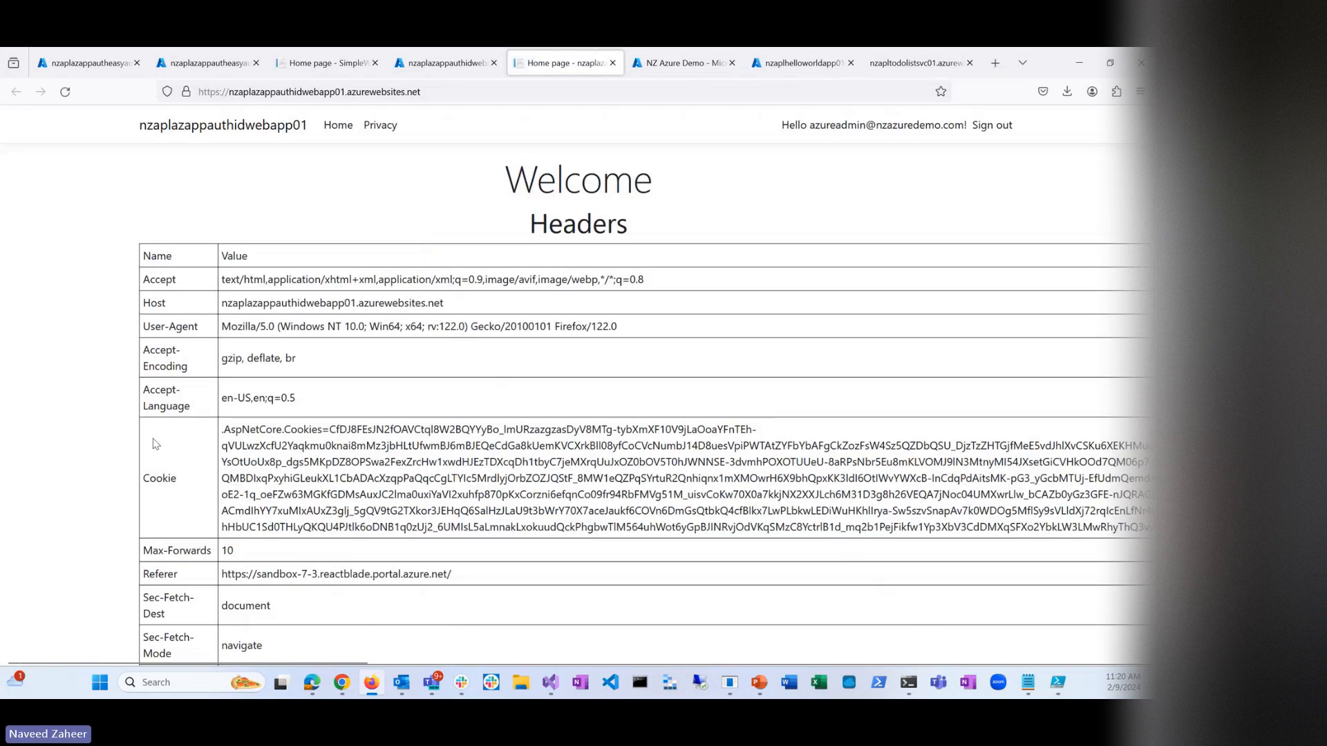
- Scroll through the deployed app's headers table and point out the signed-in Hello greeting
scroll("down", 3)
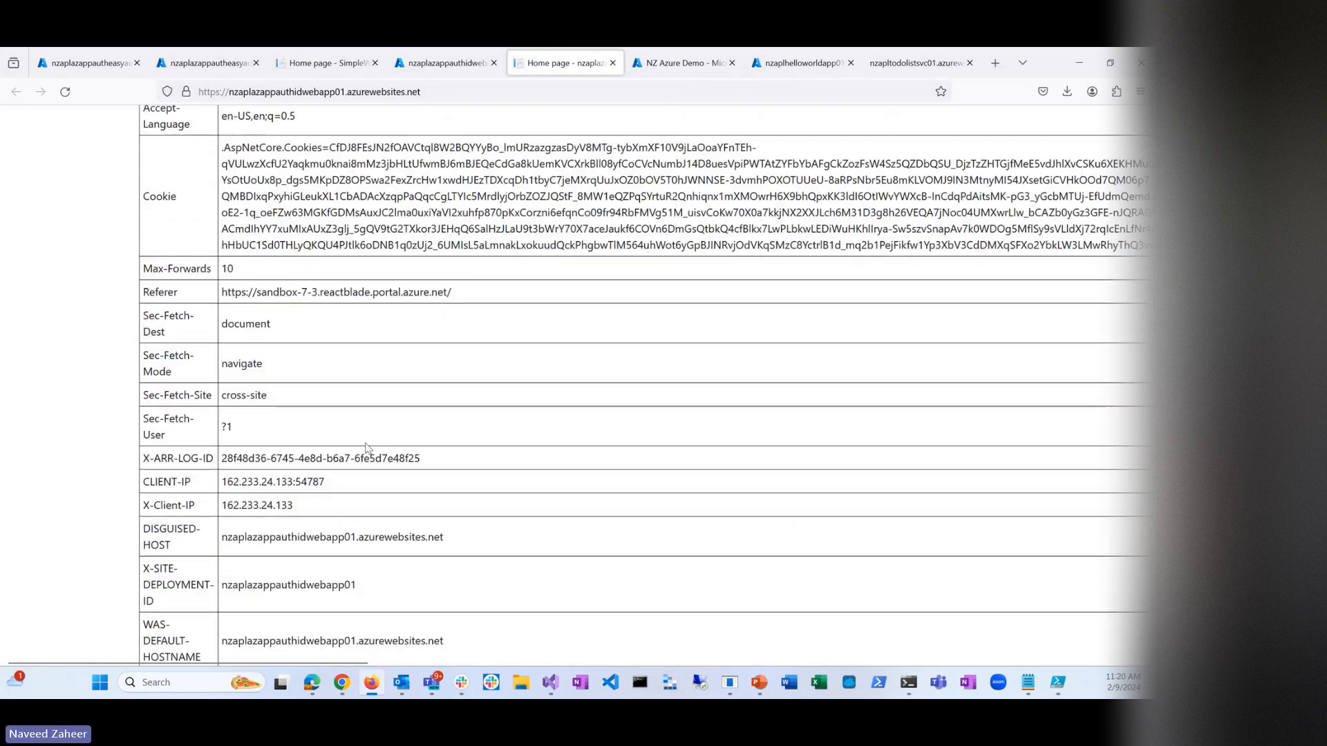
scroll("down", 3)
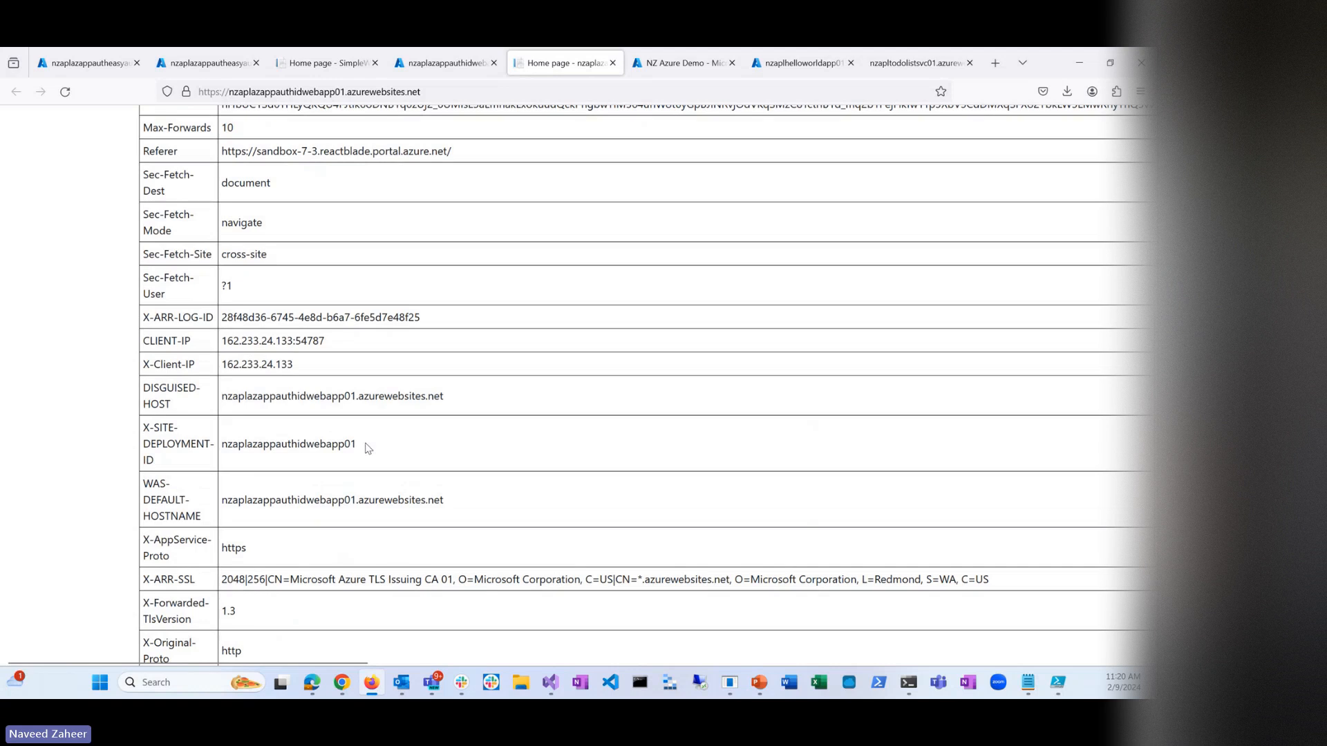
scroll("down", 3)
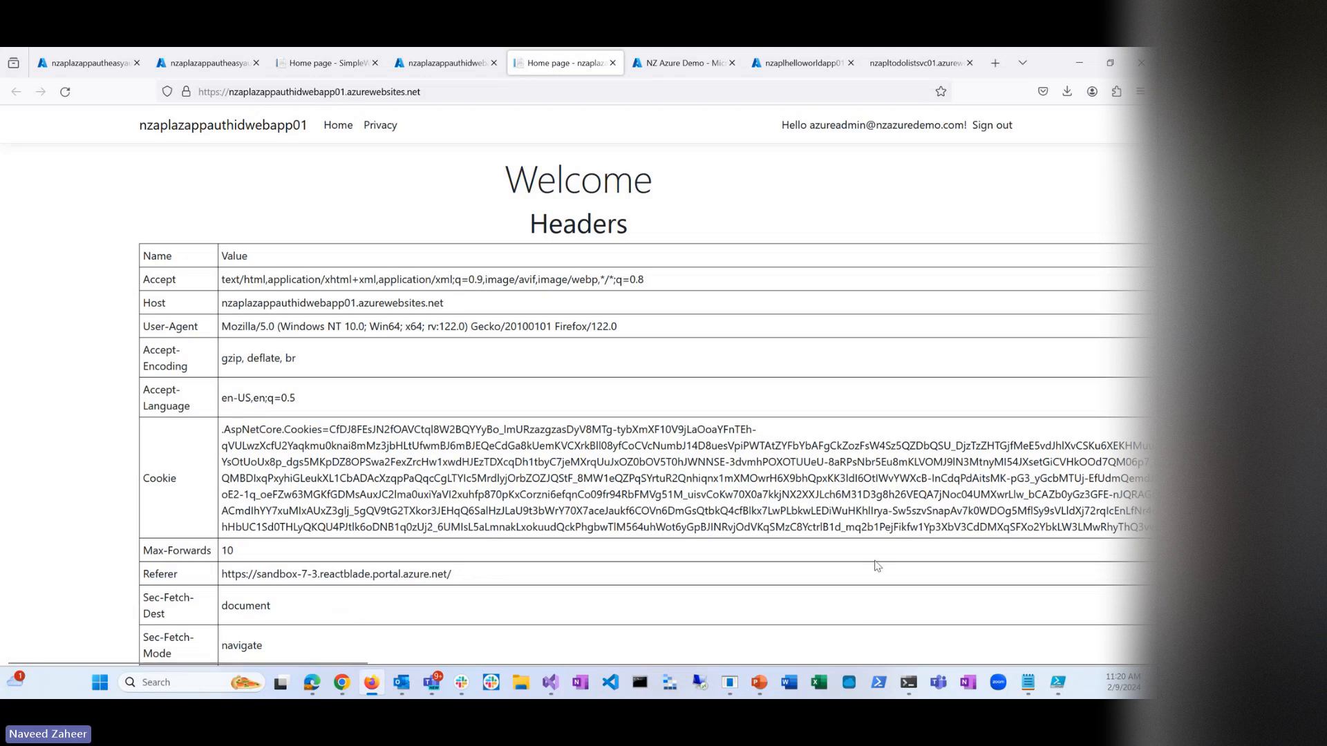
mouse_move(781, 124)
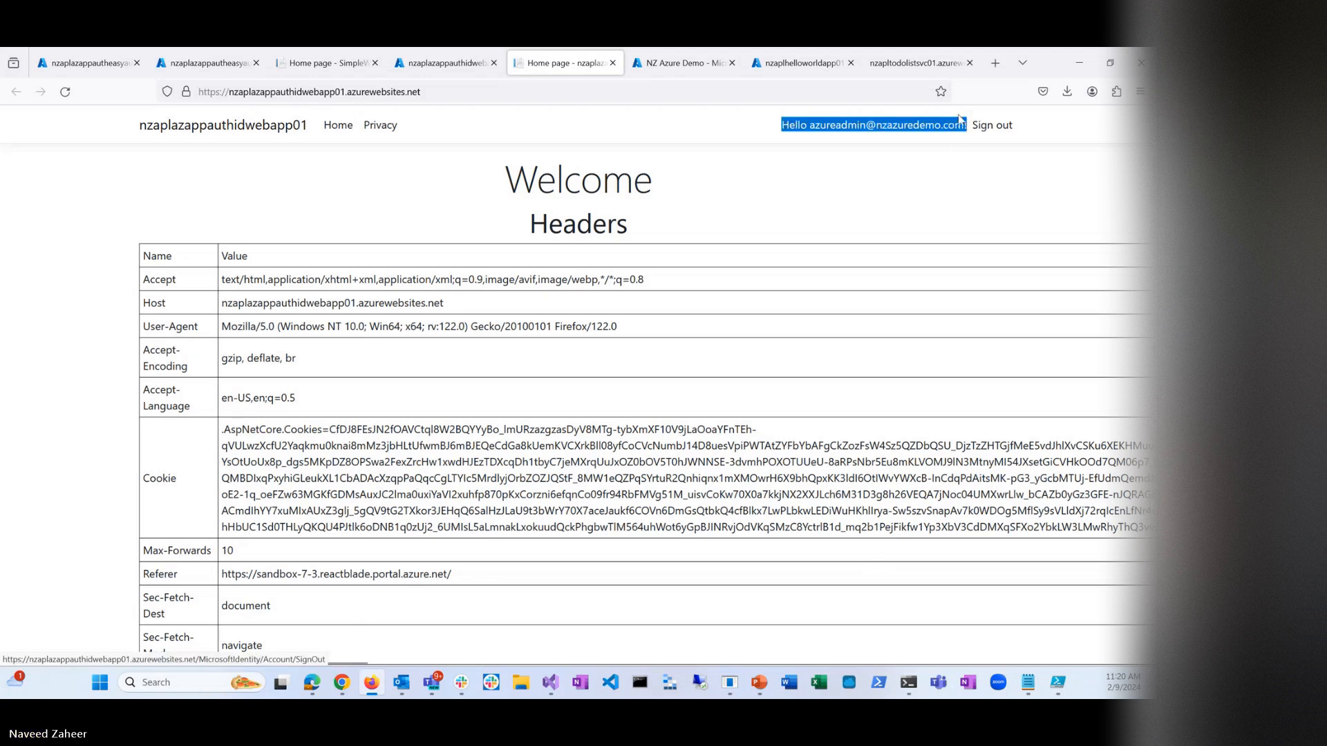
left_click(318, 91)
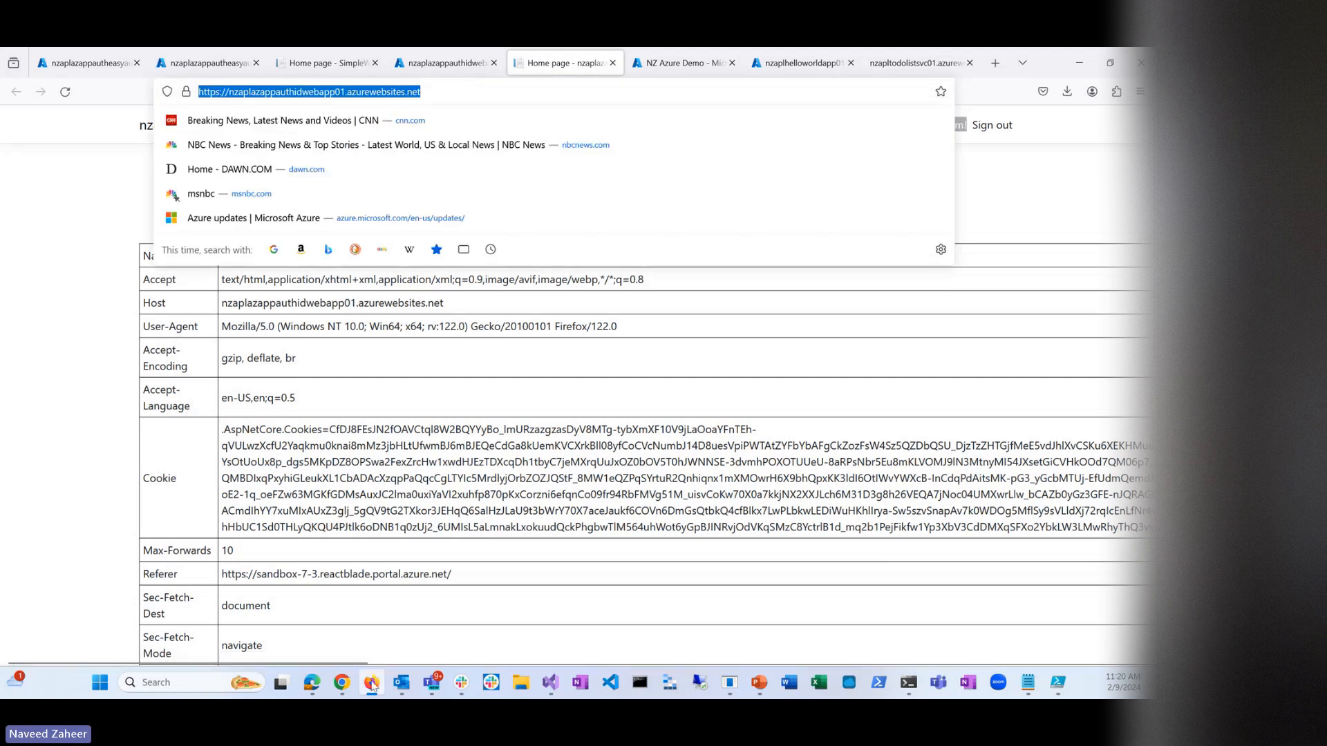
right_click(371, 682)
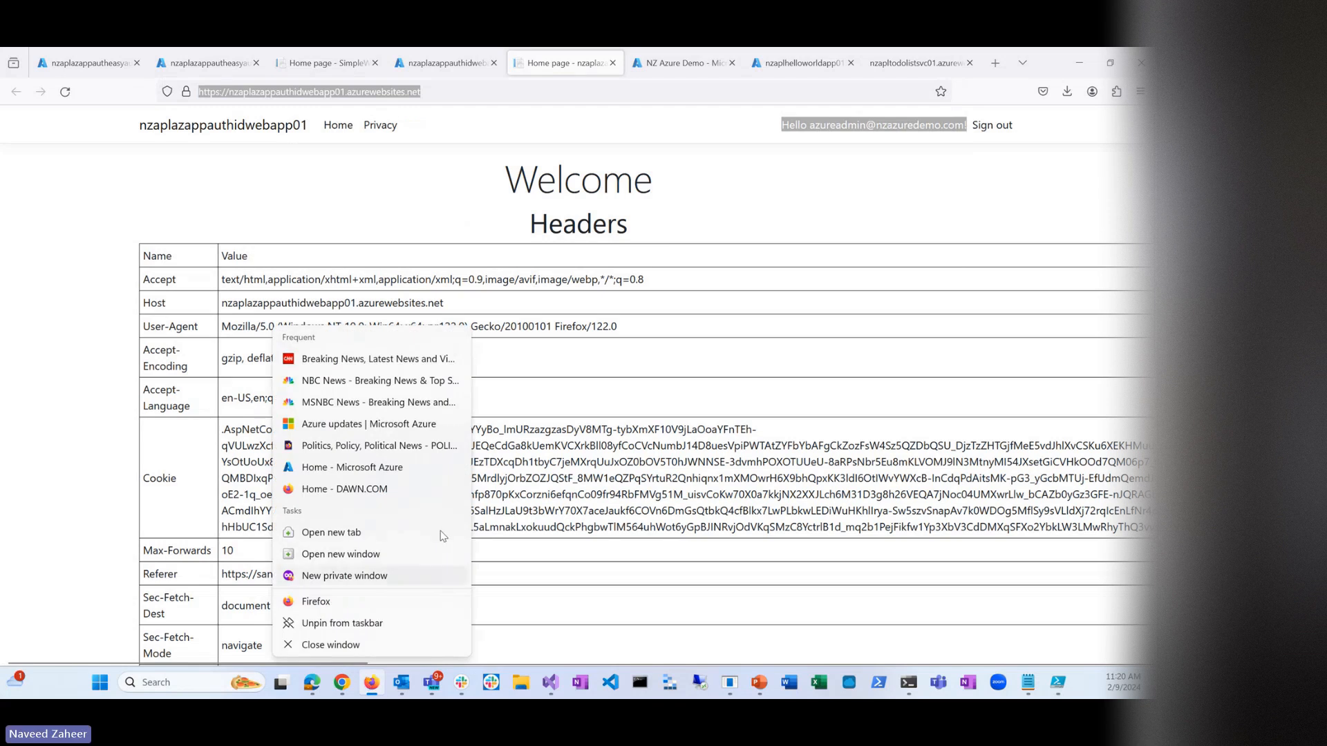
mouse_move(400, 582)
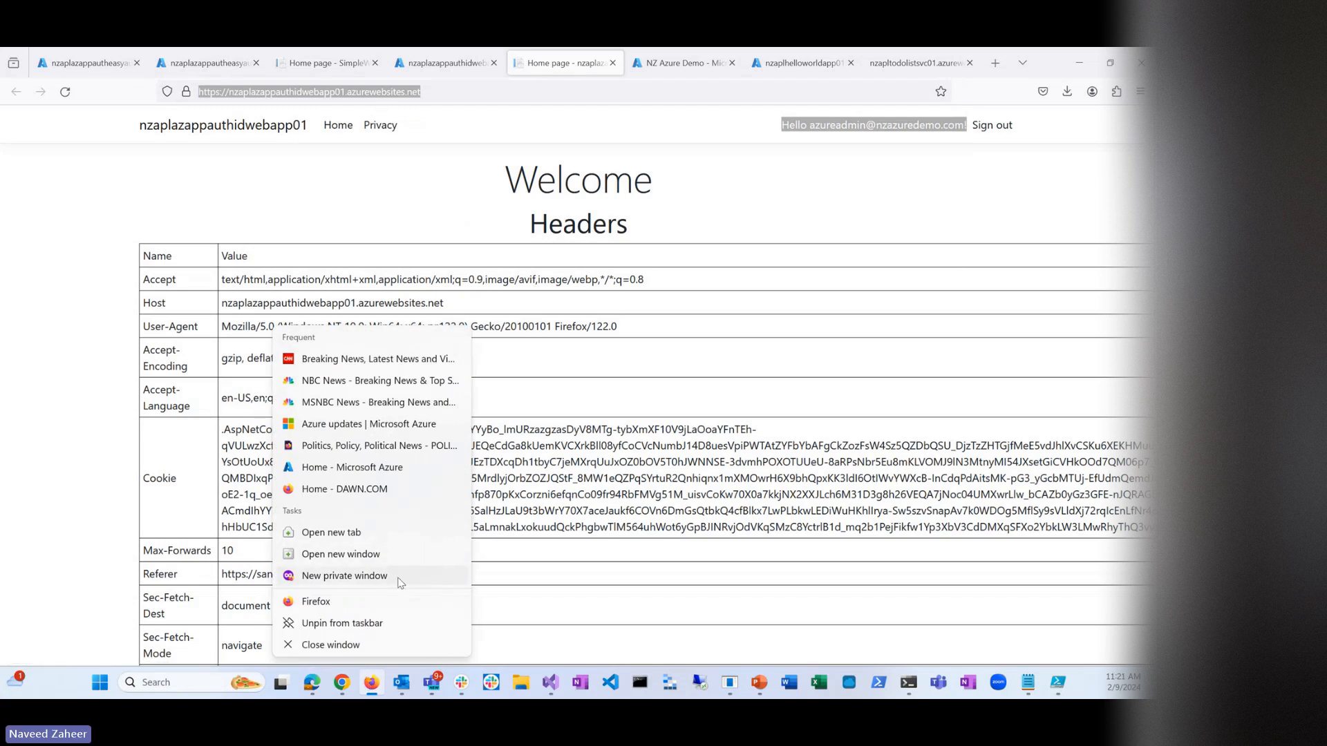
left_click(343, 575)
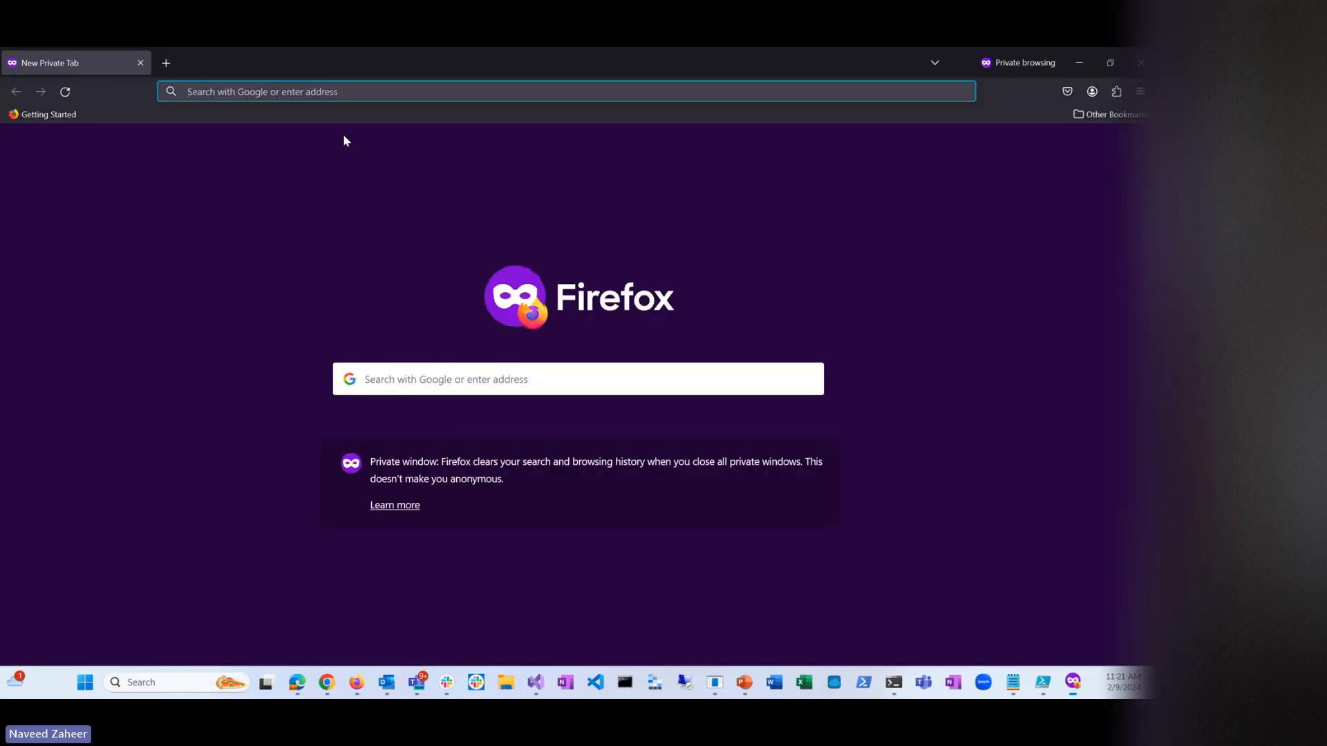
type("https://nzaplazappauthidwebapp01.azurewebsites.net")
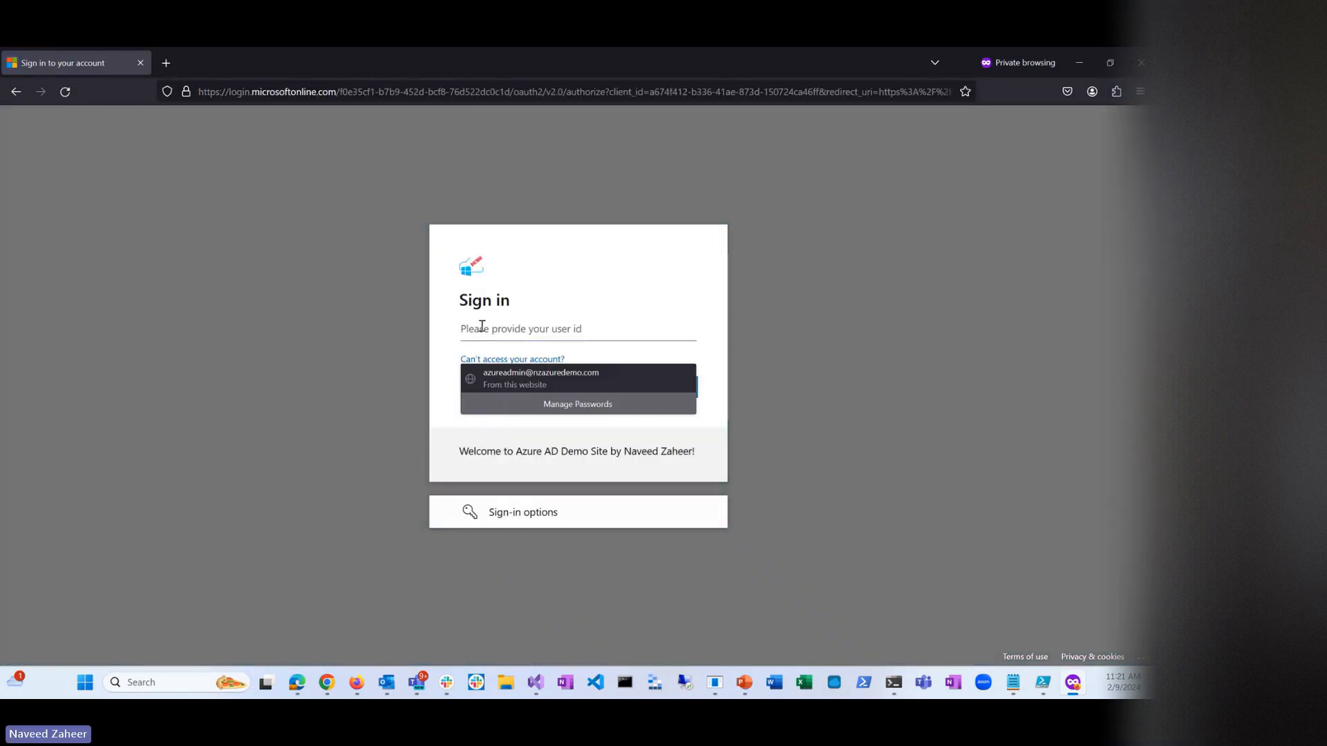
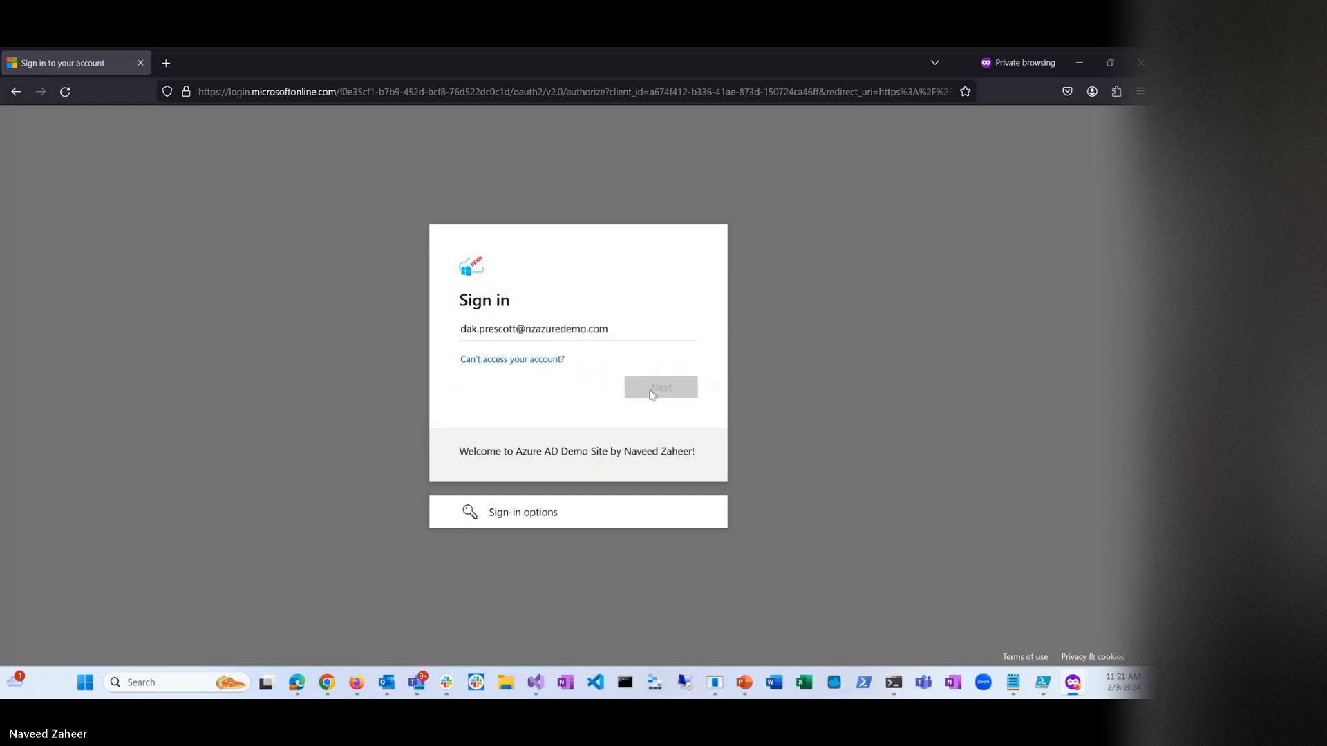
left_click(660, 387)
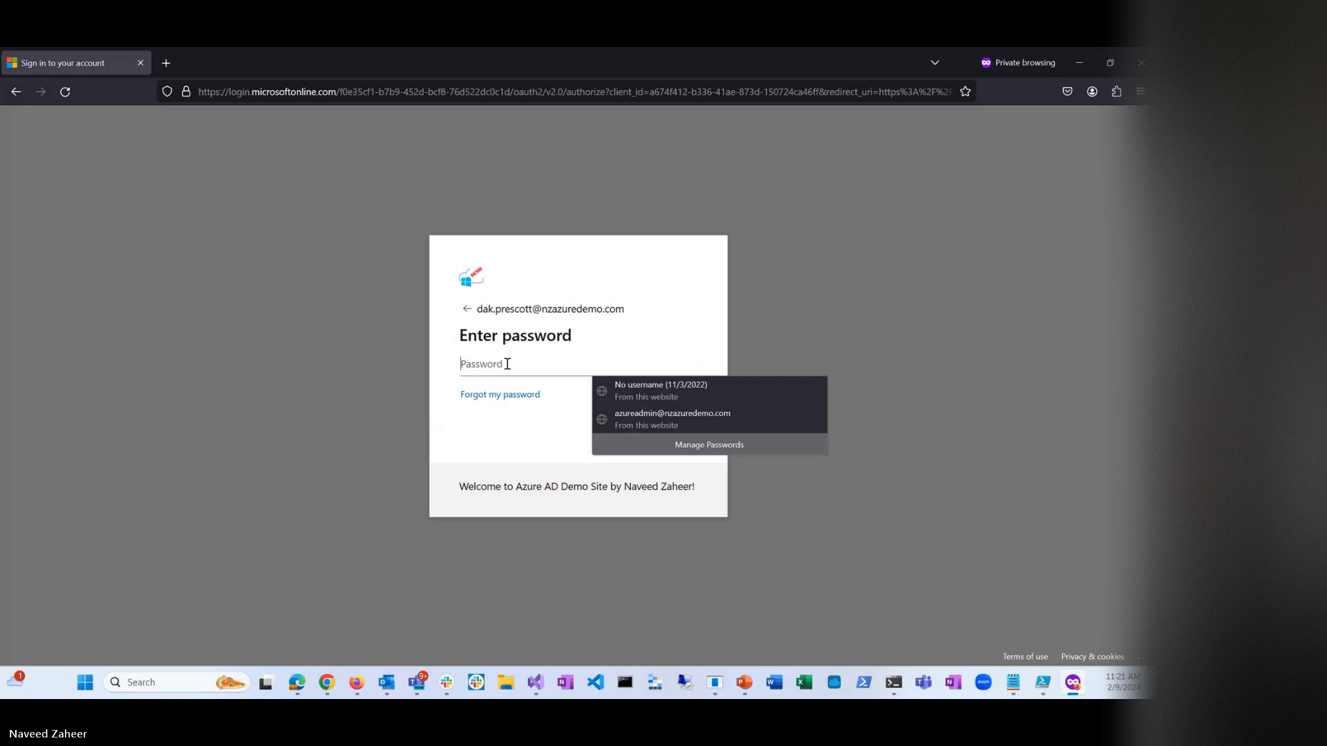
type("••")
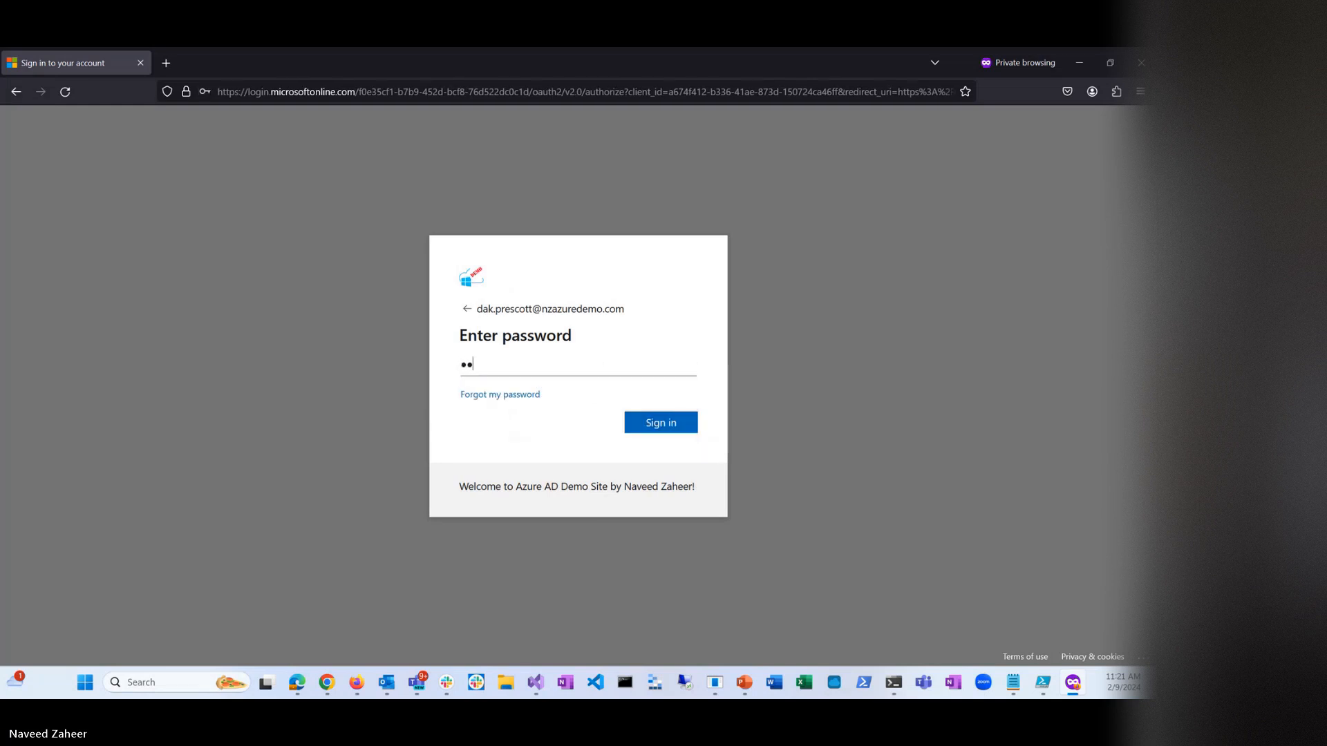
type("password")
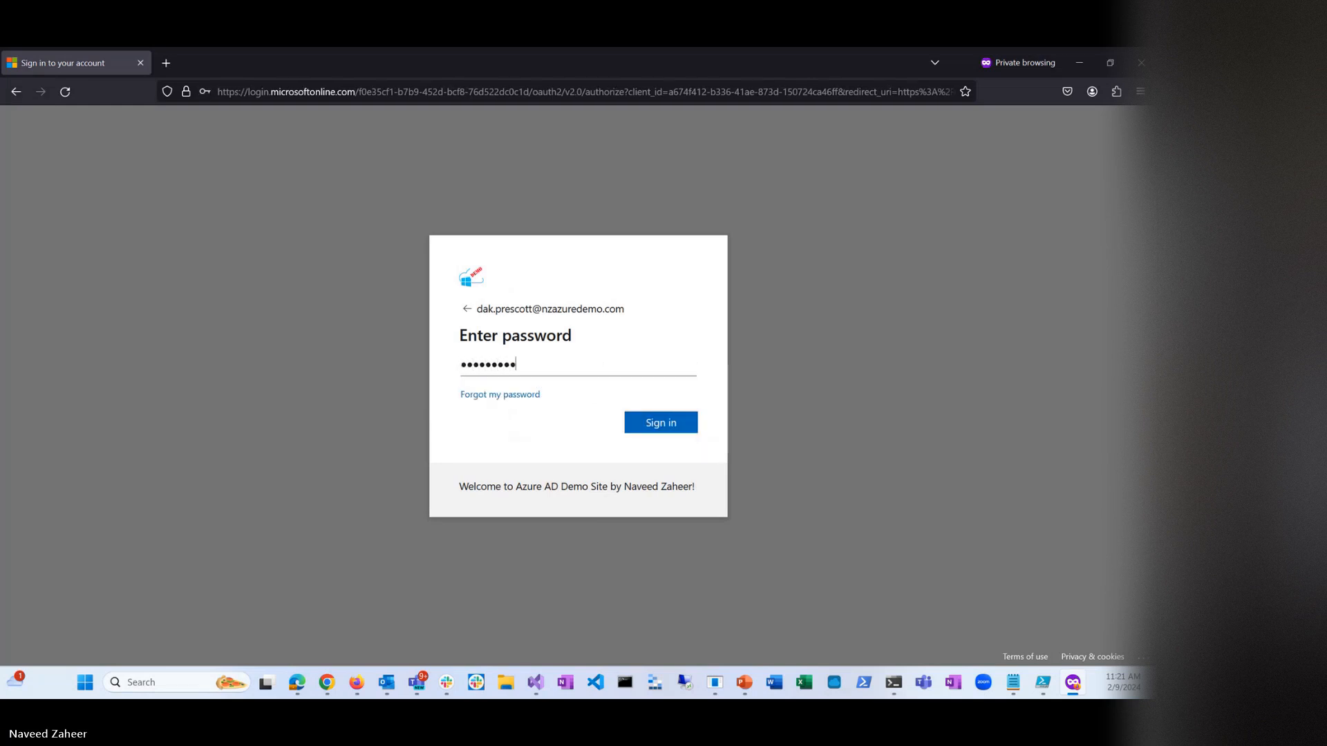
left_click(660, 423)
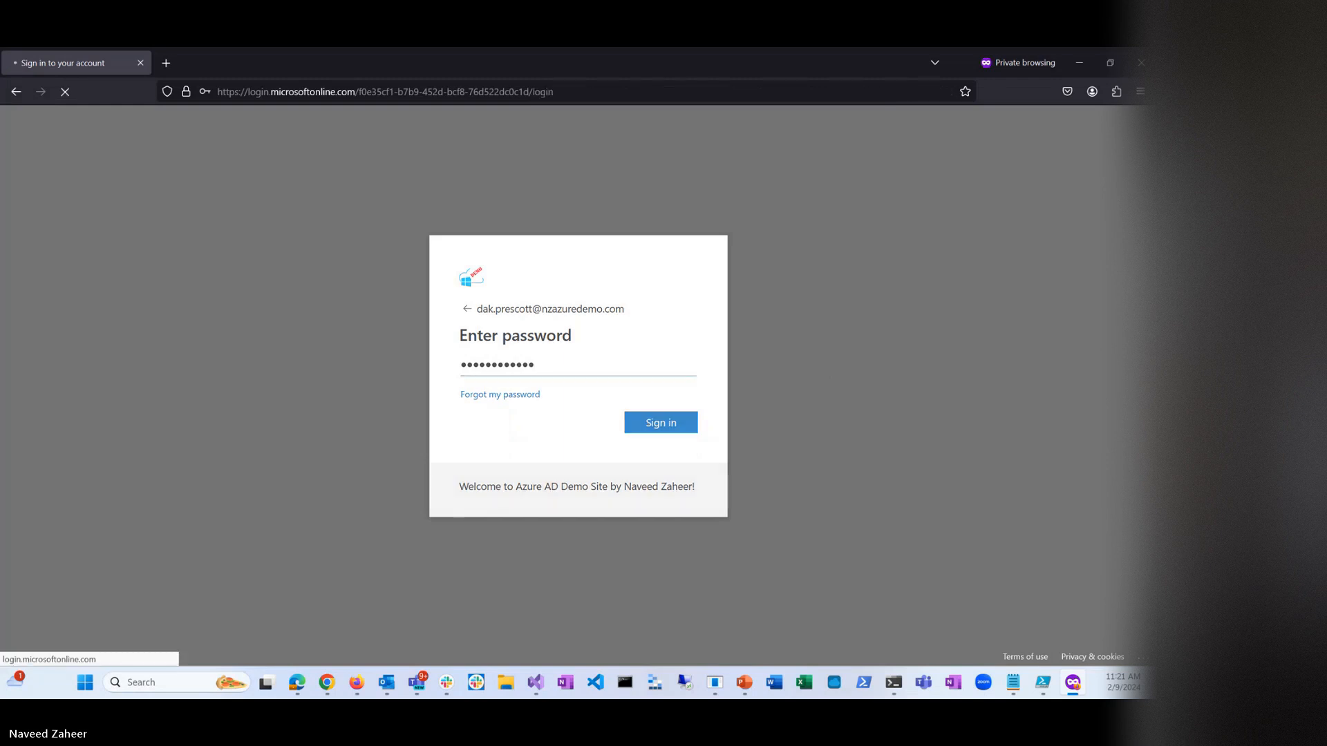
left_click(660, 423)
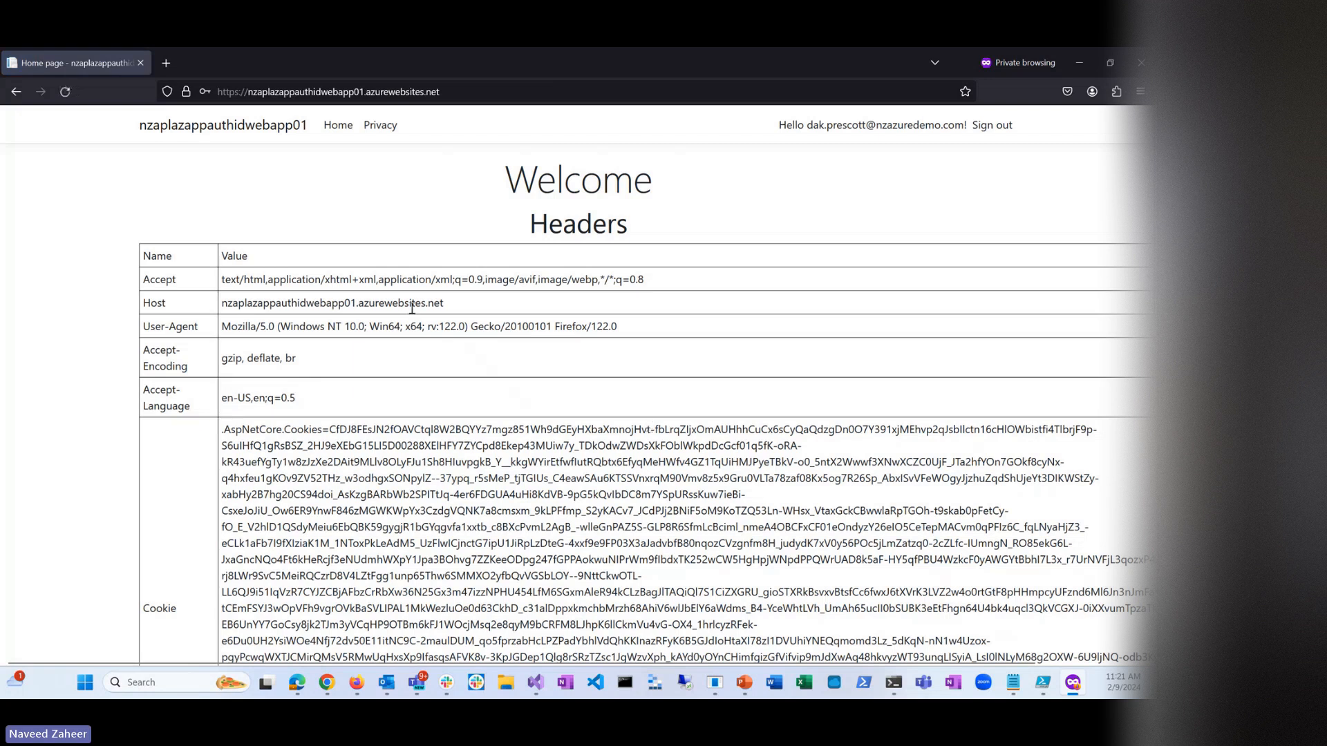
scroll("down", 3)
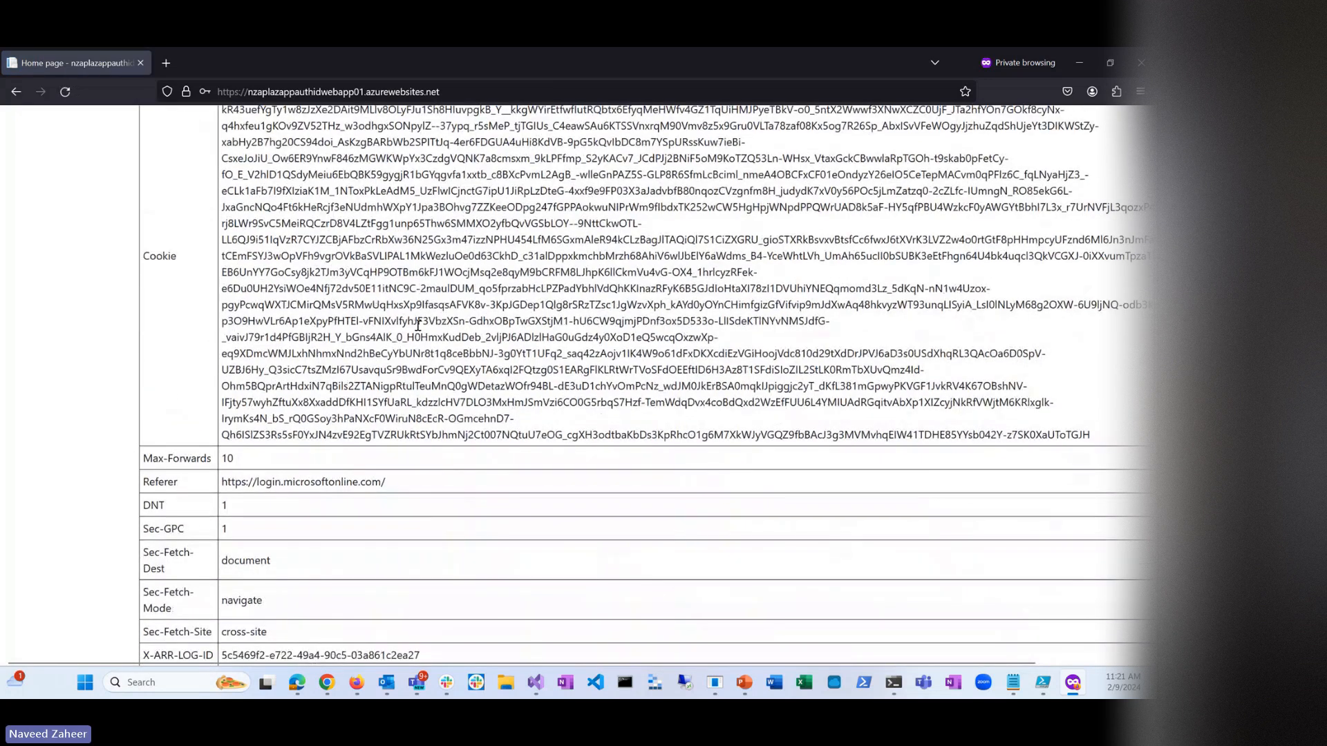
scroll("down", 3)
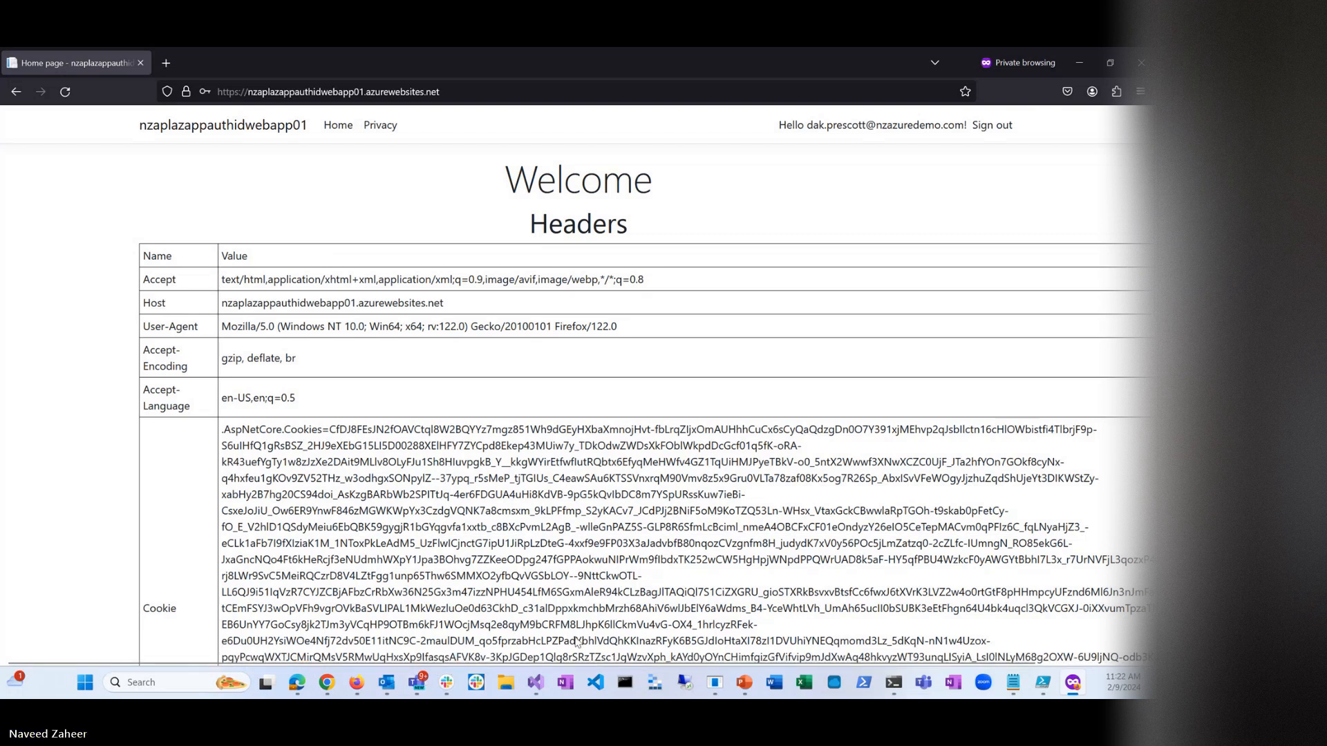
left_click(741, 683)
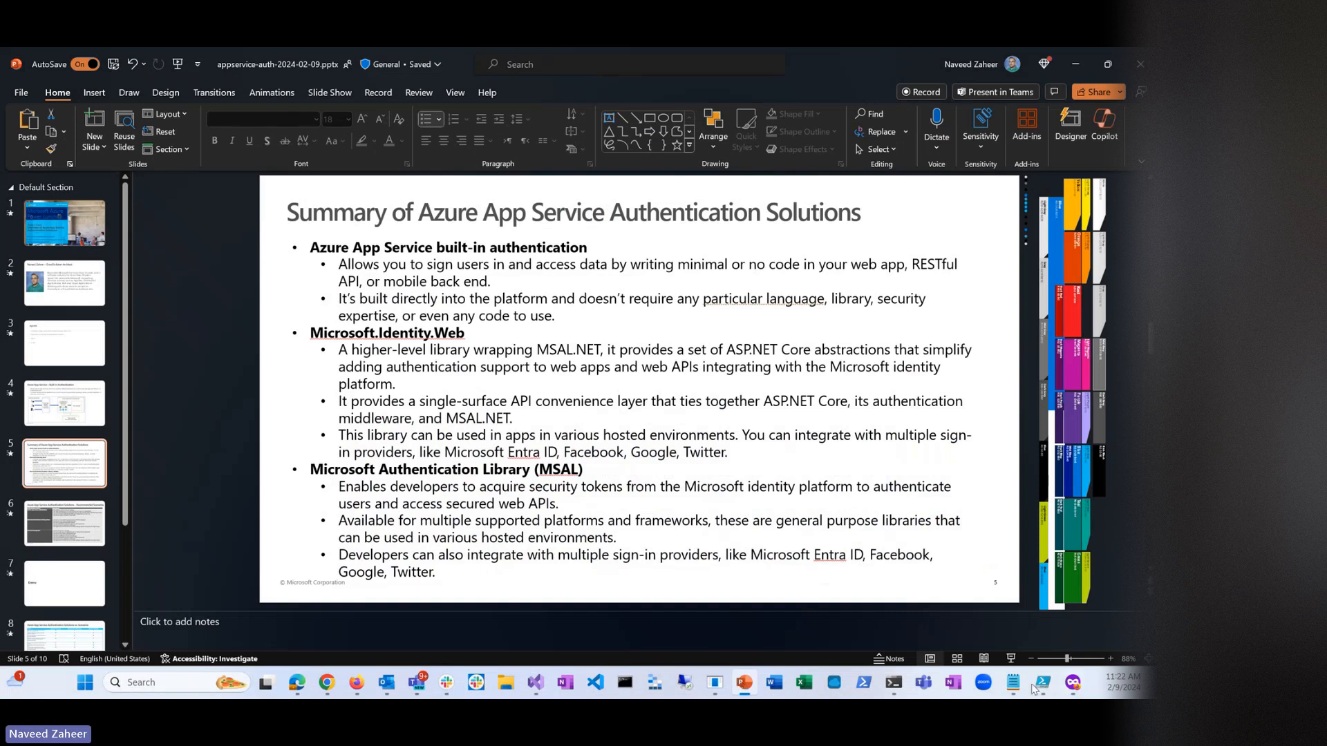
mouse_move(1012, 662)
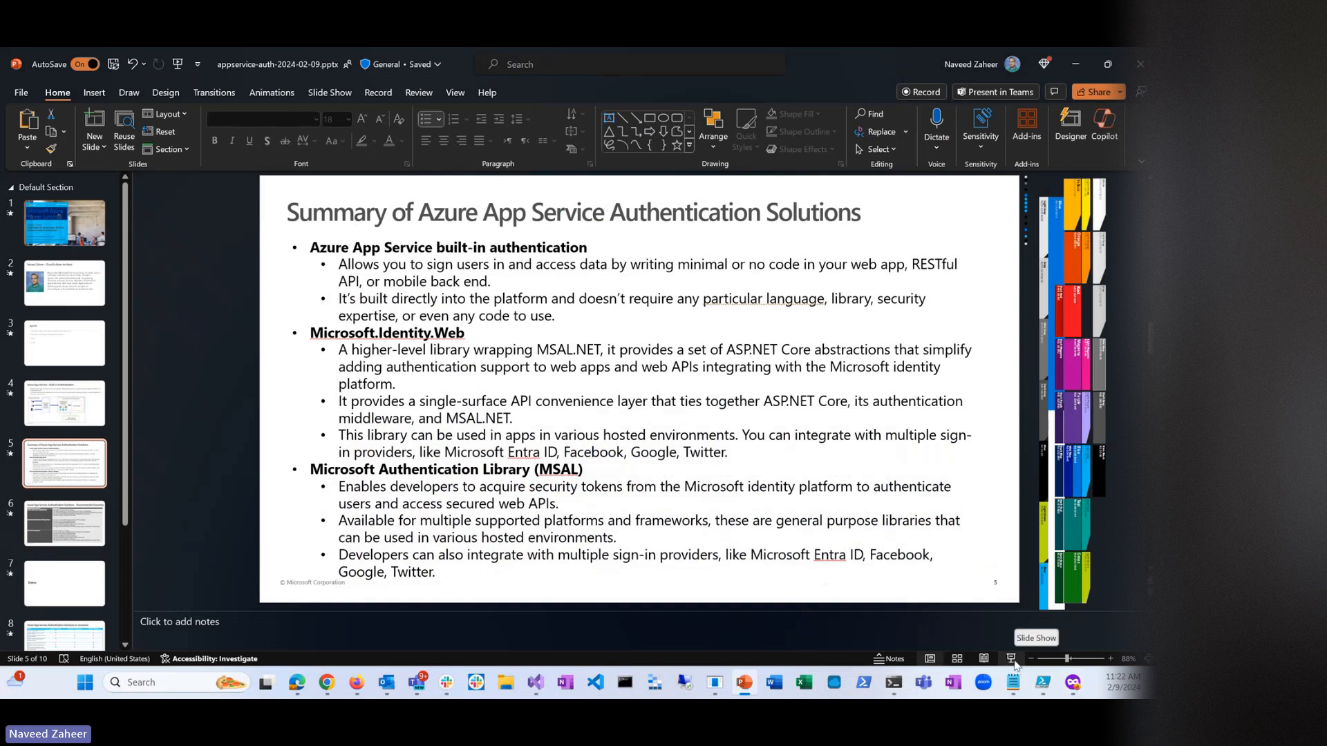
- Start the slide show on slide 5 using the status bar's Slide Show button
left_click(1013, 659)
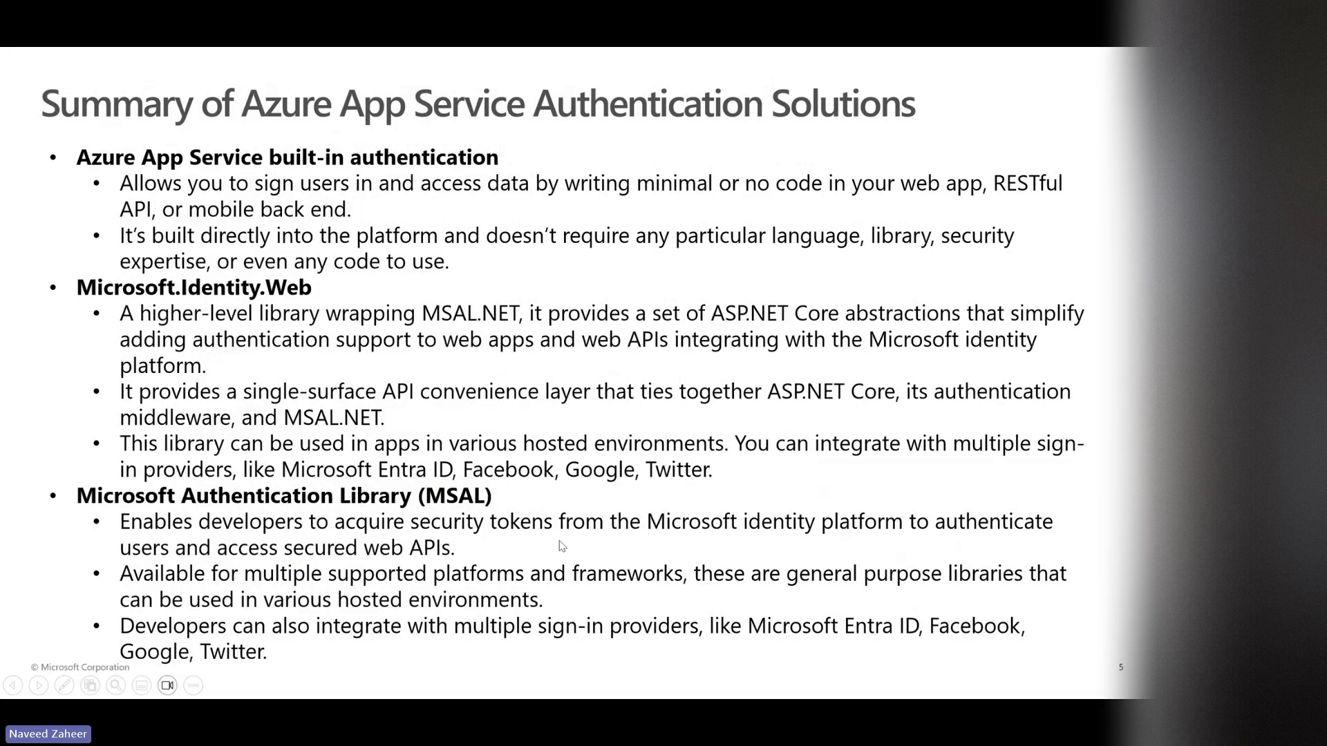
mouse_move(560, 524)
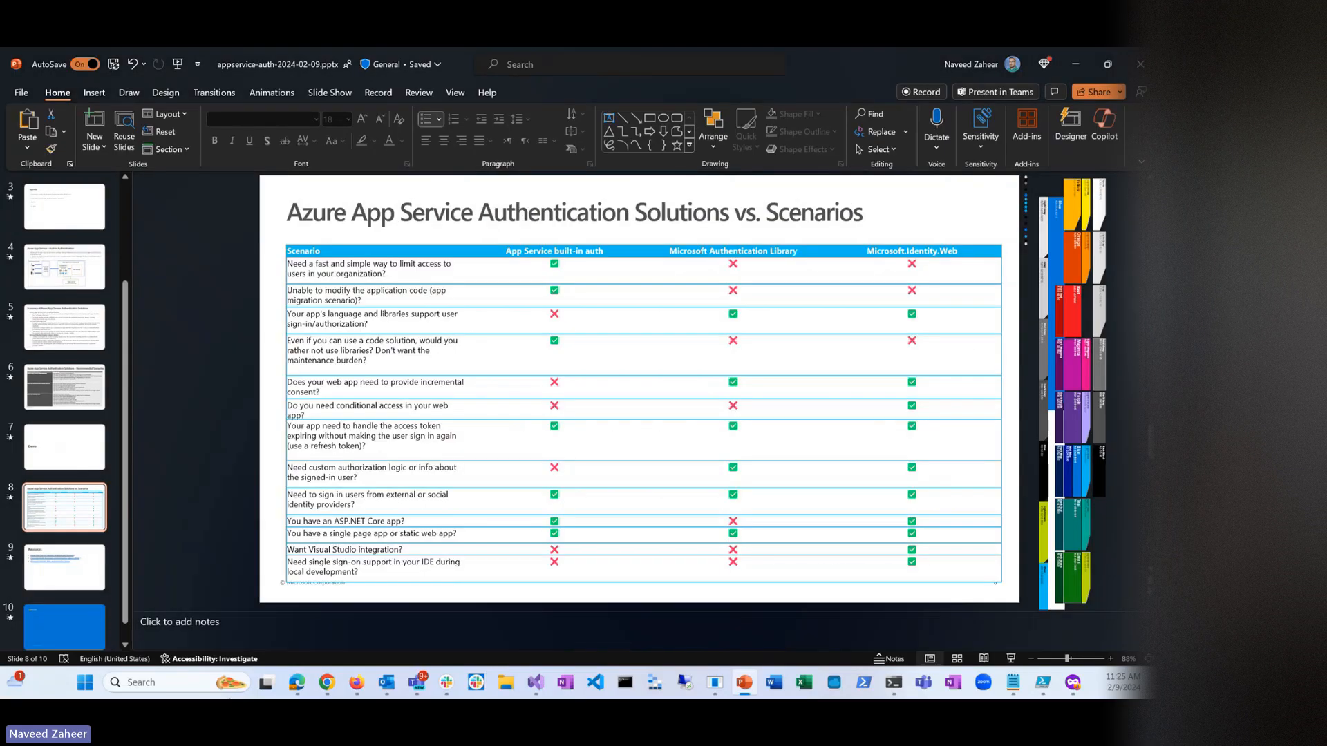
mouse_move(533, 688)
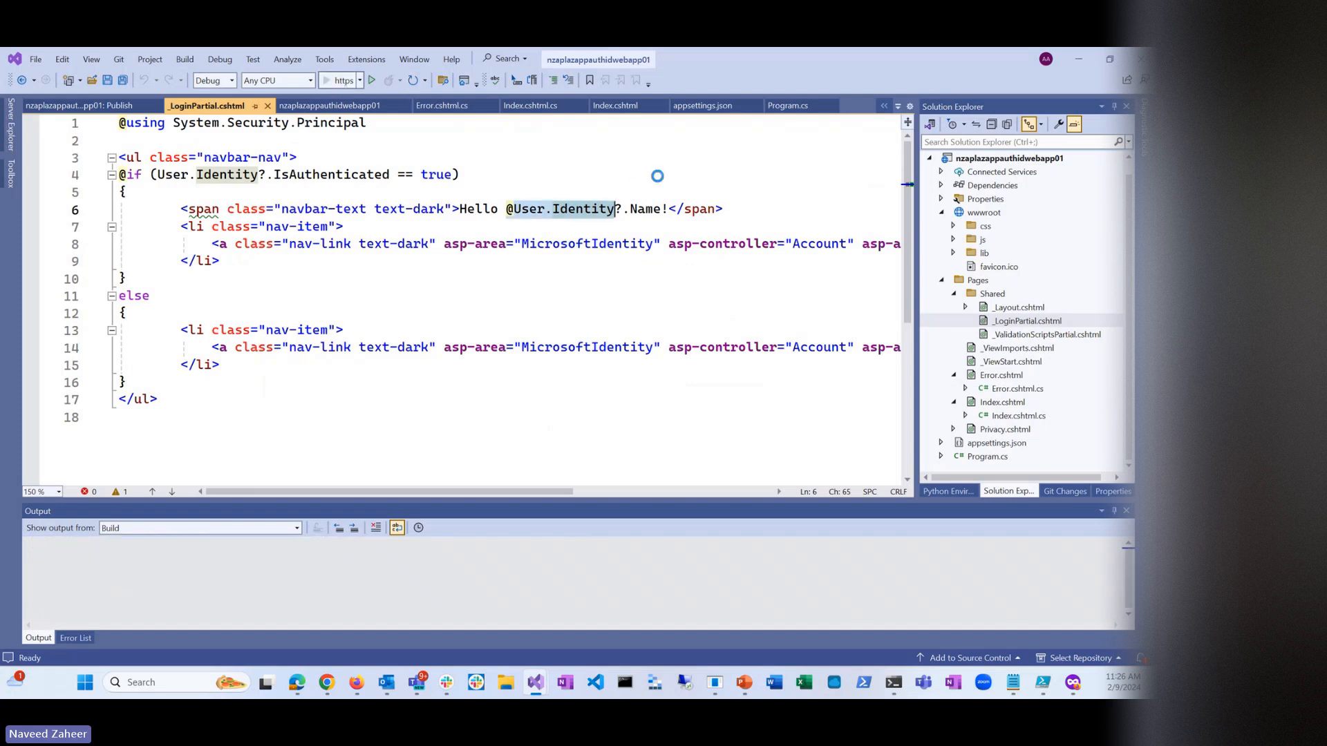
left_click(370, 80)
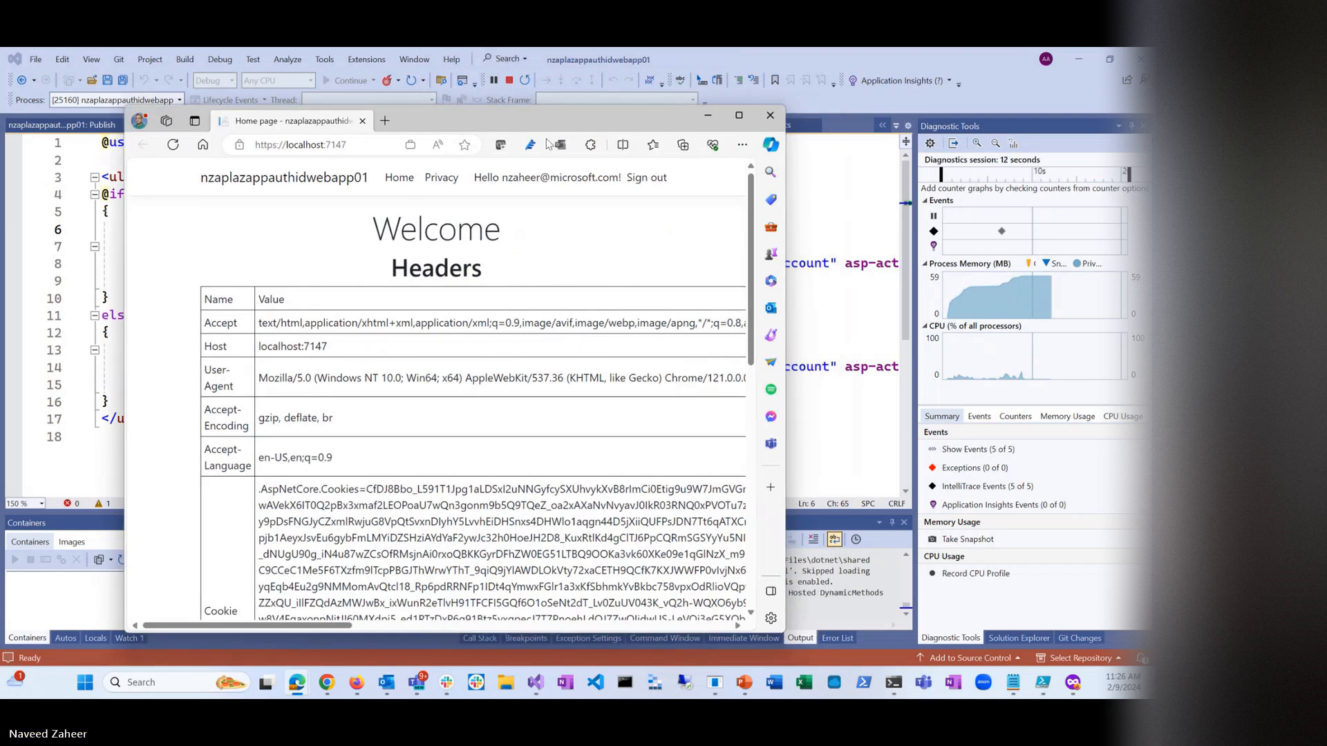
left_click(739, 114)
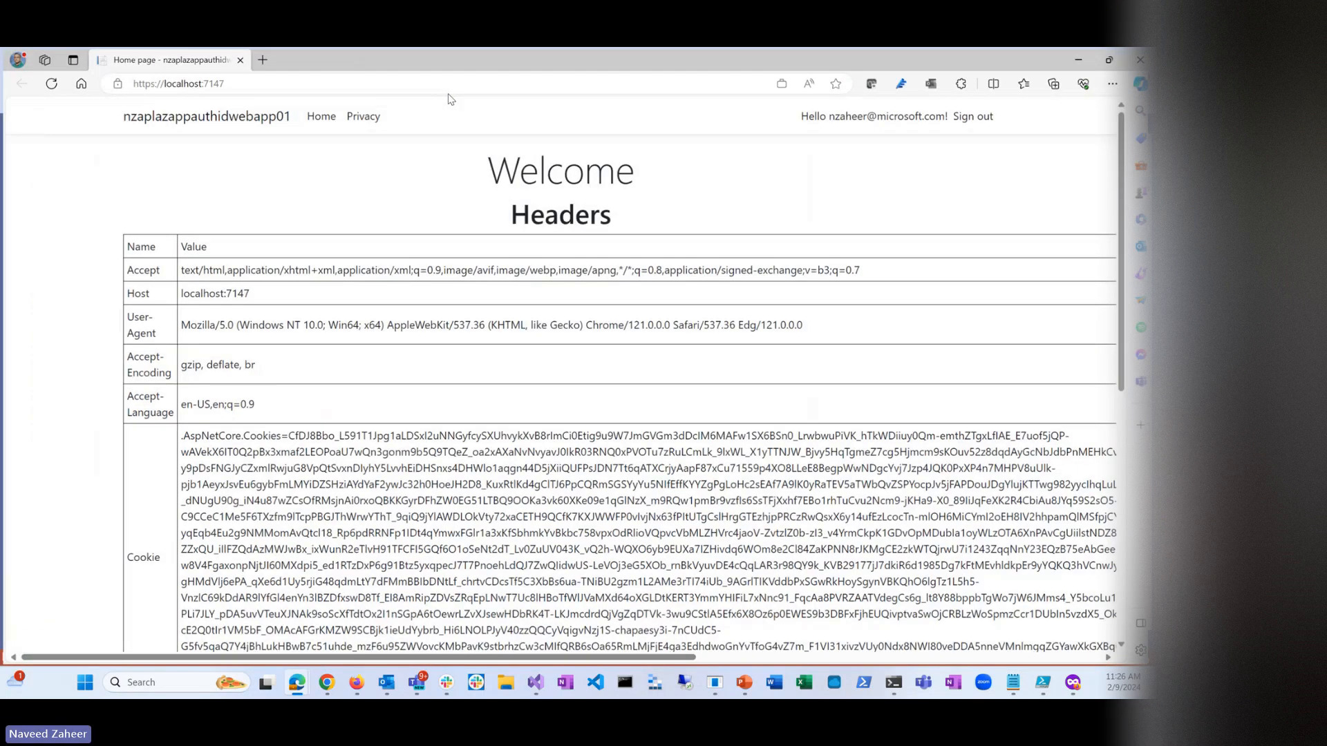
left_click(198, 83)
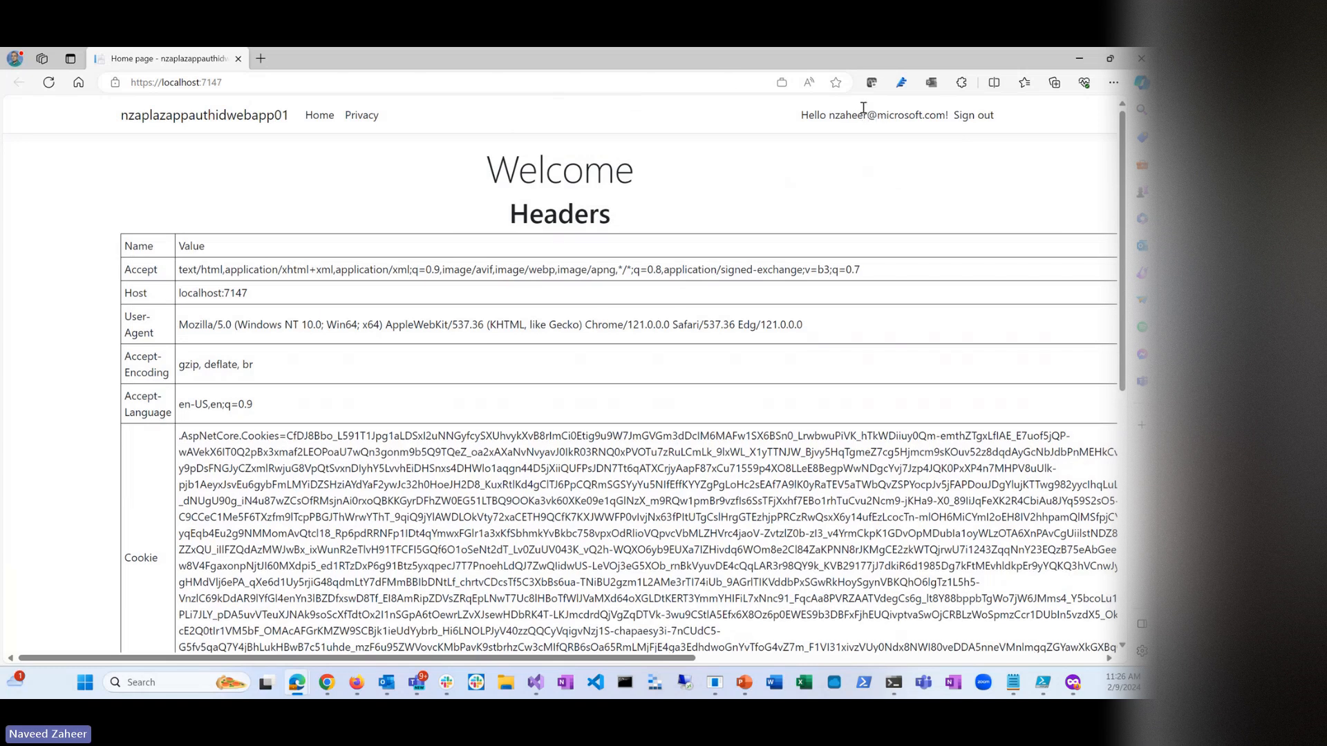
mouse_move(1097, 117)
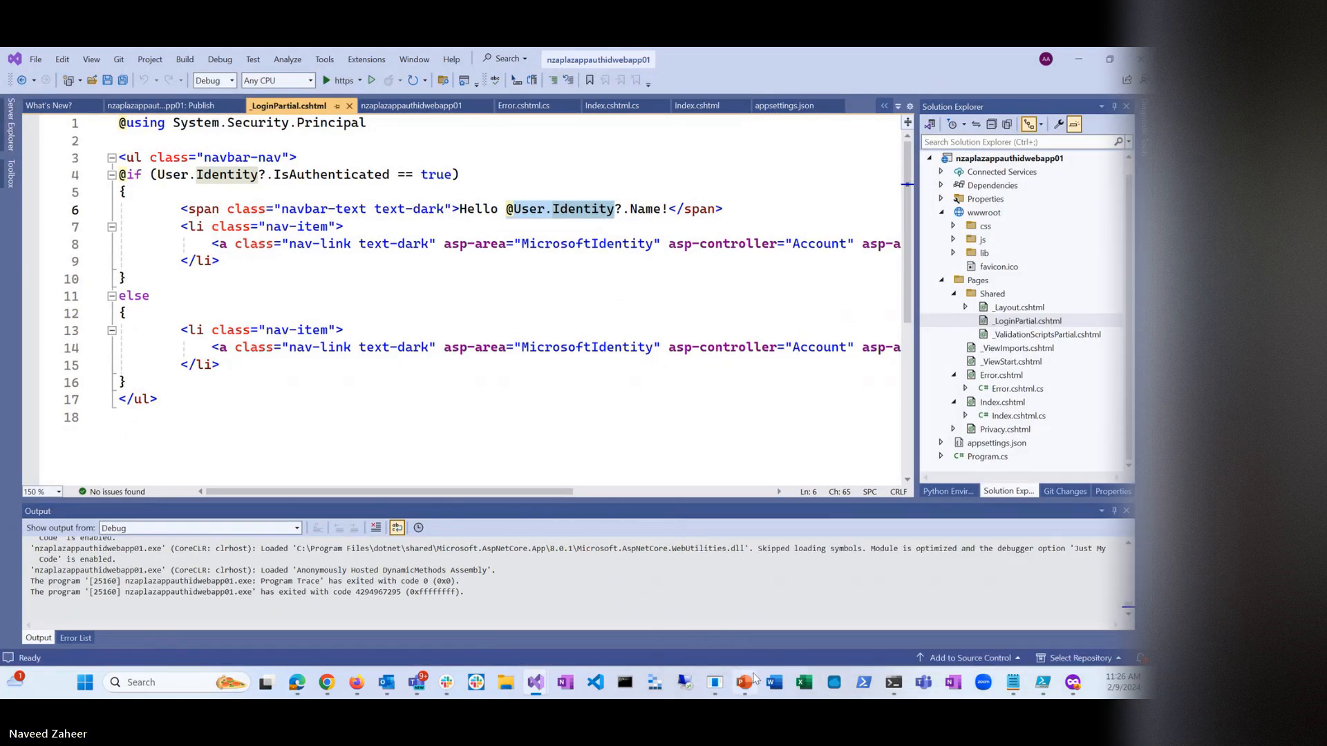
left_click(743, 682)
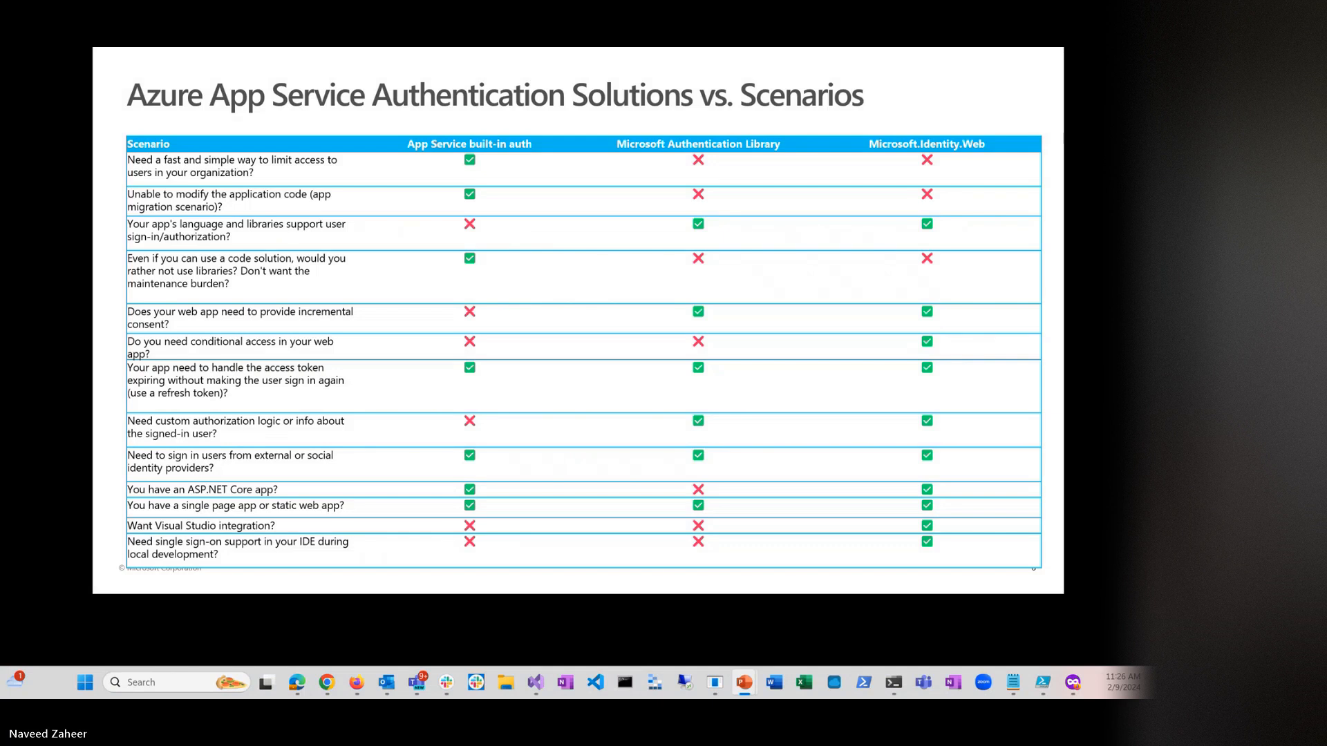
mouse_move(240, 585)
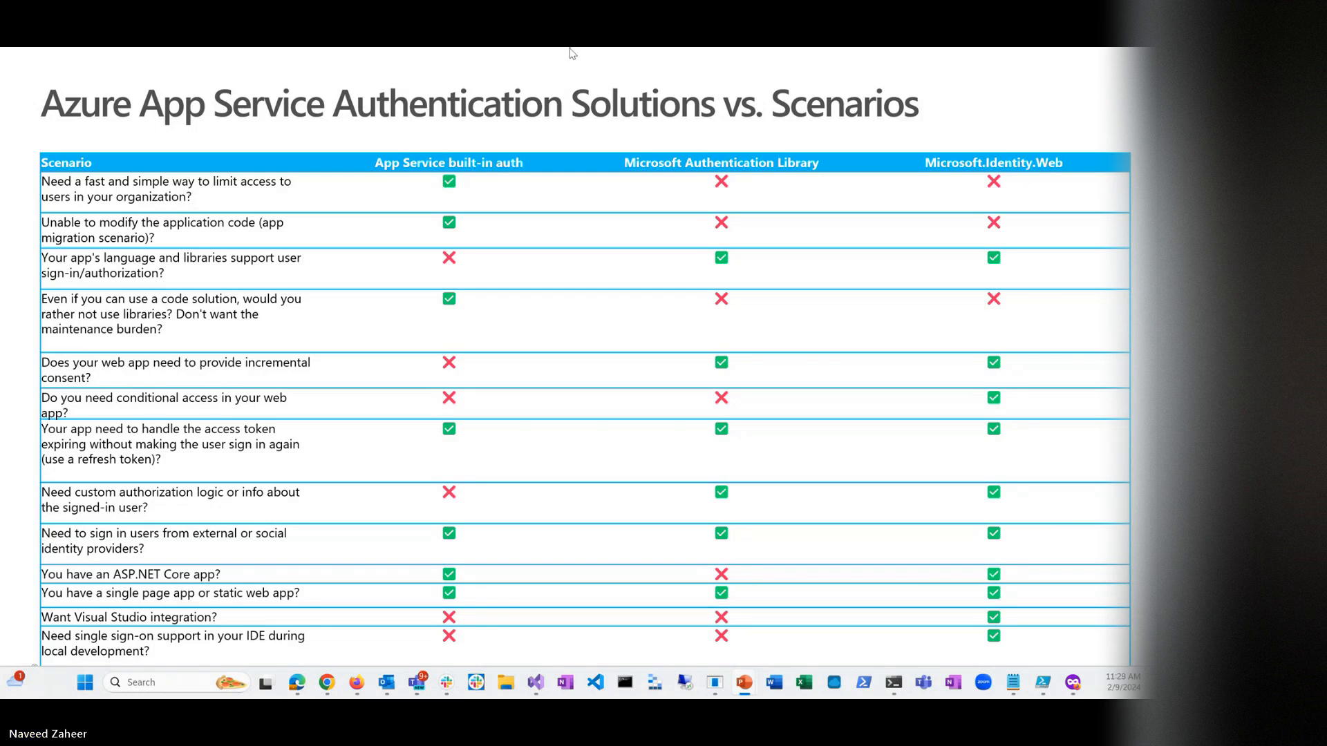
mouse_move(8, 51)
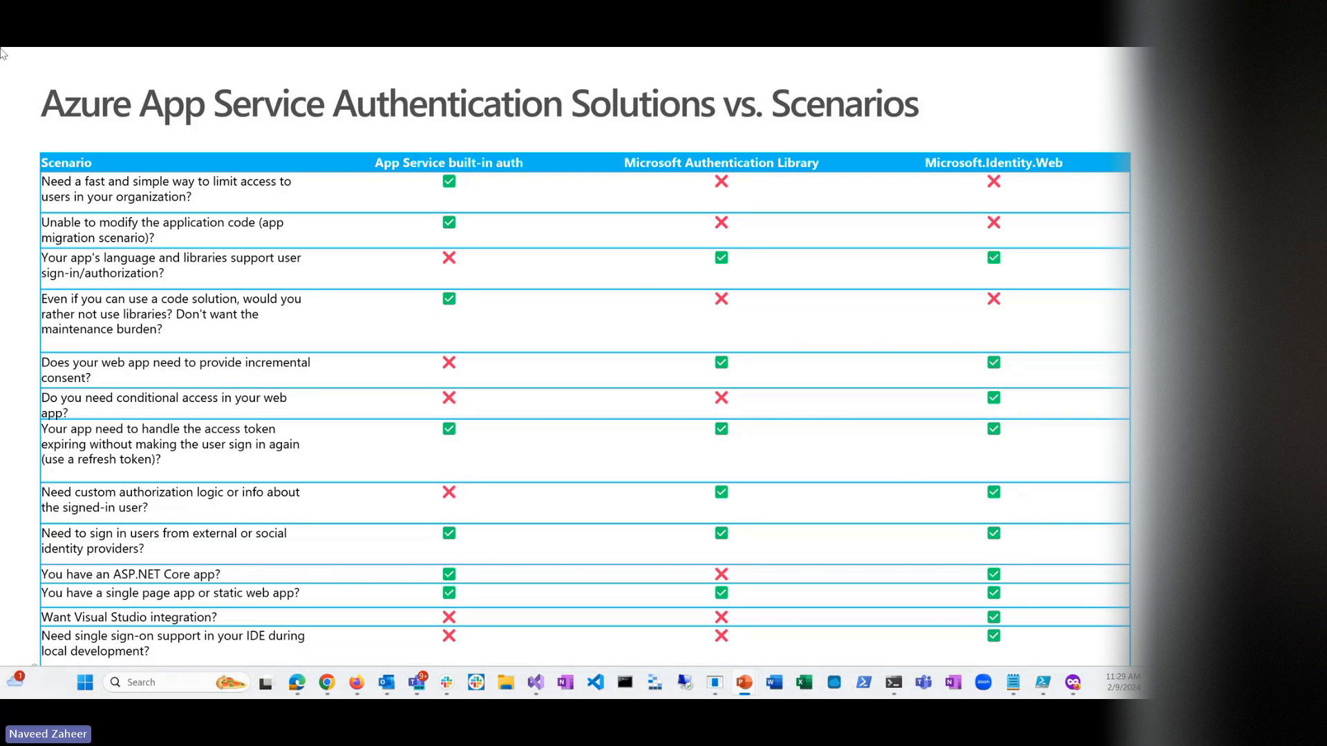
mouse_move(935, 289)
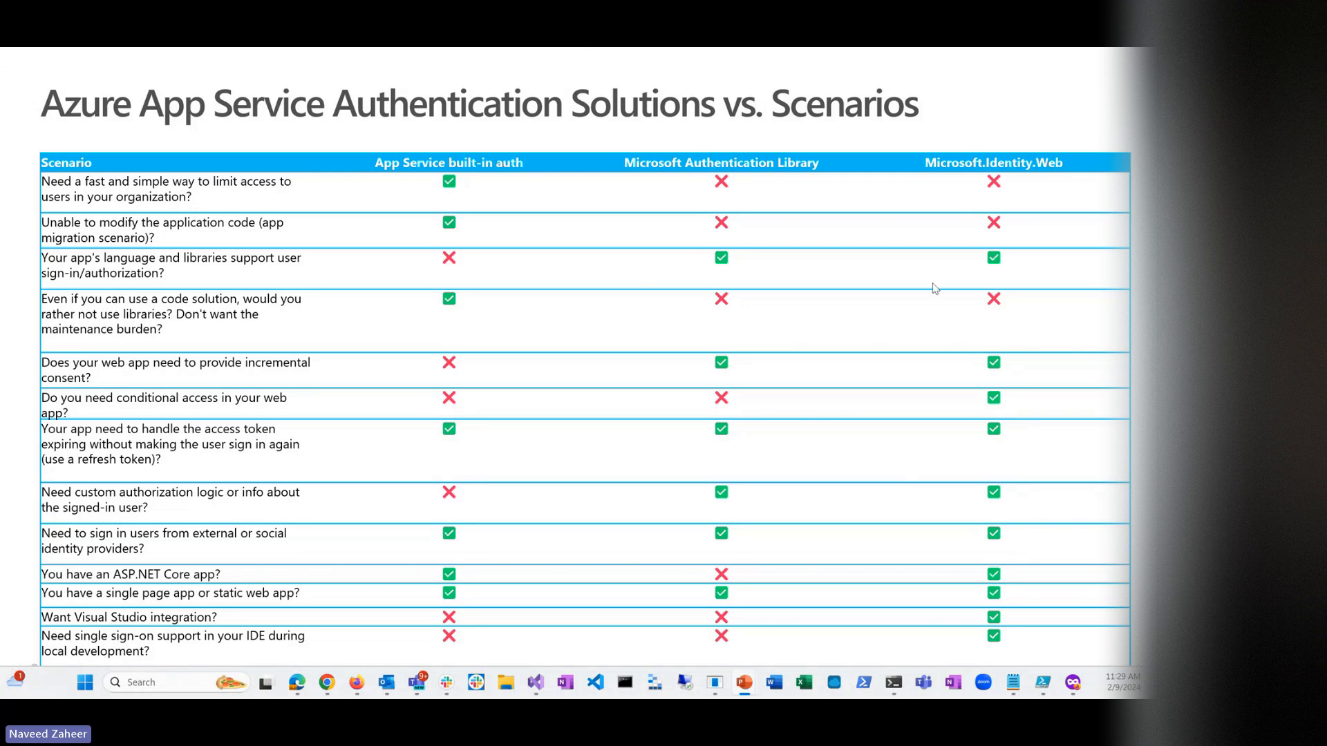